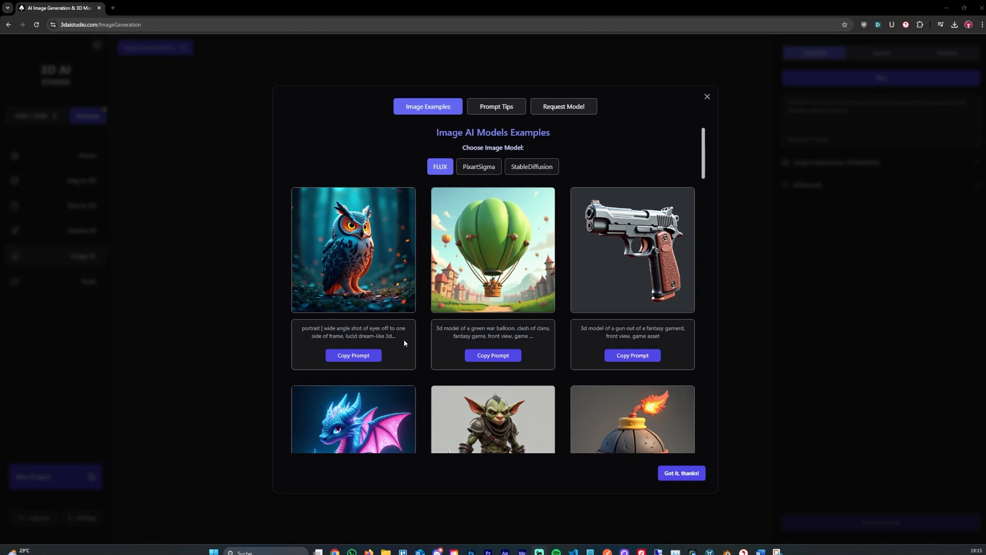
mouse_move(404, 344)
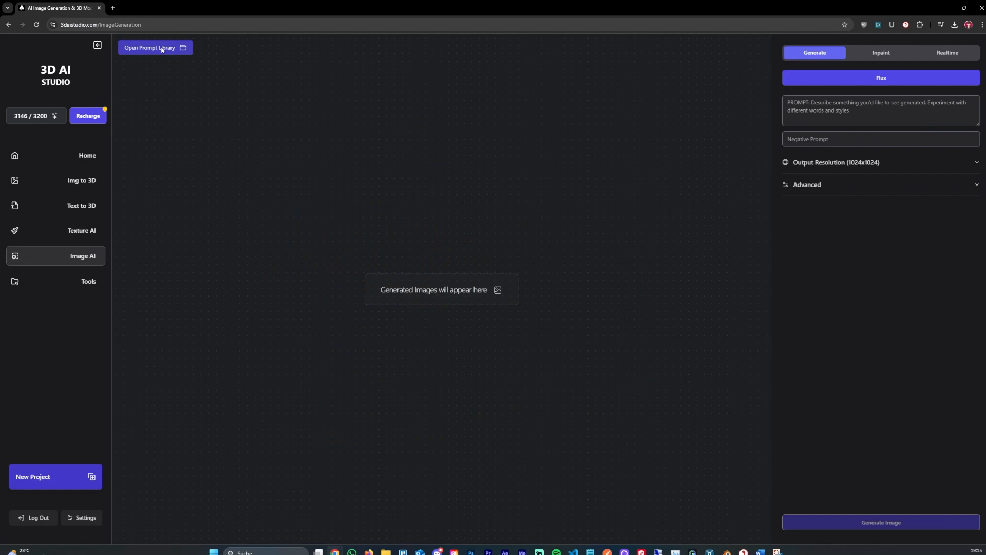
- Copy the medieval hammer example prompt into the prompt box and trim part of it
click(155, 48)
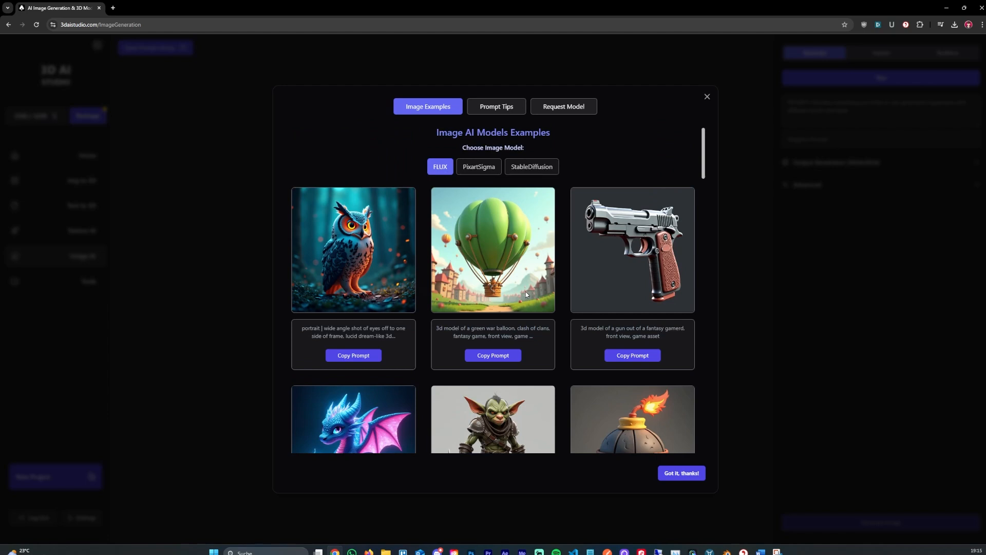
mouse_move(547, 368)
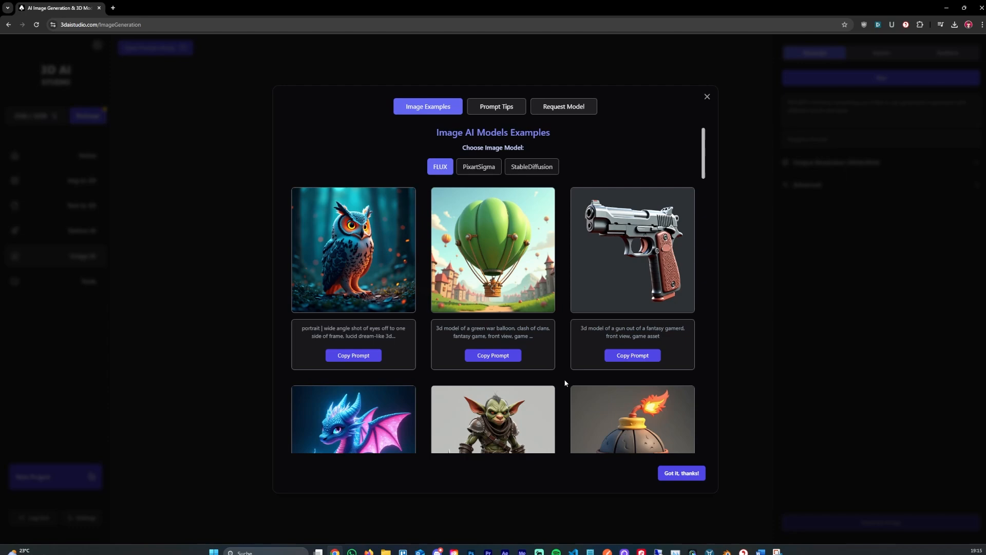
mouse_move(555, 373)
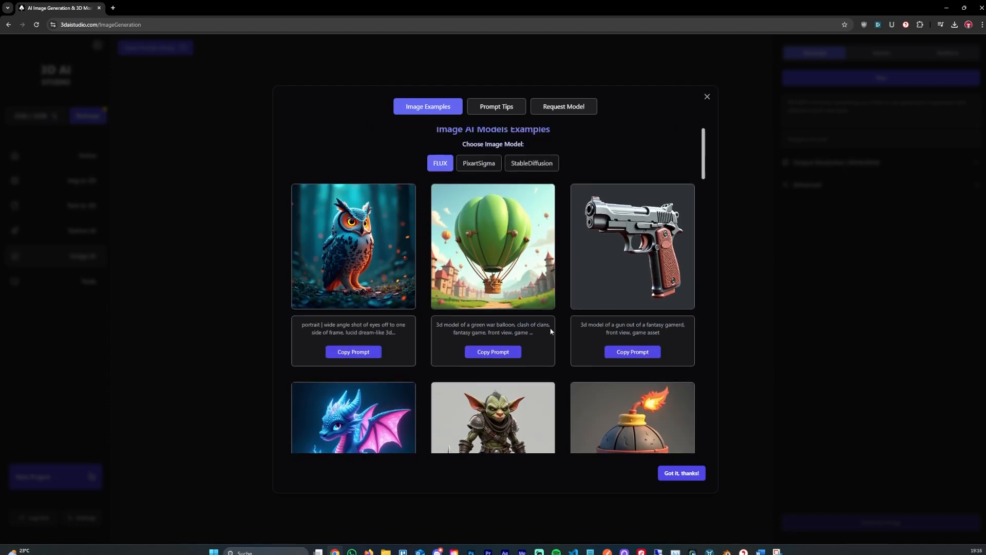
scroll(down, 3)
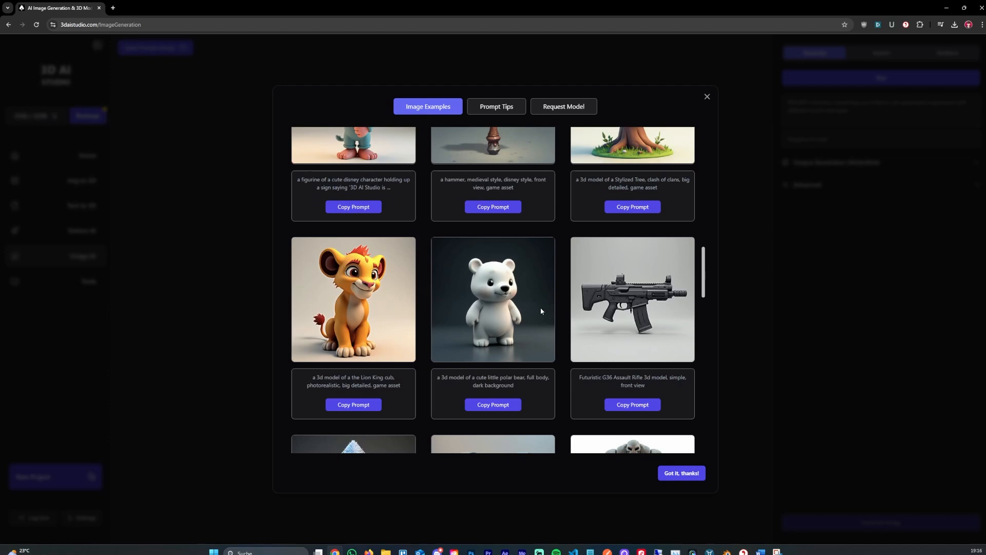
scroll(down, 3)
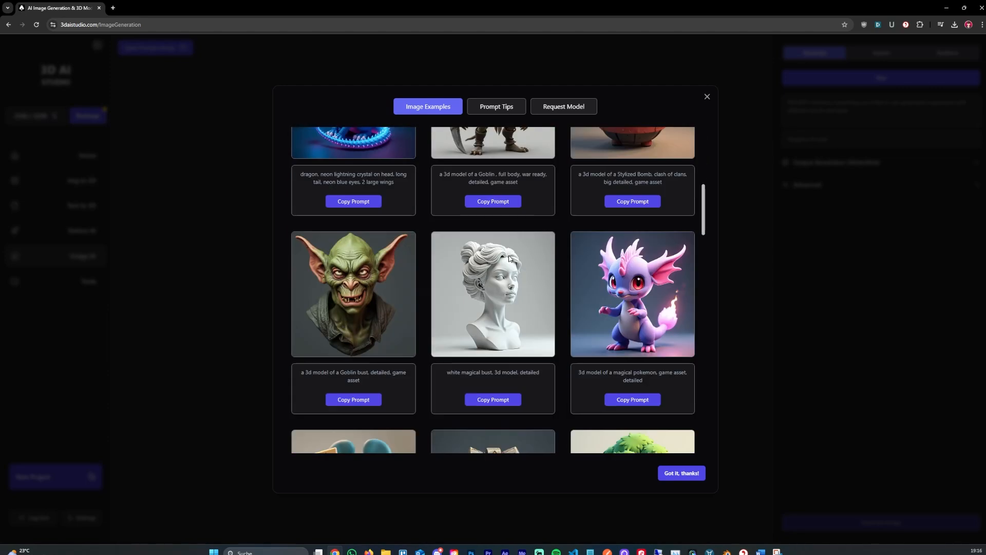
scroll(down, 3)
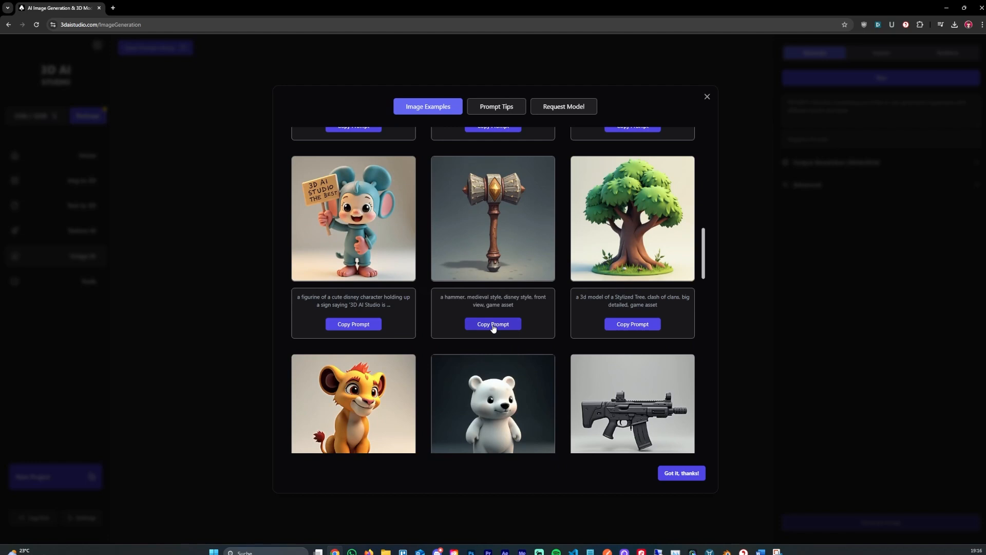
click(493, 324)
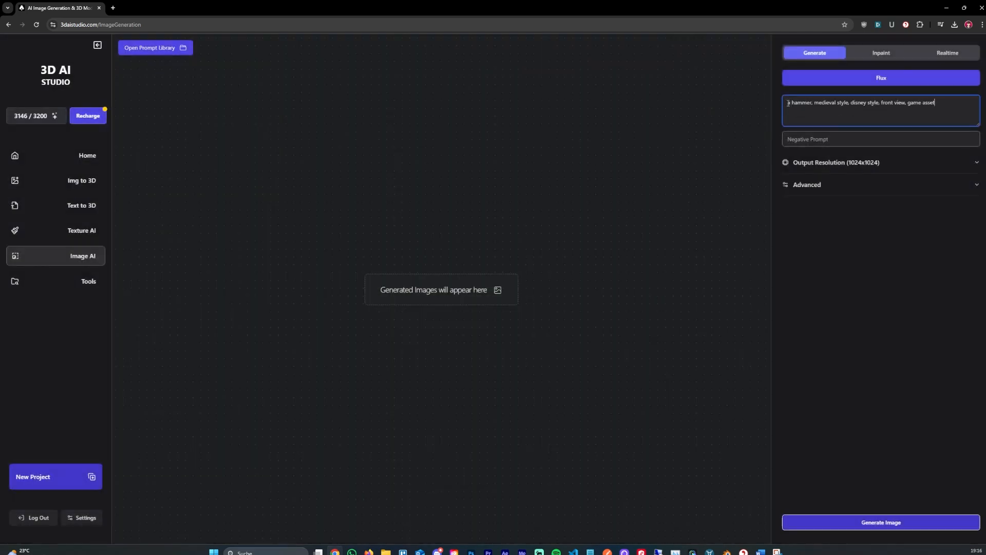
text(a 3d model of)
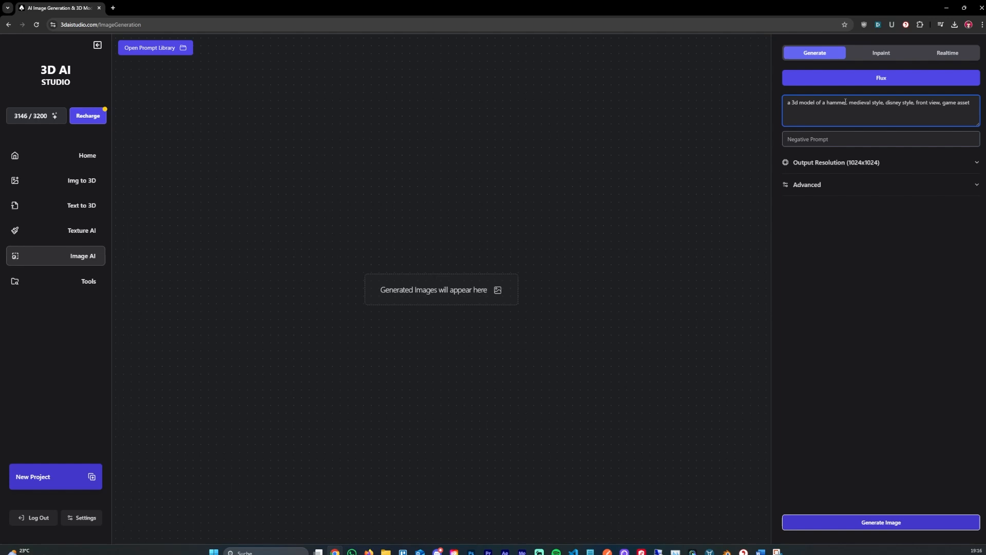
double_click(894, 102)
text(, deta)
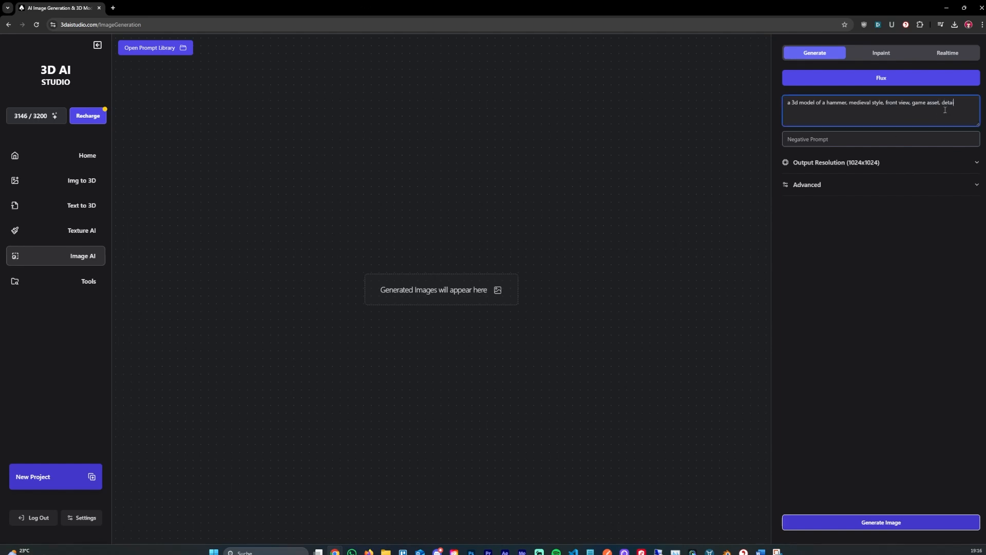
- Set Inference Steps to 30 and Guidance Scale to 4 in the advanced settings
click(835, 163)
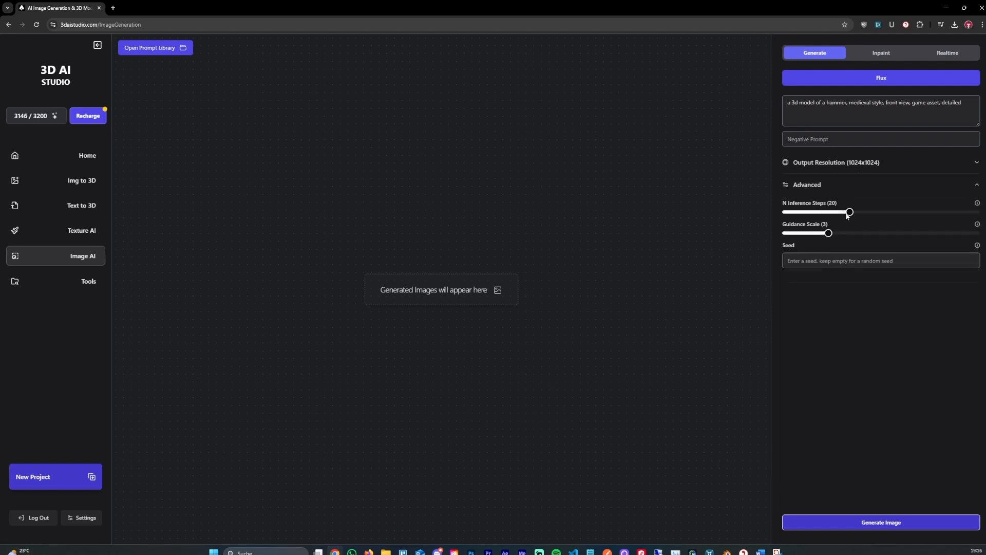
drag(849, 212, 891, 212)
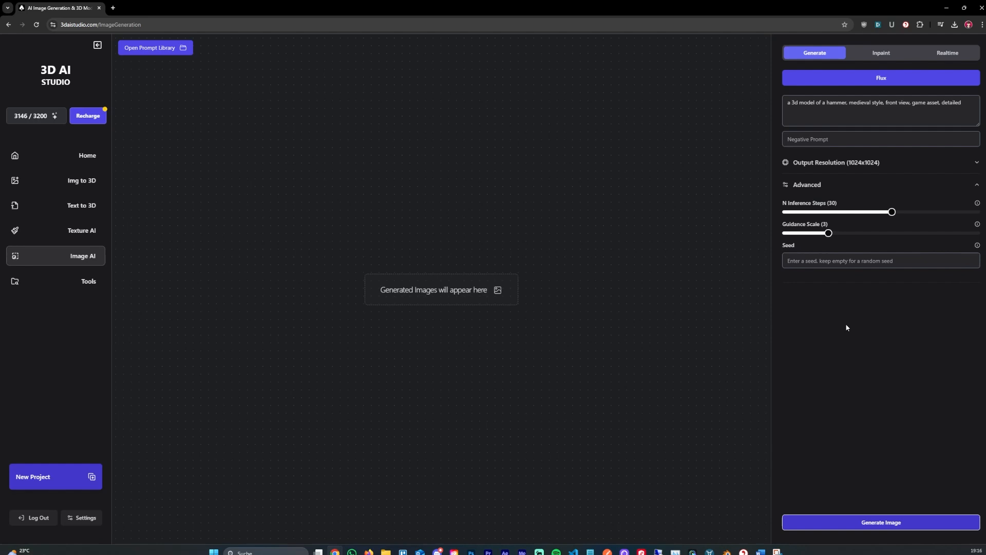
click(849, 260)
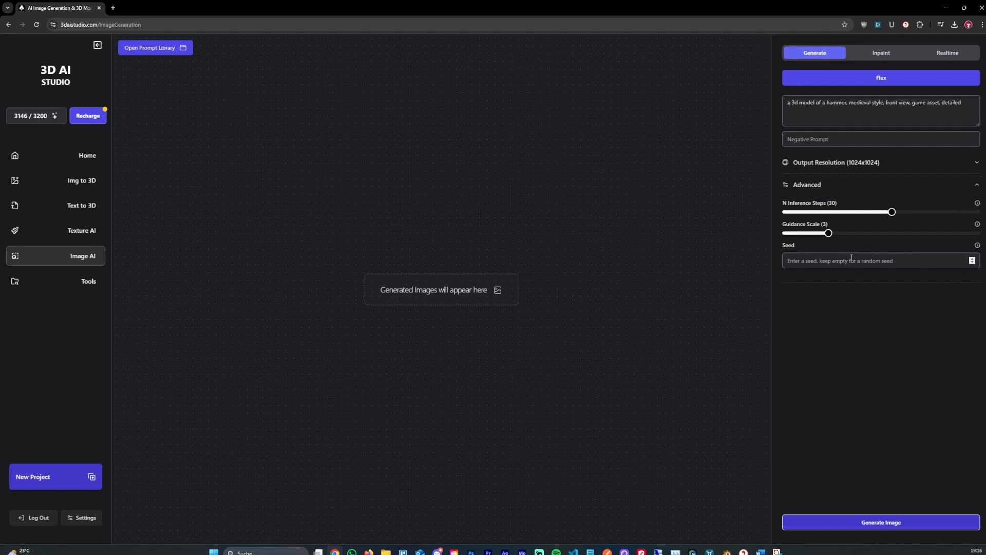
drag(827, 233, 913, 233)
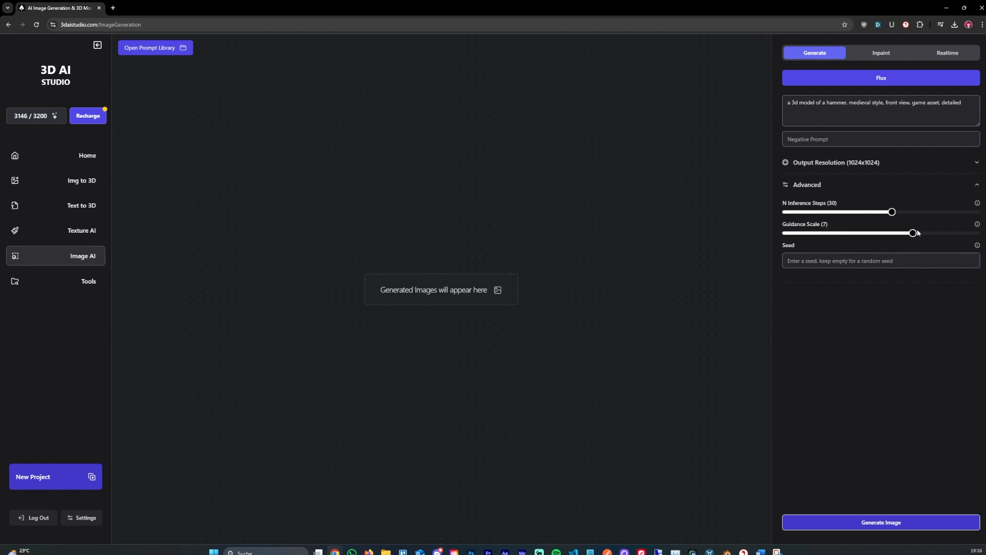
drag(912, 232, 849, 232)
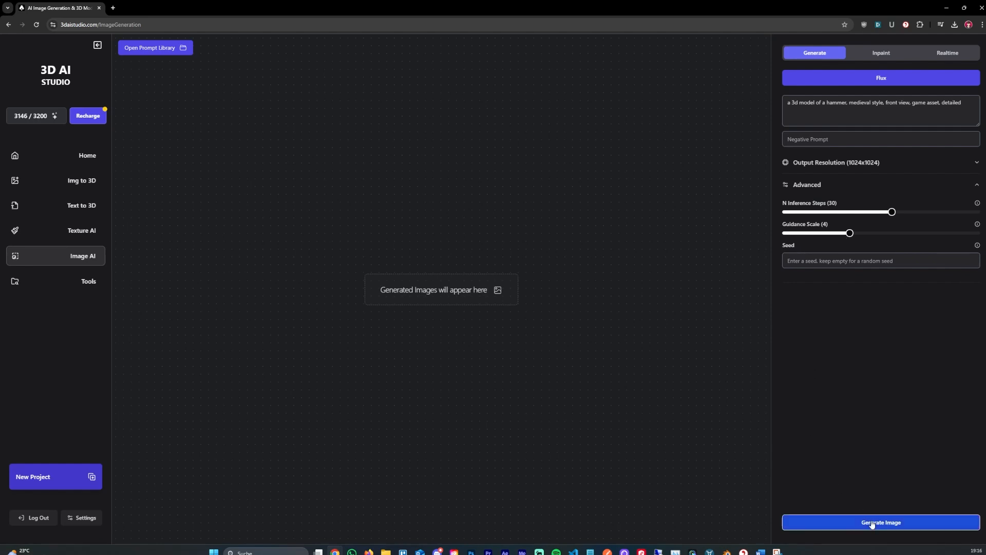
- Generate the medieval hammer image, then change 'medieval' to 'stylized, disney style' in the prompt
click(880, 522)
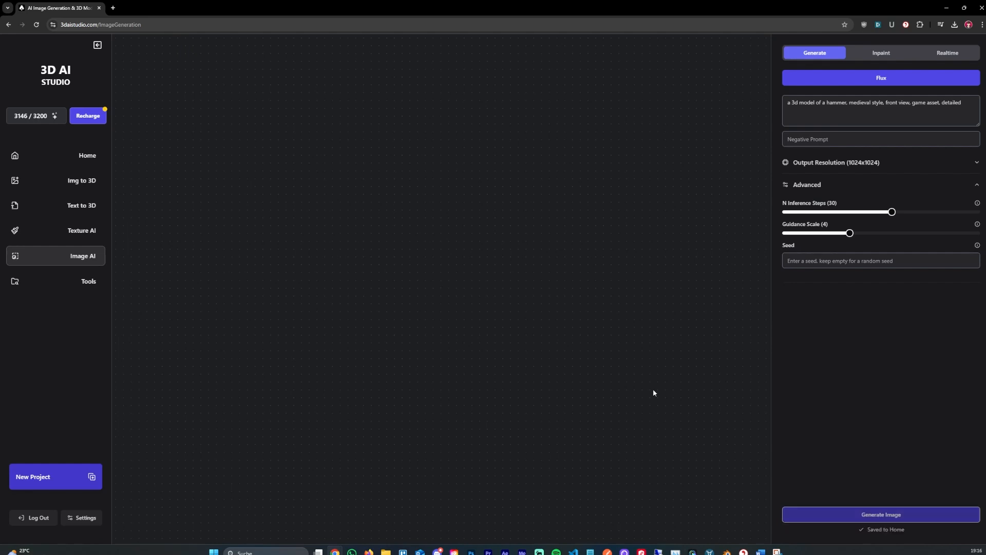
click(880, 513)
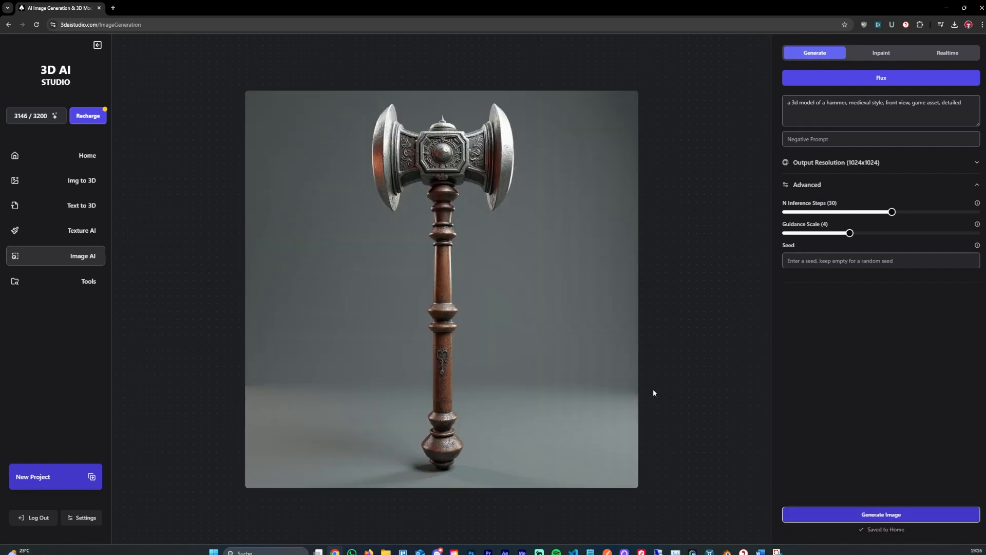
mouse_move(493, 277)
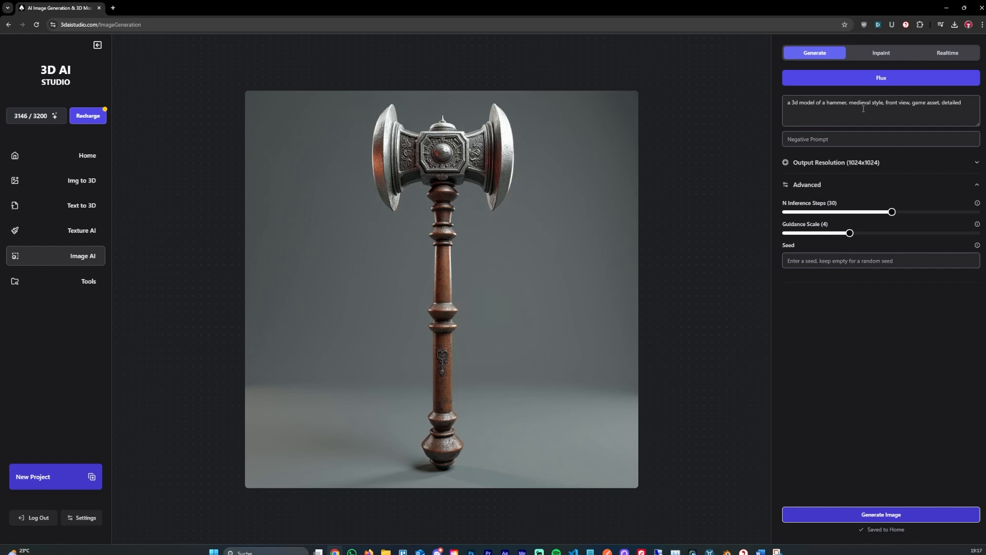
double_click(859, 103)
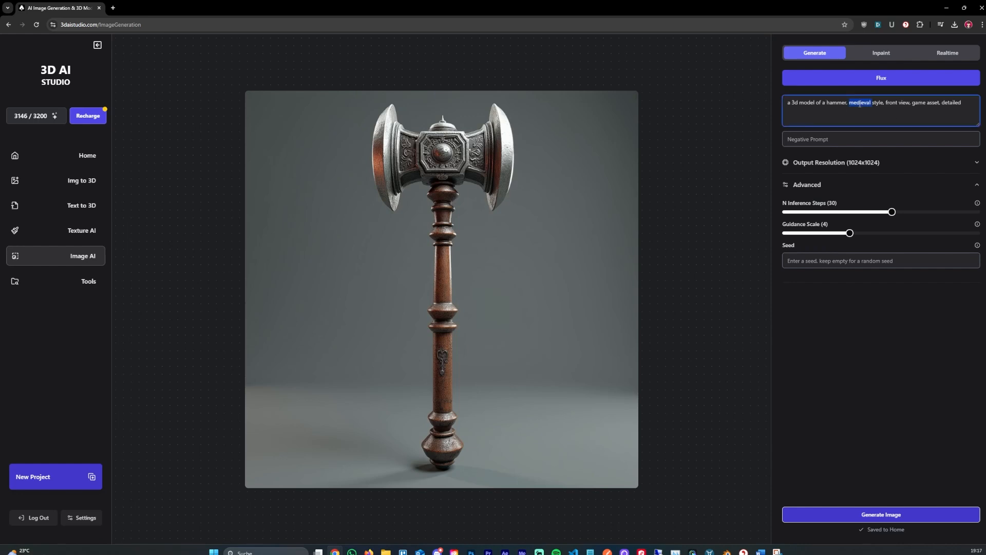
text(stylized)
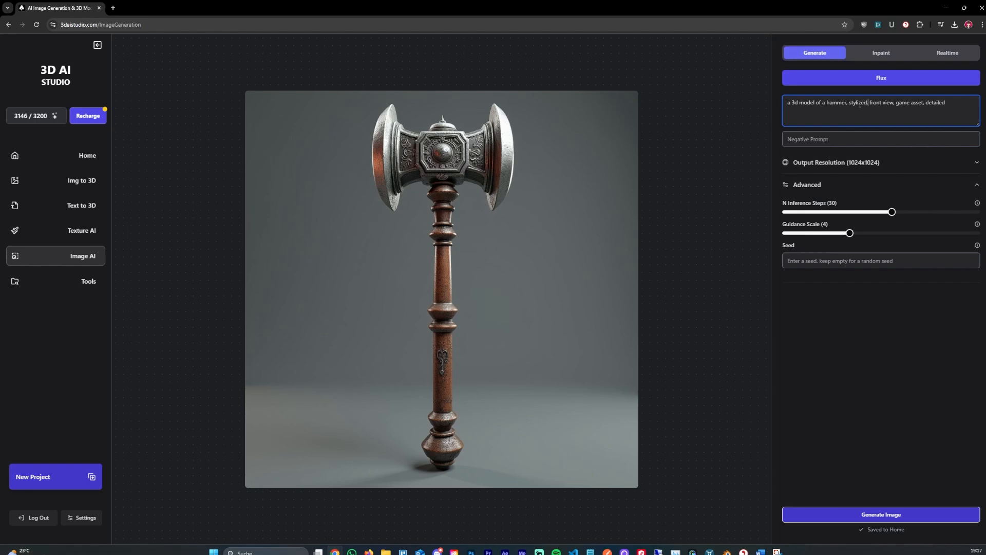
text(disney style,)
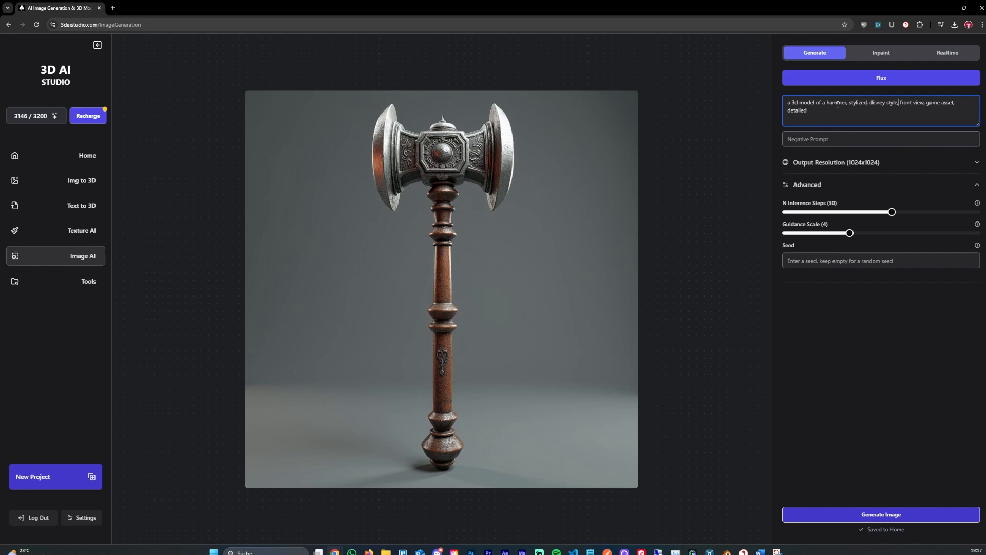
- Generate a stylized hammer, then another at guidance scale 8, and load the first into the upscaler
click(879, 513)
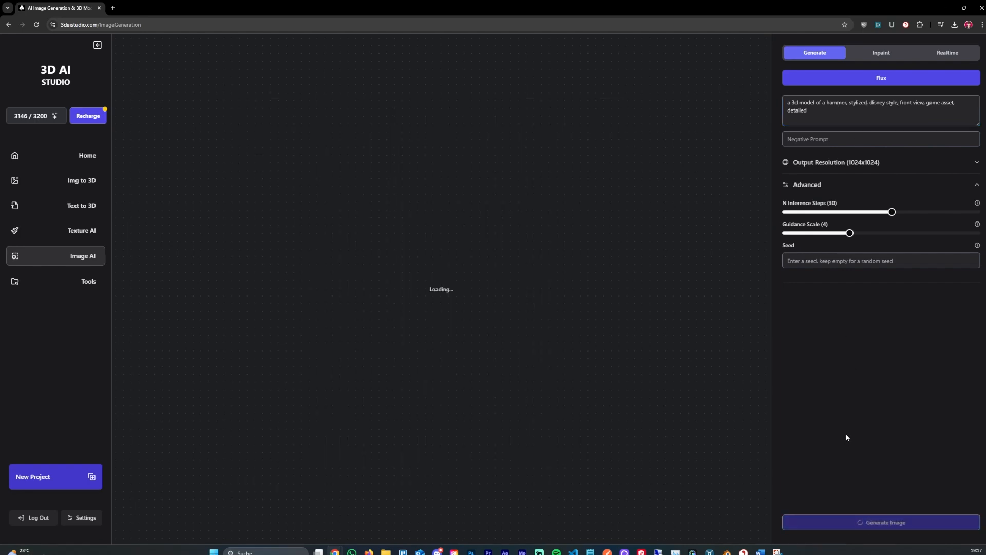
mouse_move(855, 233)
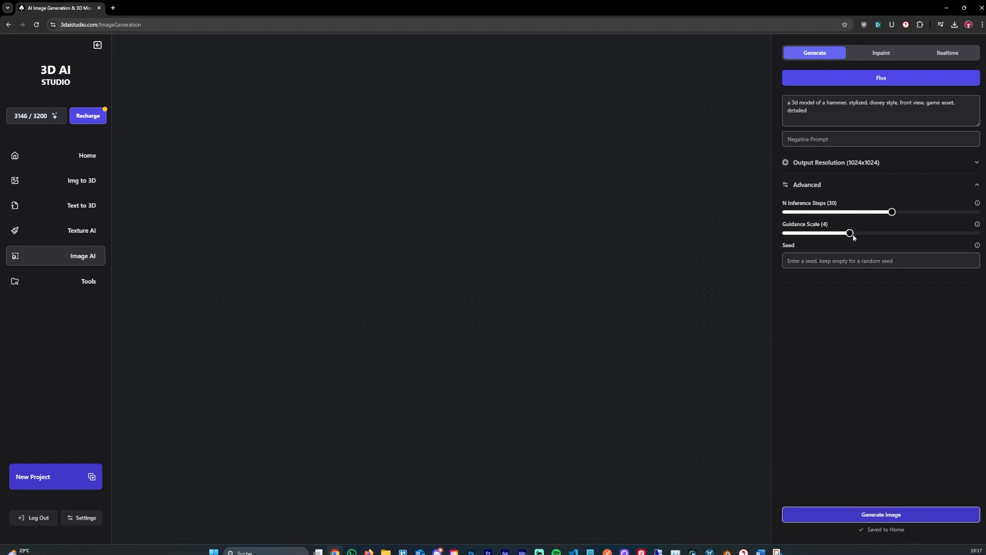
click(880, 514)
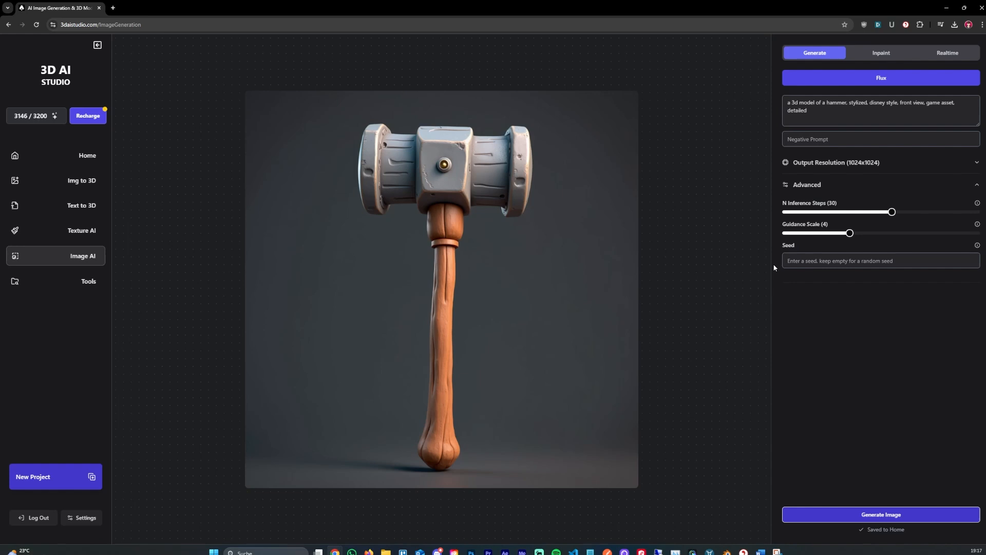
mouse_move(896, 235)
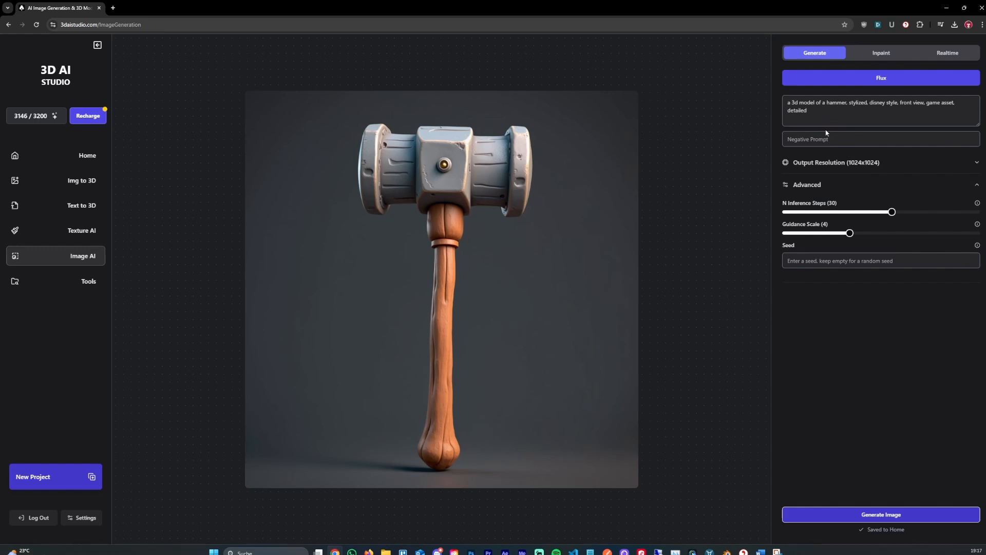
drag(849, 232, 933, 233)
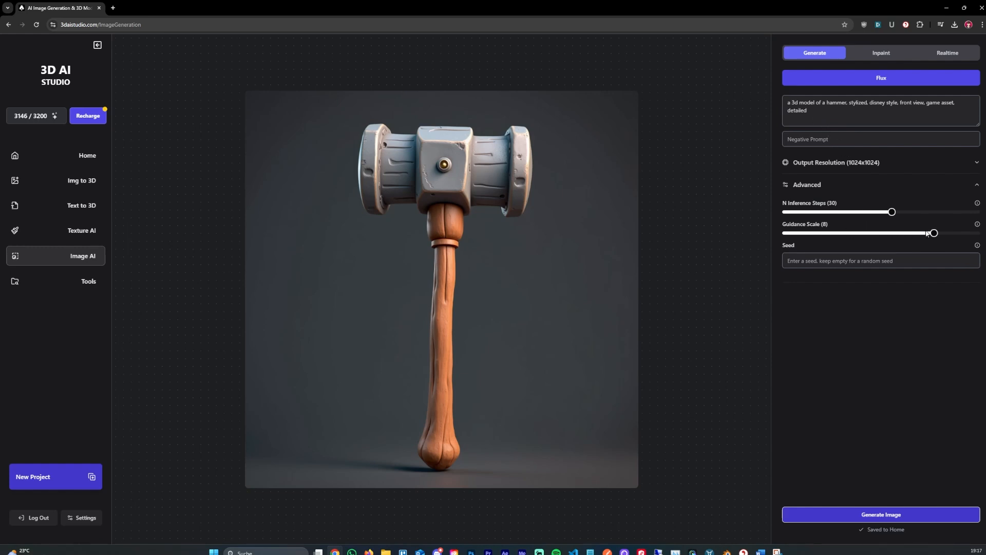
click(881, 514)
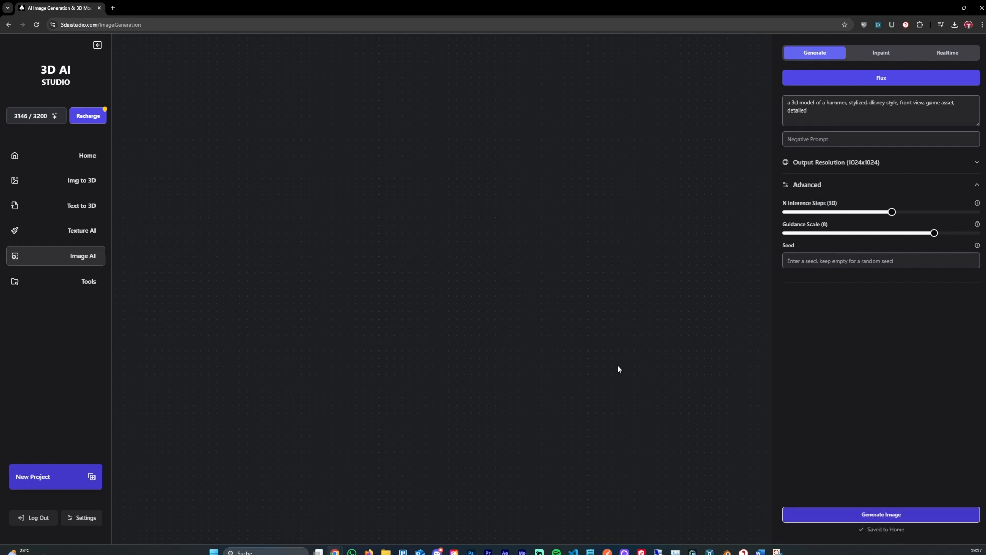
click(880, 513)
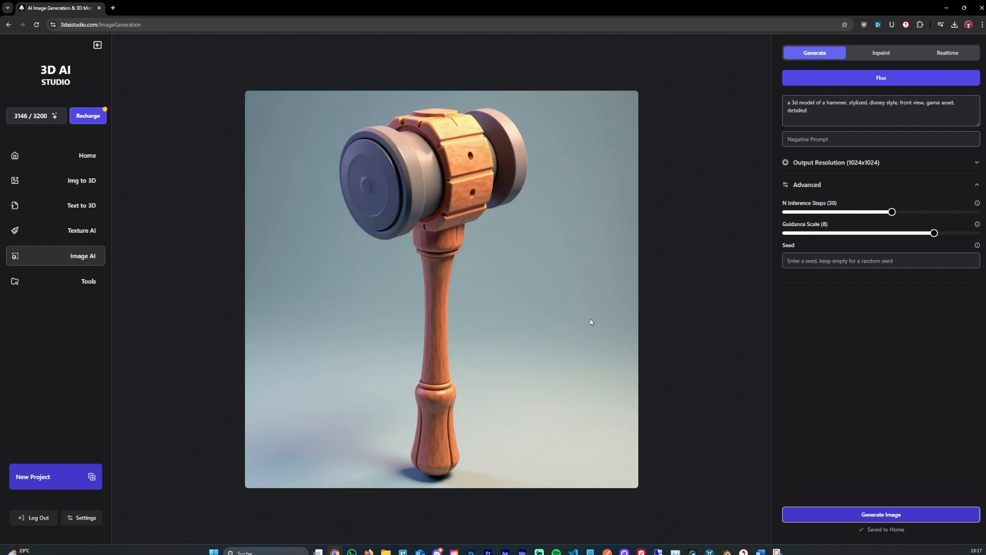
click(88, 156)
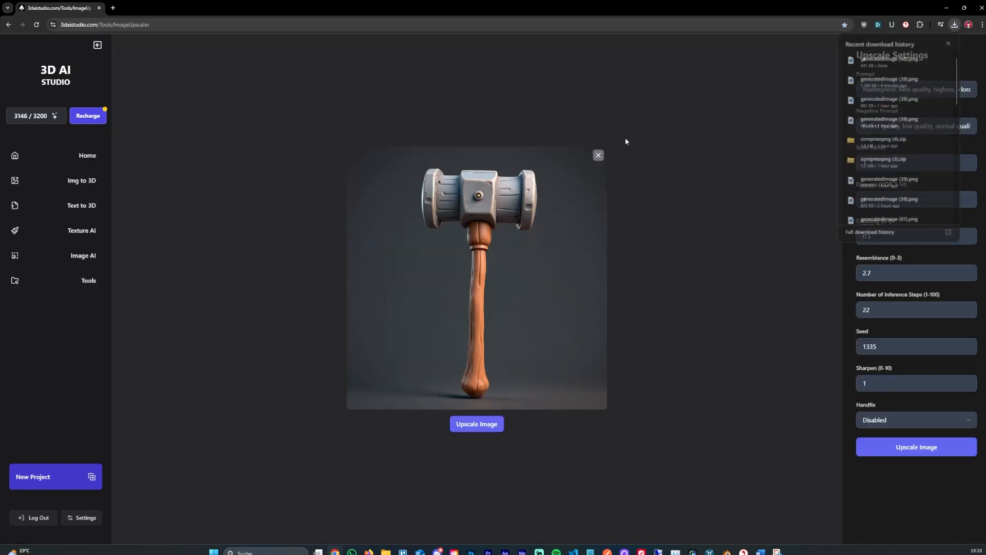
- Upscale the stylized hammer at creativity 0.1 and resemblance 2.9, and download the PNG
click(947, 43)
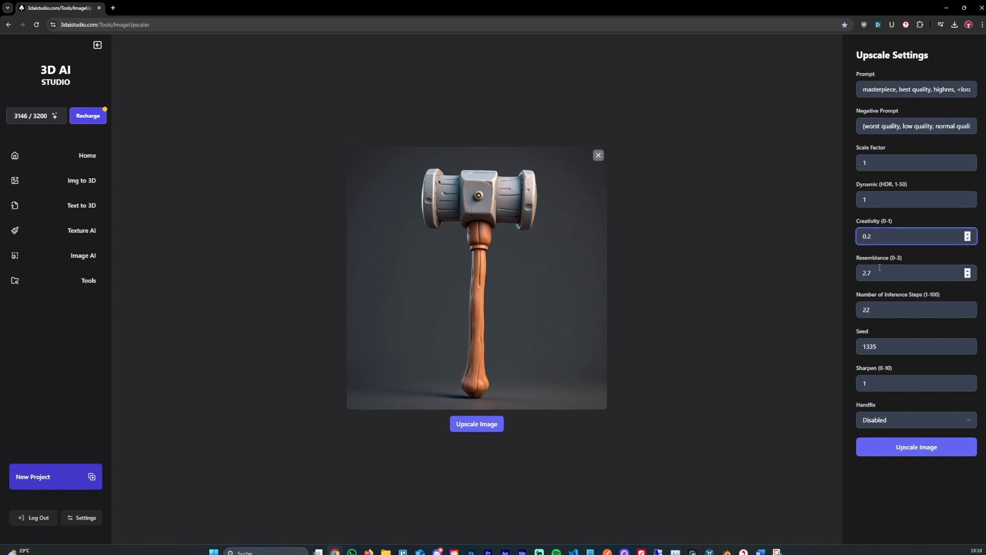
click(967, 269)
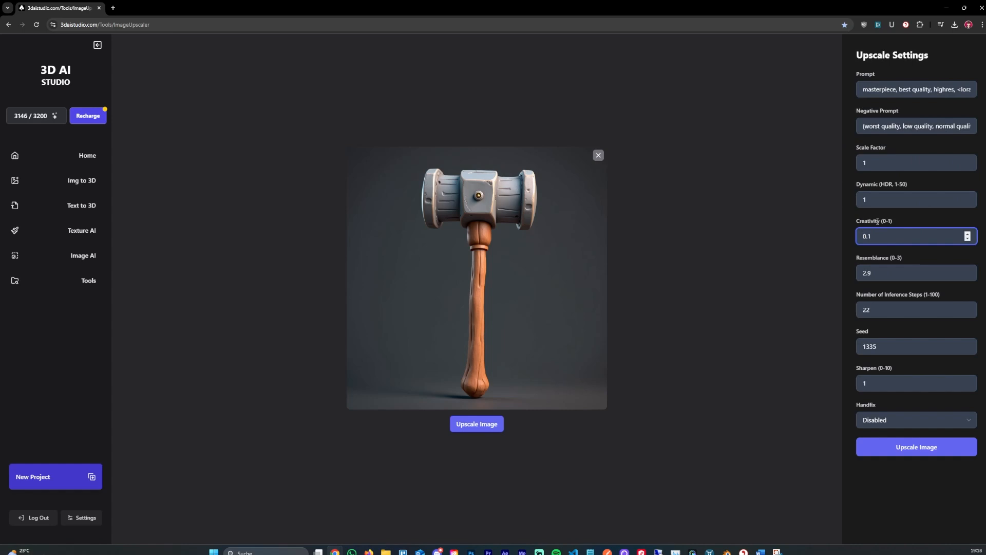
text(stylized, hammer, 3d, masterpiece, best)
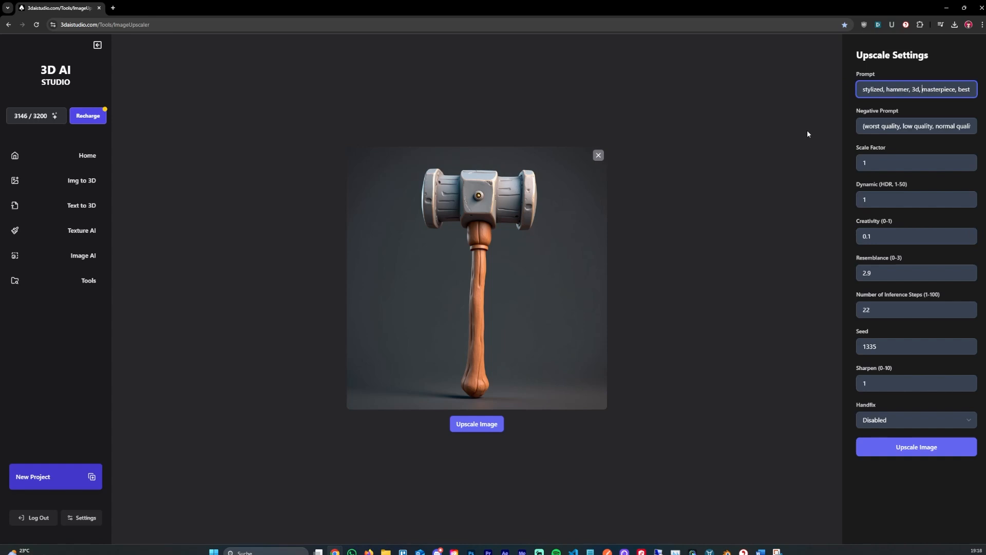
click(916, 448)
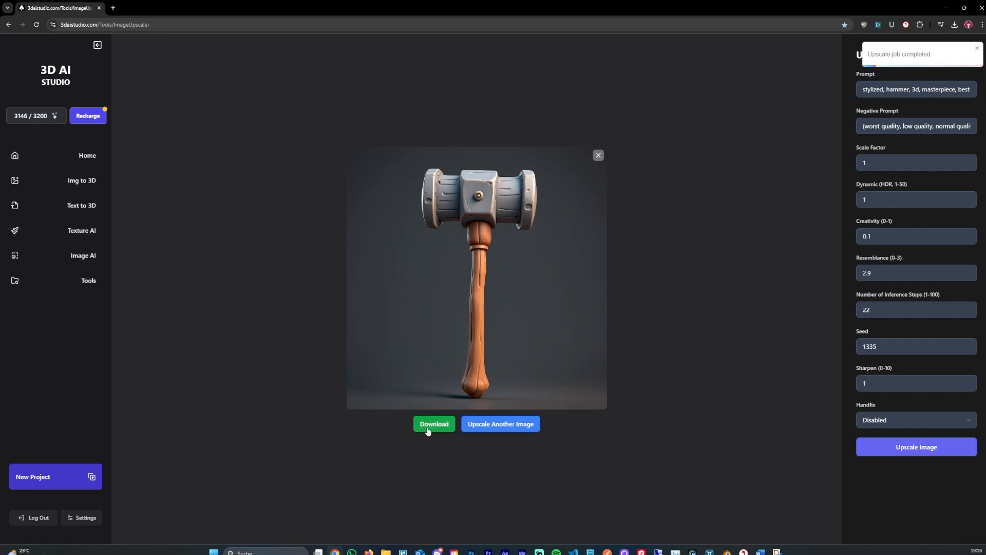
click(434, 423)
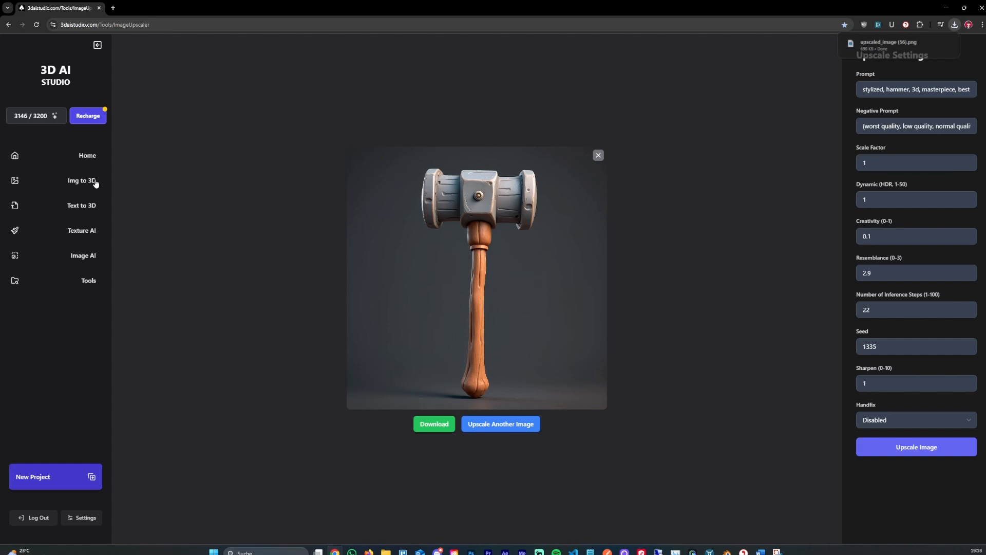
- Generate a High-quality 3D hammer model from the upscaled image and download it
click(81, 181)
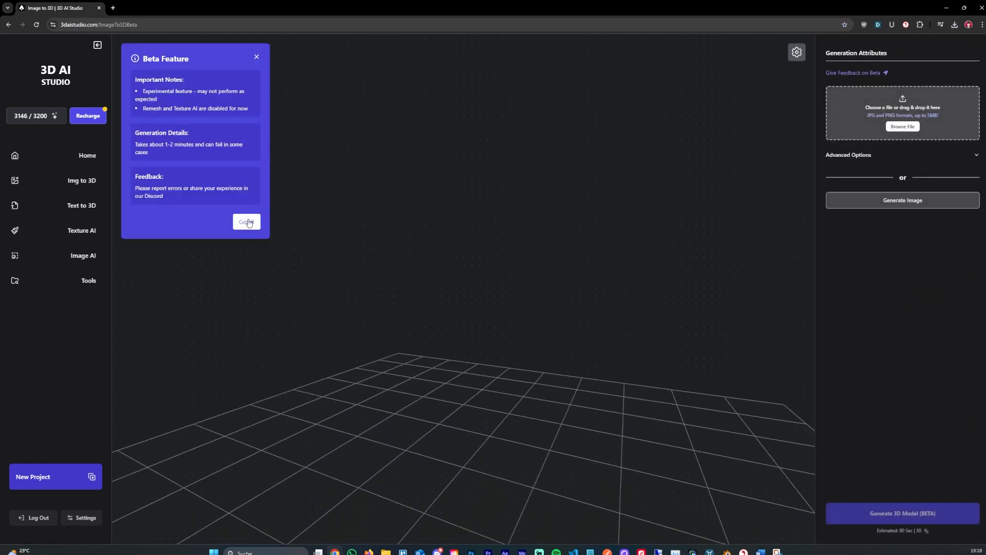
click(955, 25)
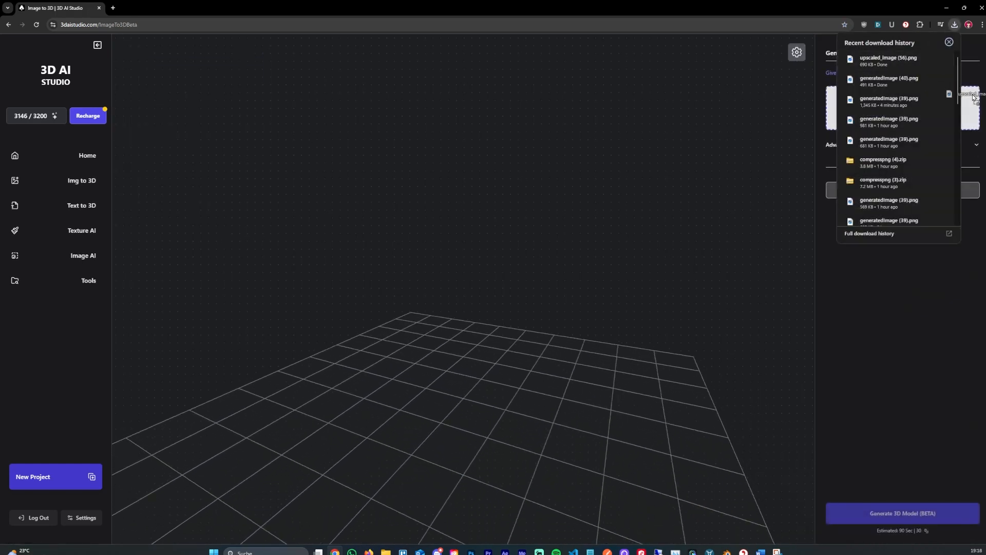
click(948, 42)
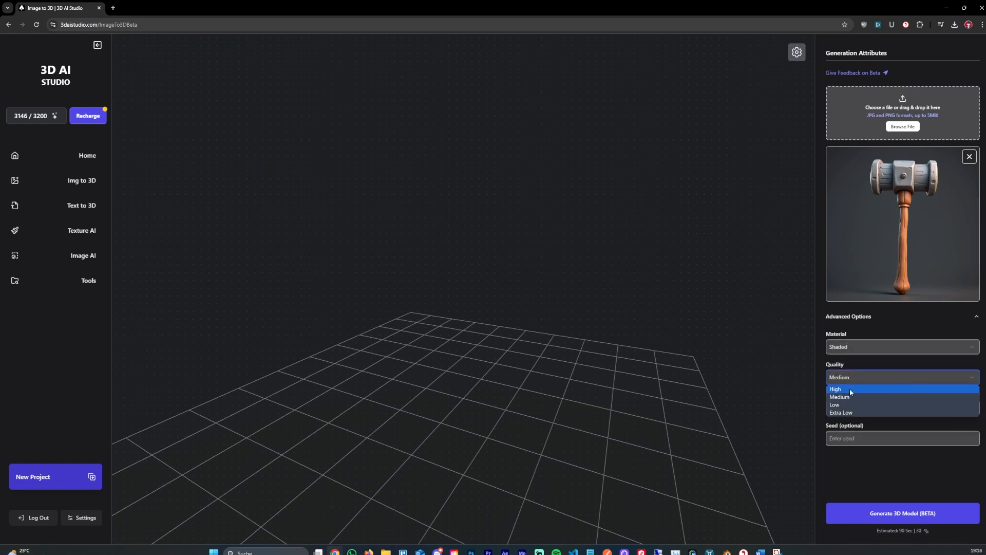
click(835, 388)
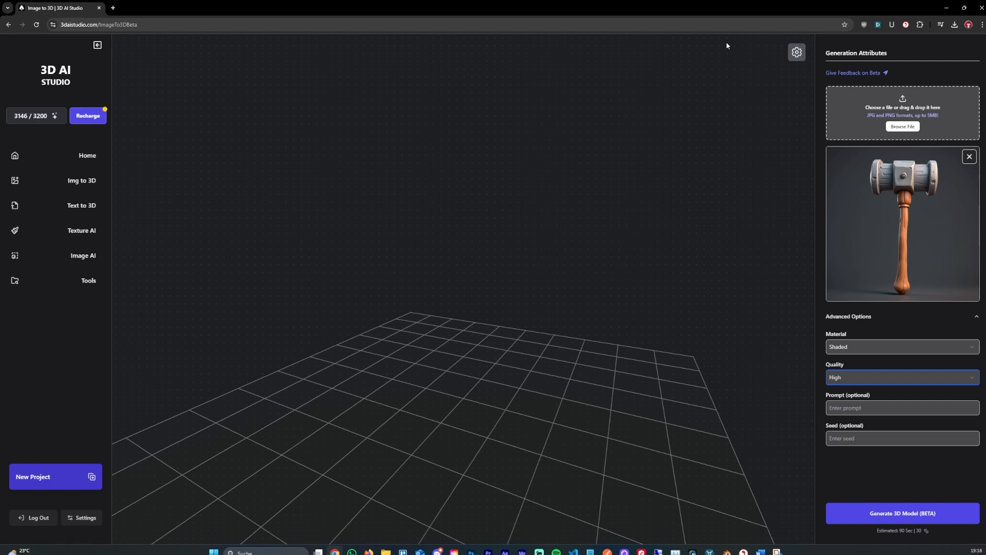
mouse_move(739, 12)
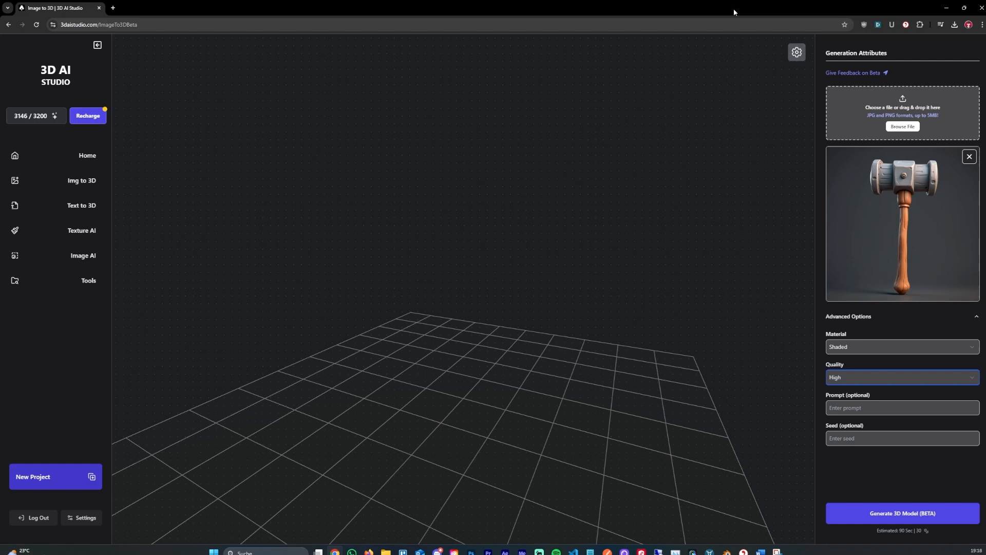
mouse_move(855, 319)
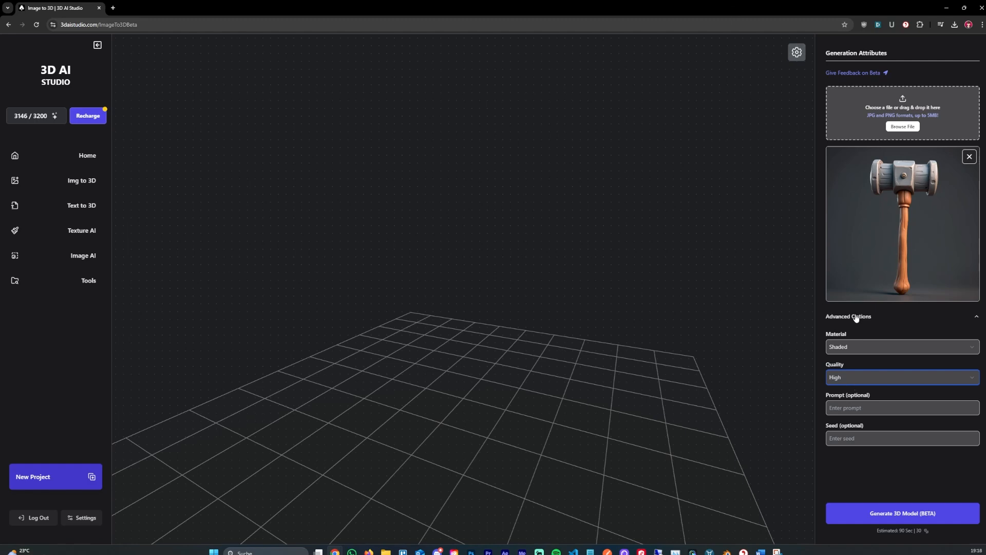
click(848, 317)
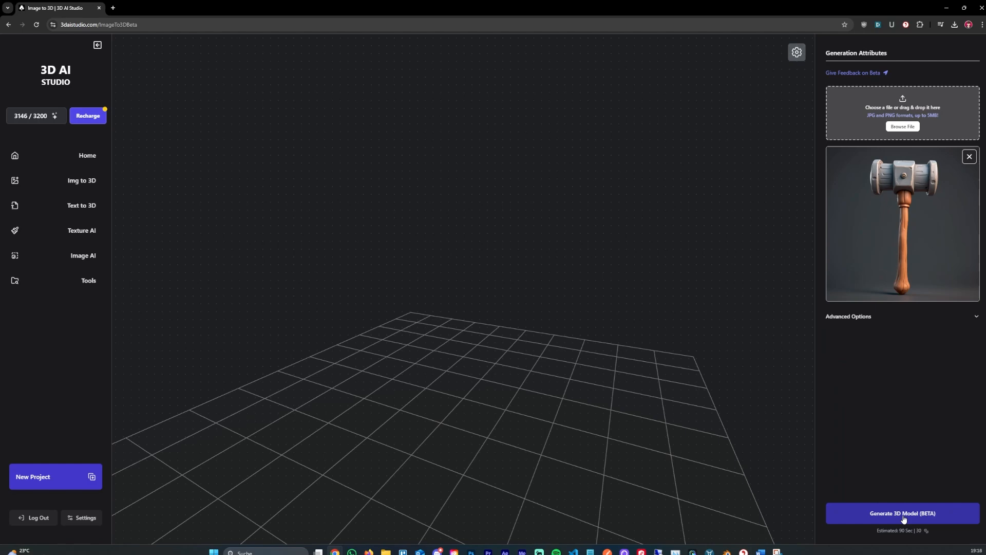
click(902, 513)
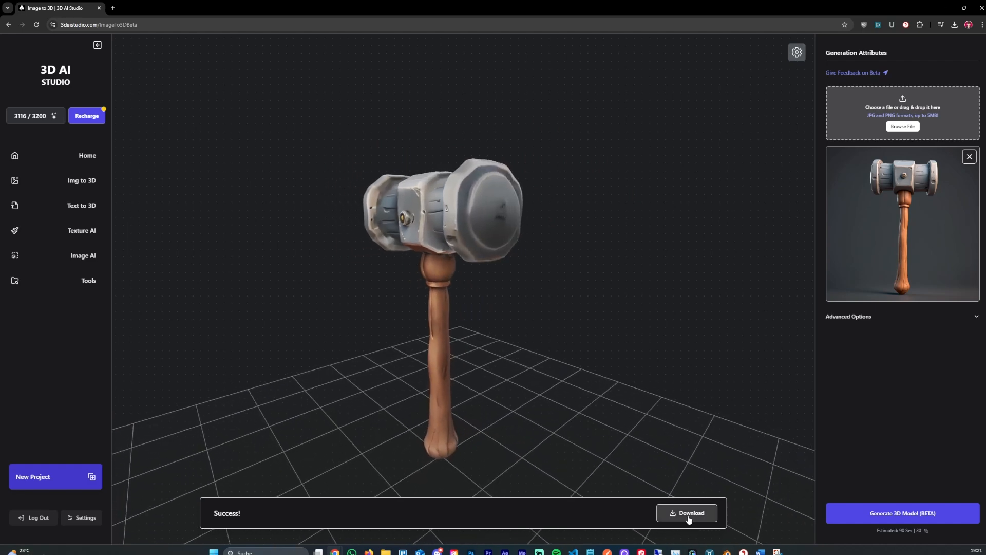
click(687, 512)
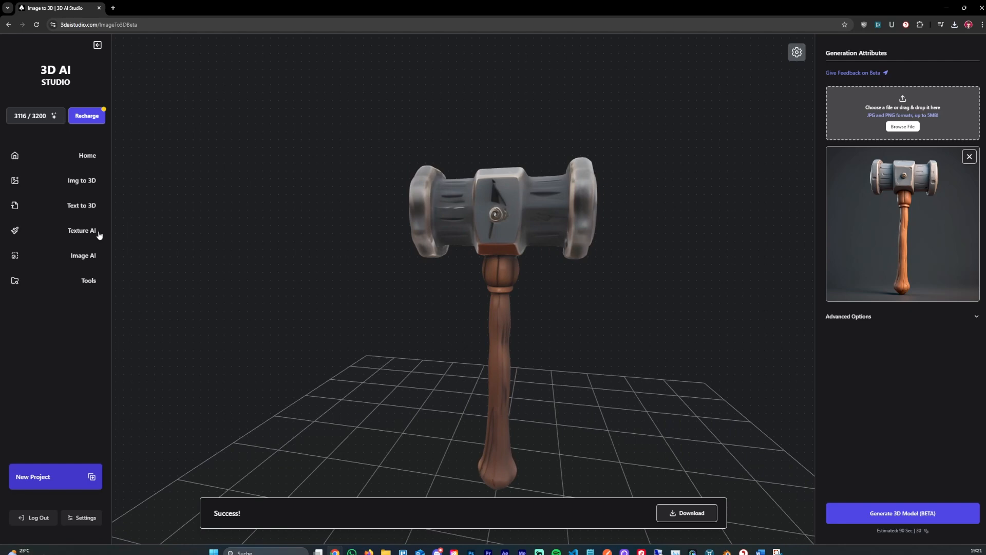
- Retexture the hammer with Creative Texture AI at creativity 0.1, then go to Image AI
click(87, 155)
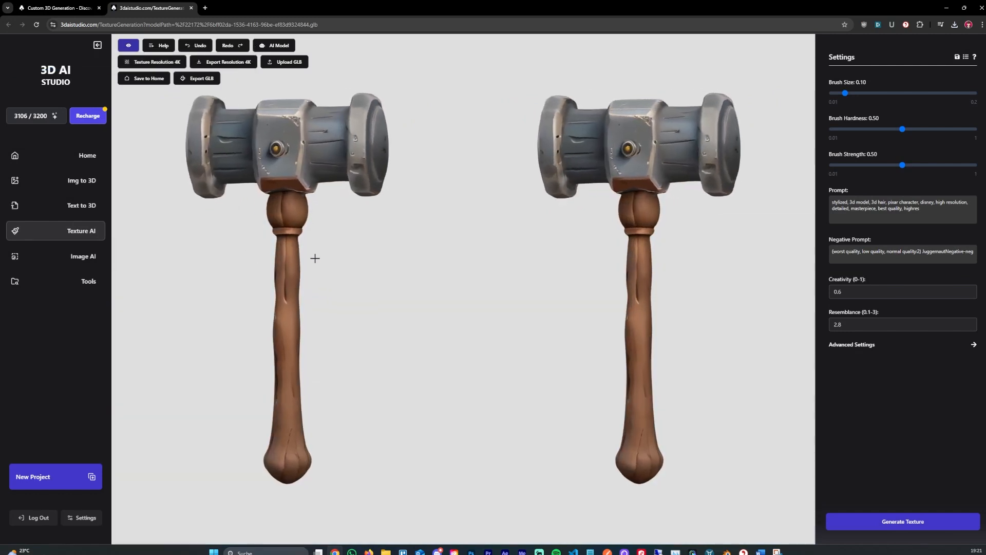
click(274, 46)
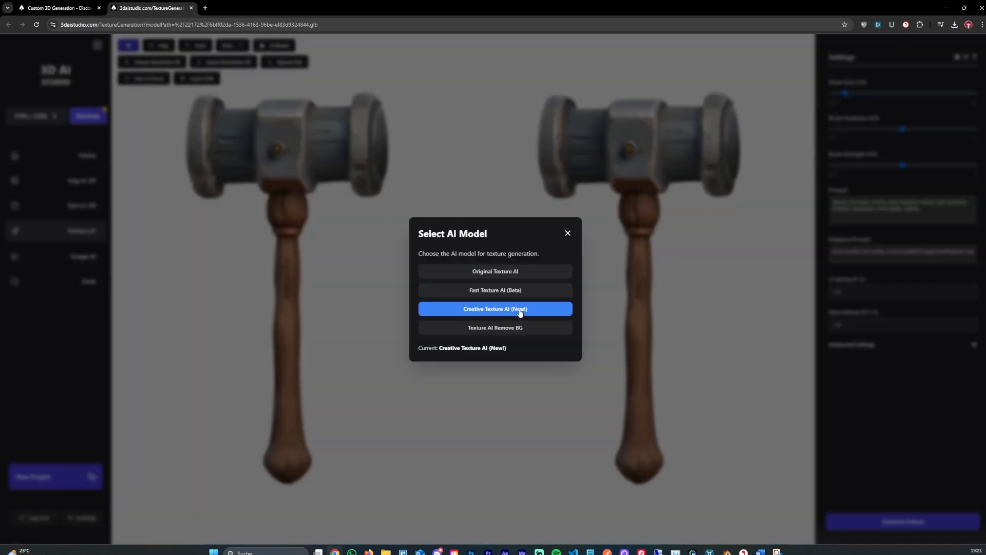
click(495, 309)
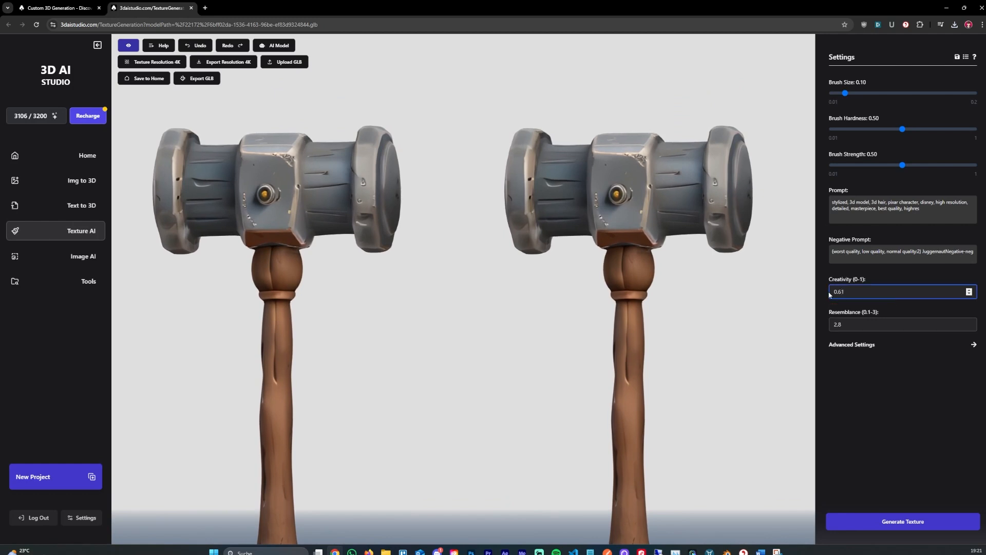
text(0.4)
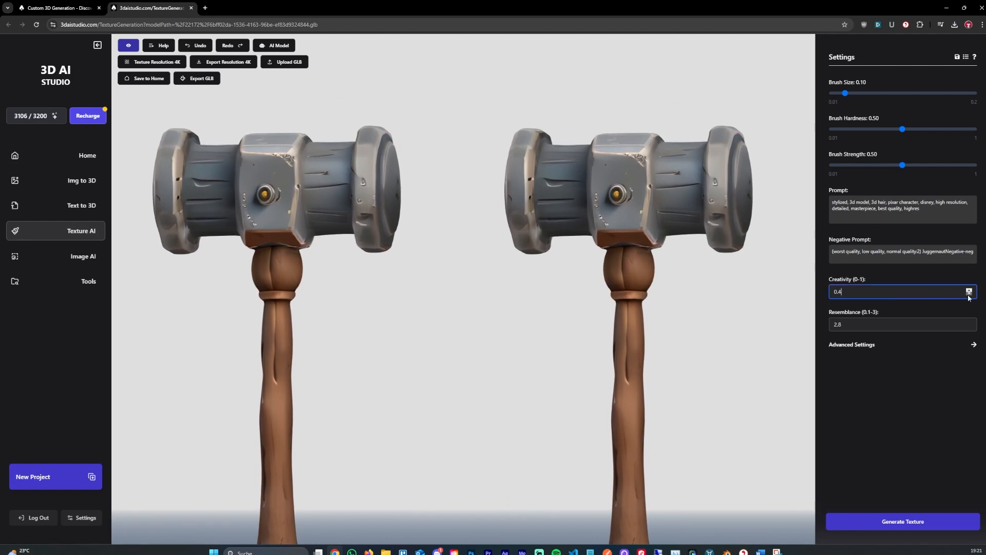
click(877, 325)
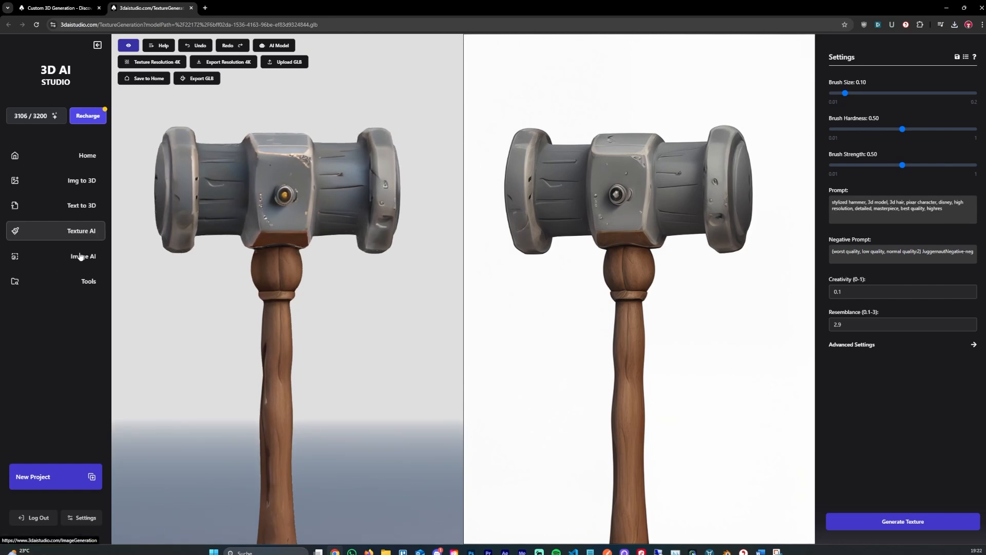
click(82, 257)
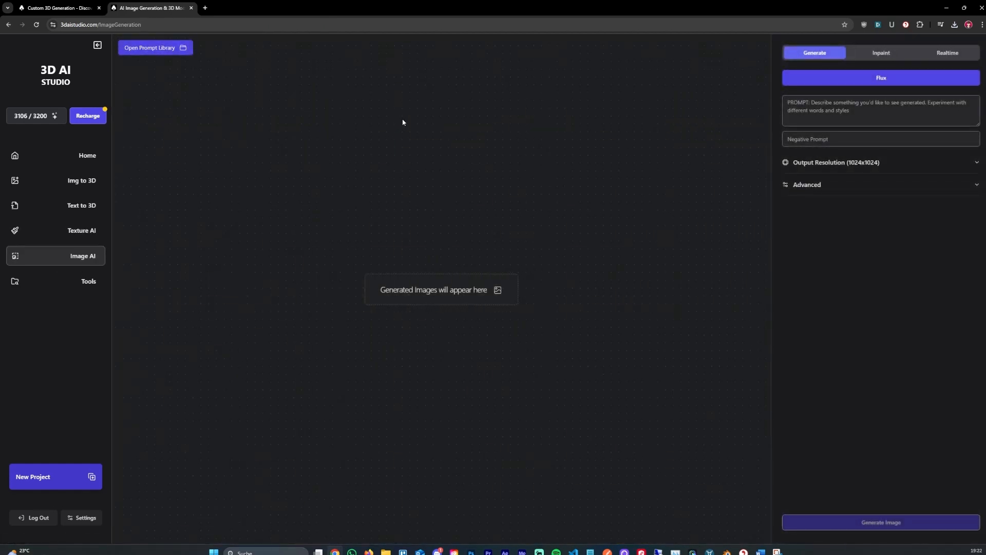
- With Pixart Sigma, generate four pixel-art hammers, save the third, then switch to Flux
click(881, 77)
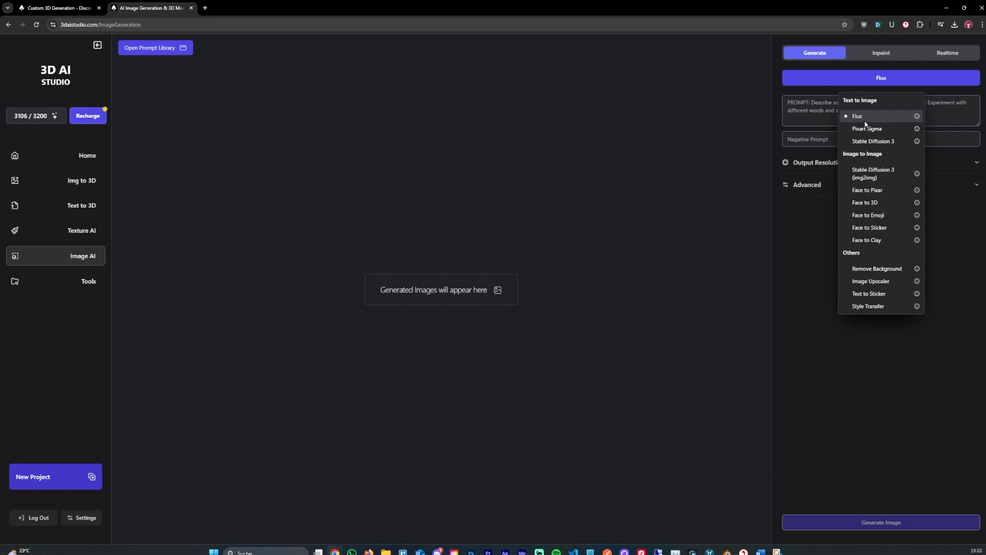
click(866, 128)
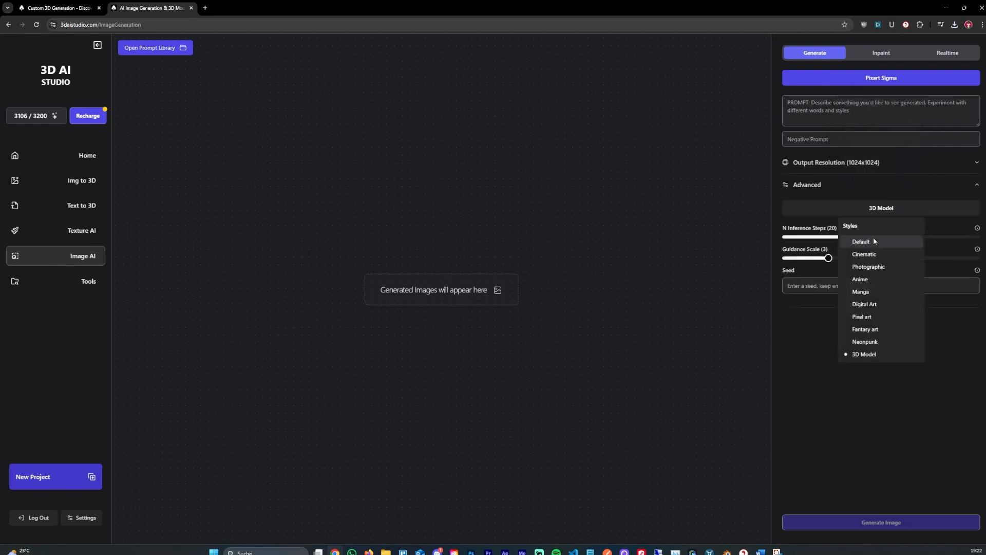
mouse_move(873, 328)
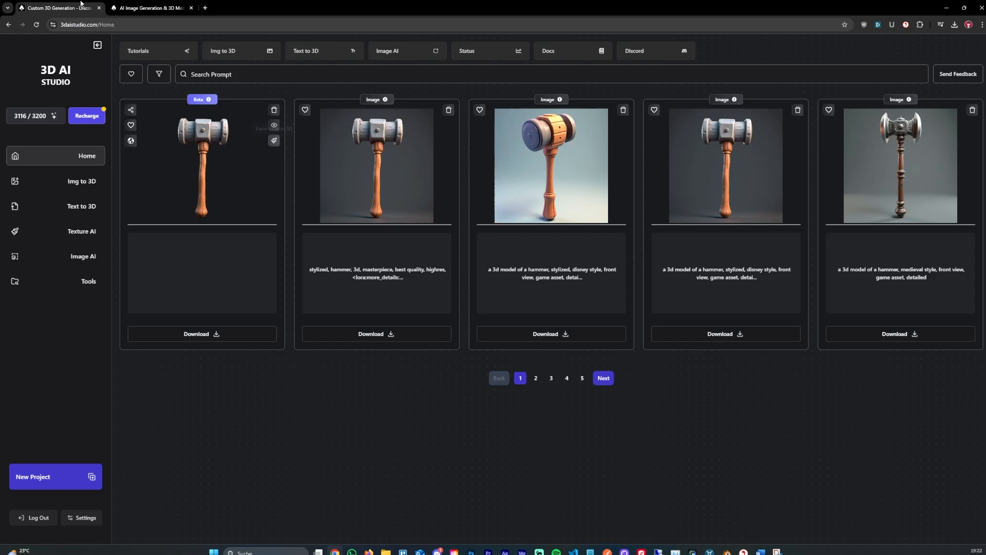
double_click(319, 269)
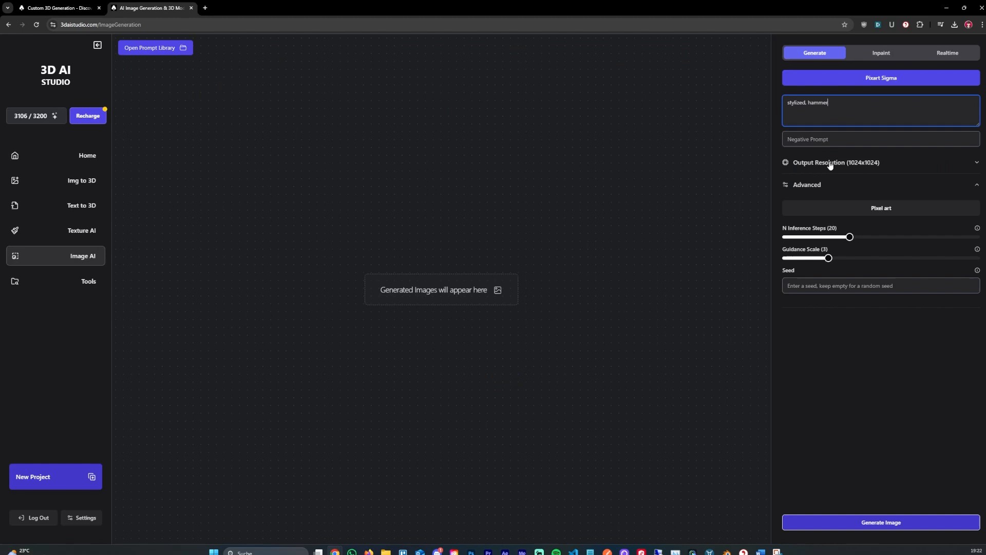
mouse_move(815, 129)
text(, game asset)
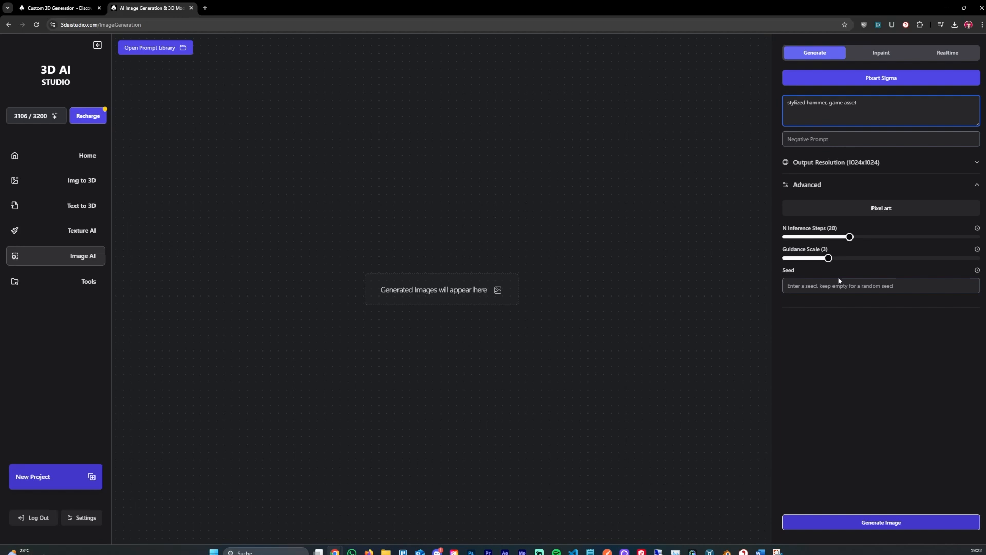
click(880, 522)
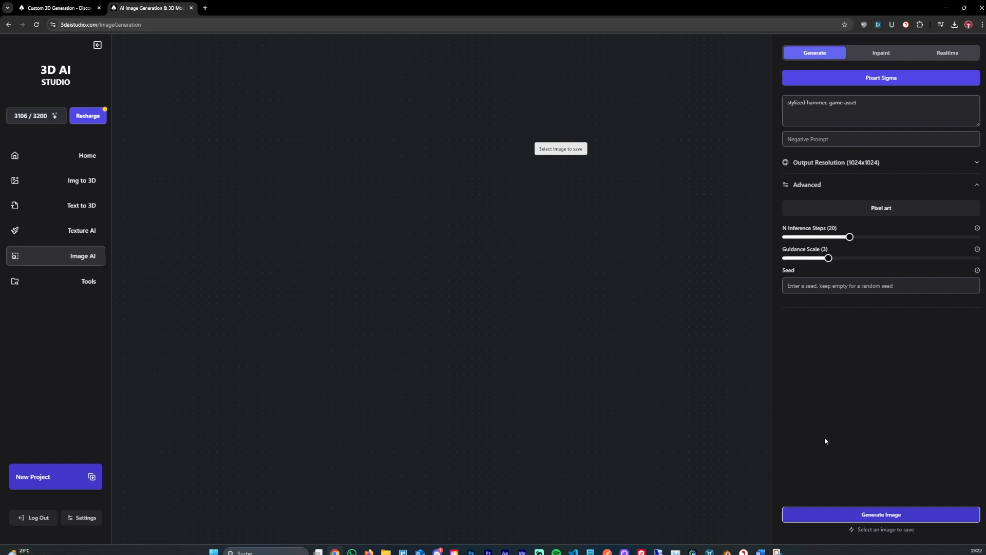
click(880, 514)
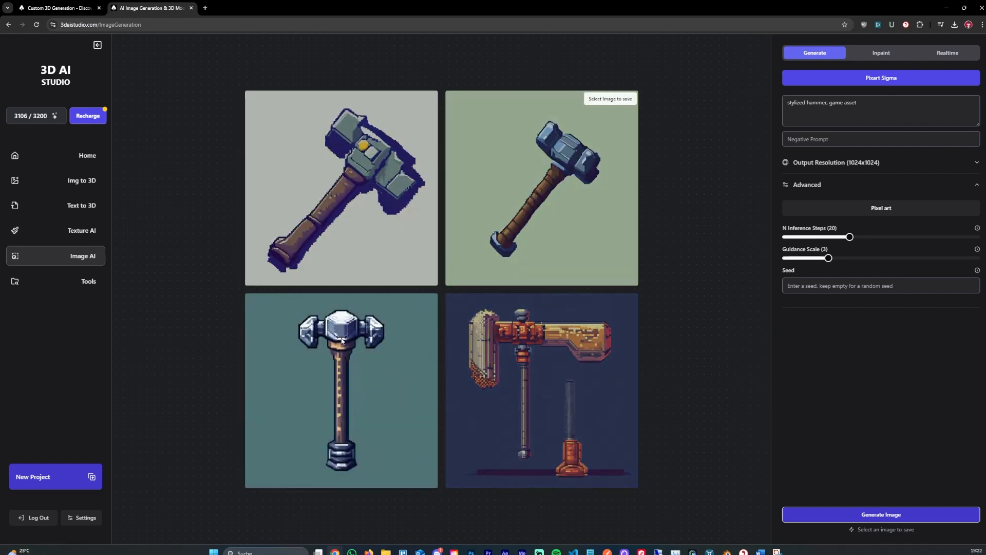
click(880, 110)
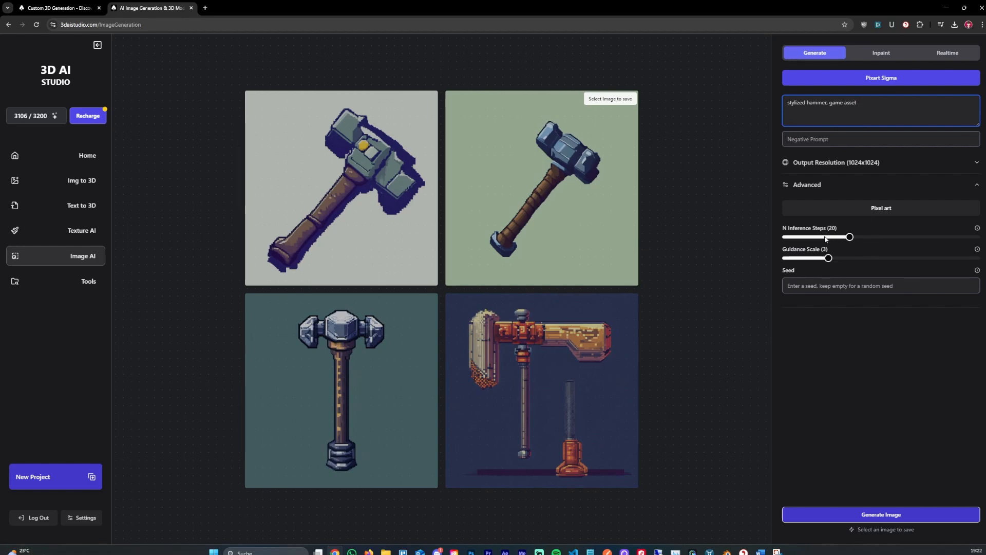
mouse_move(813, 241)
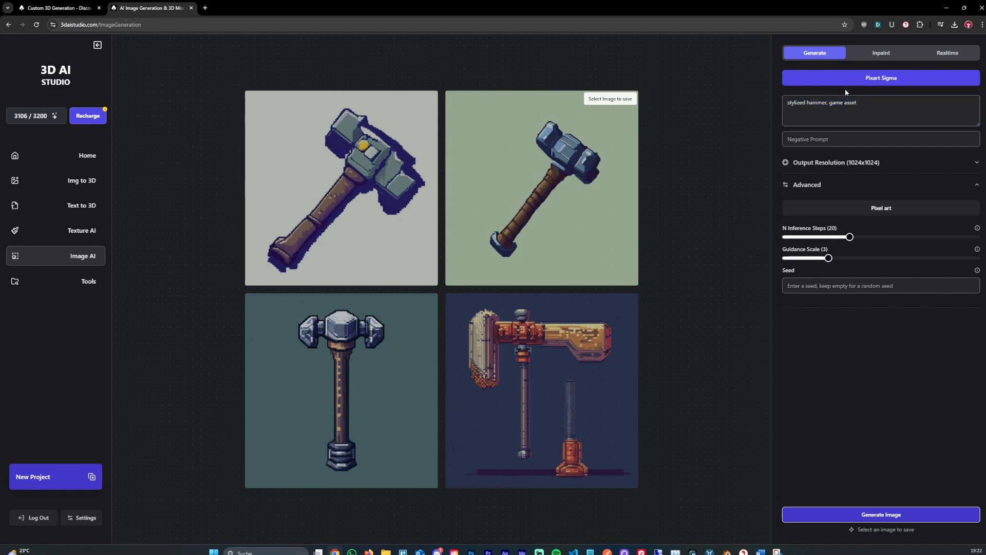
click(880, 77)
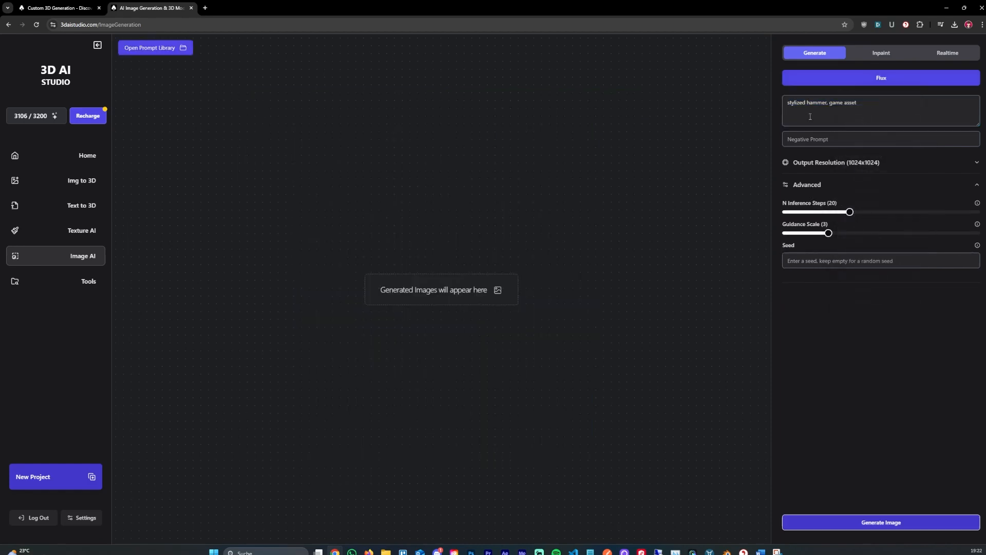
- Replace the hammer prompt with the cute little polar bear example from the prompt library
click(880, 110)
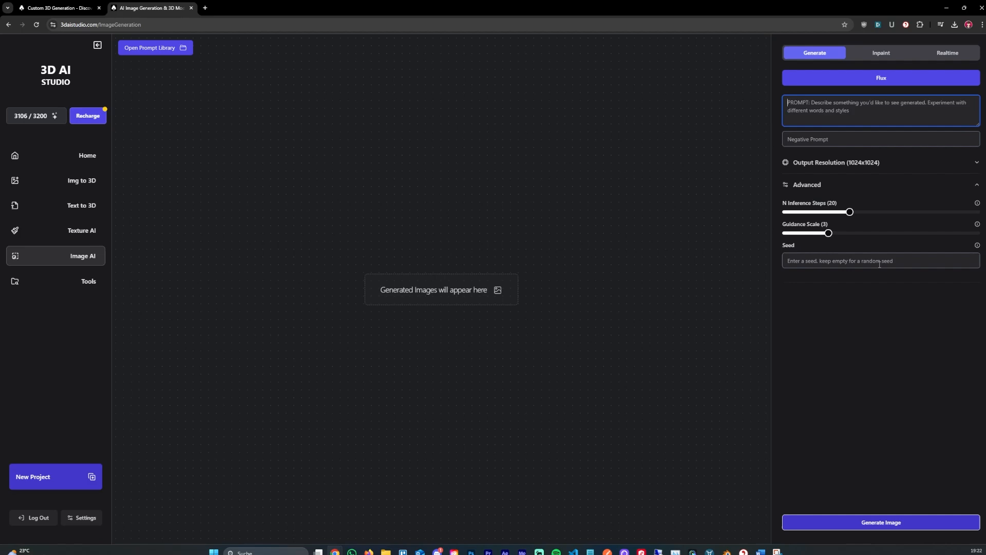
click(155, 48)
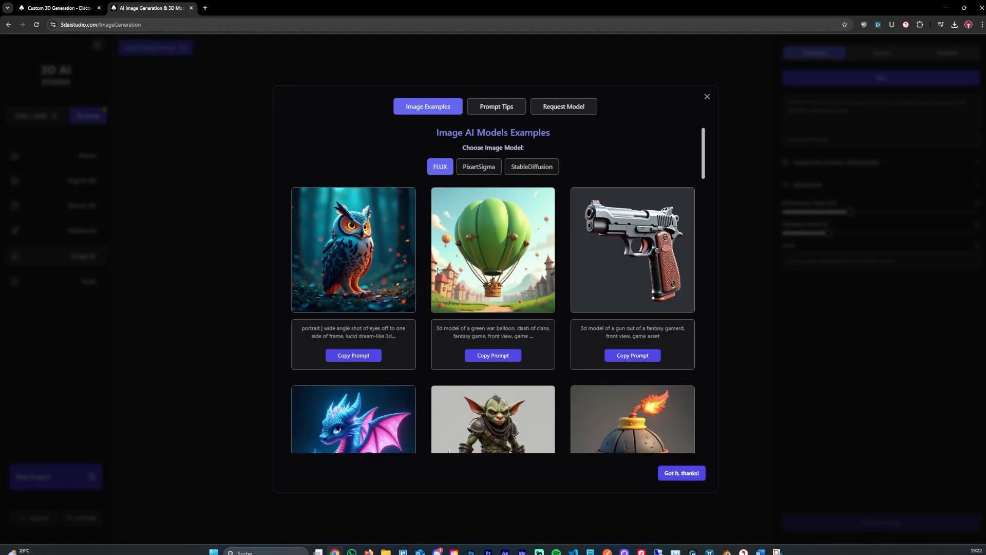
scroll(down, 3)
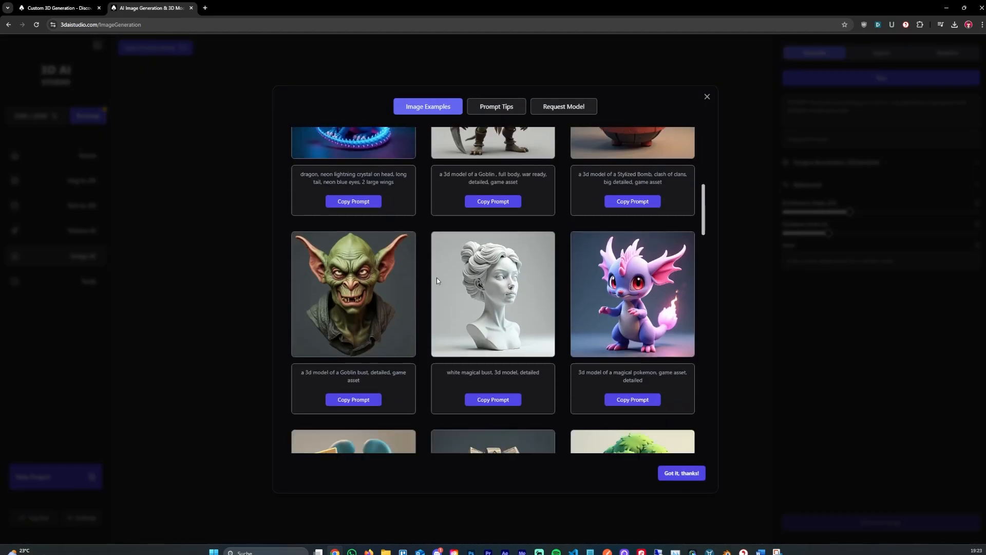
scroll(down, 3)
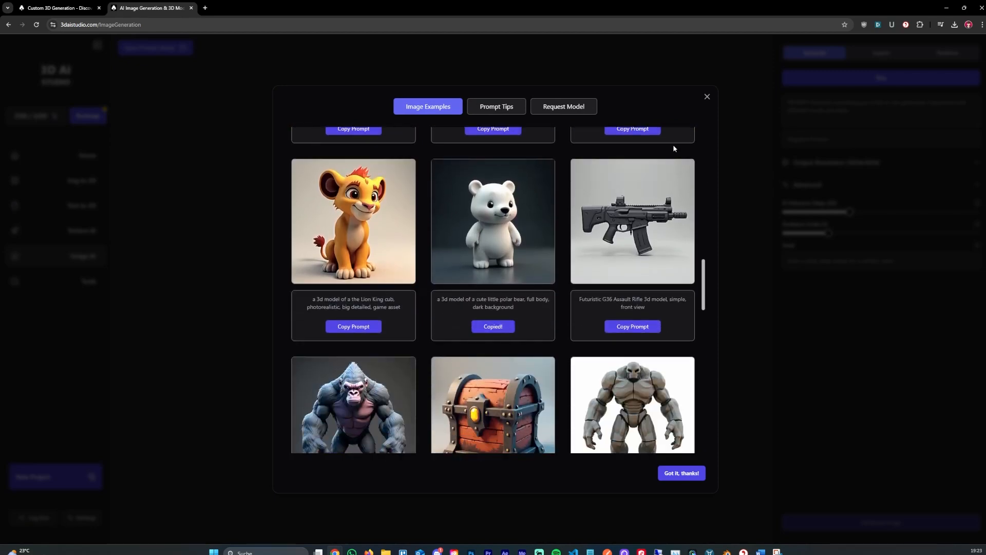
click(681, 473)
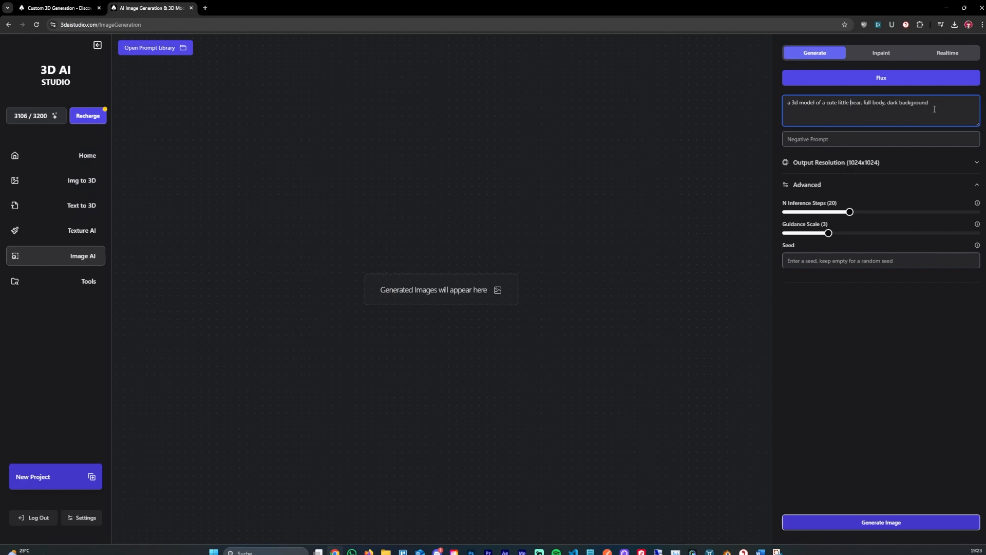
- Change the prompt to 'clear background', set guidance scale 6, and generate a bear image
double_click(911, 102)
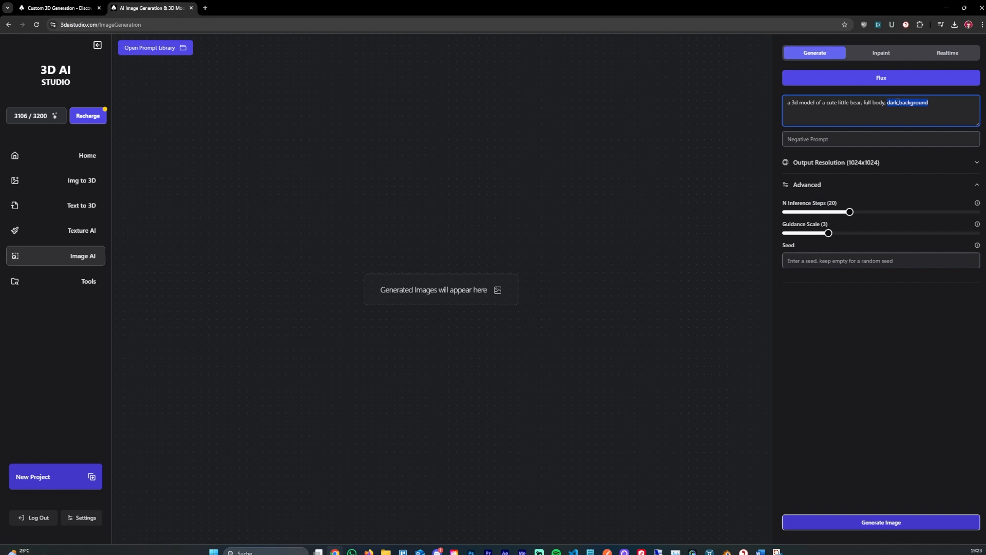
text(clean backgro)
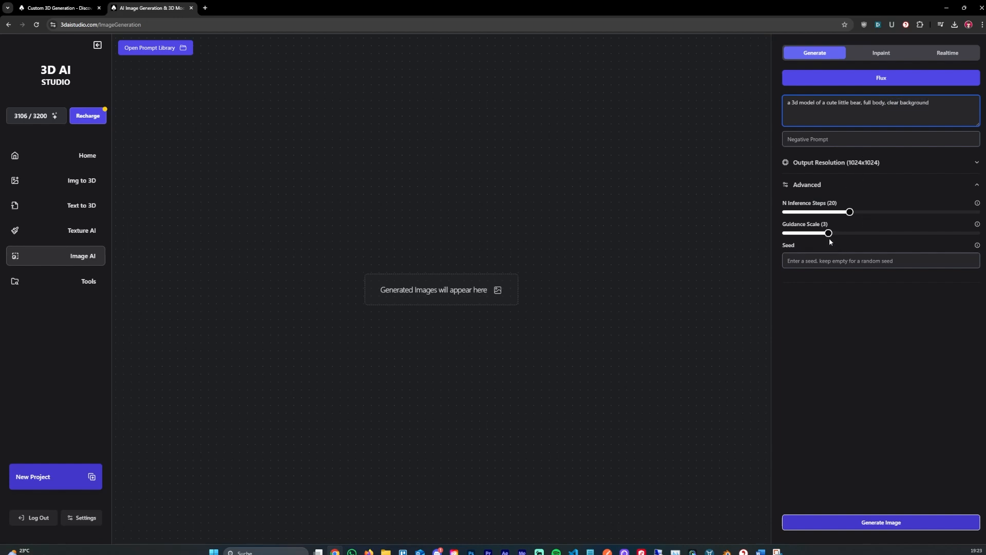
drag(828, 233, 892, 233)
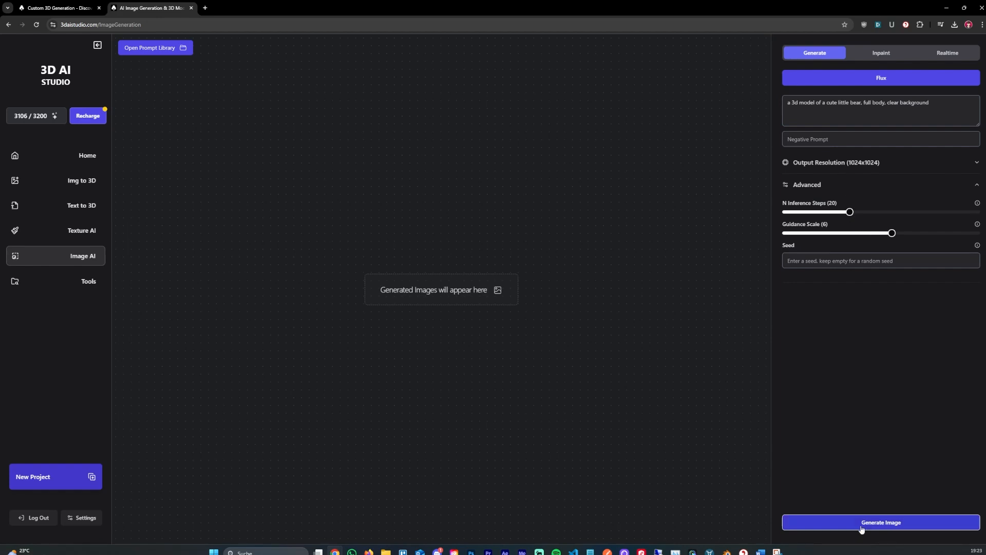
click(880, 522)
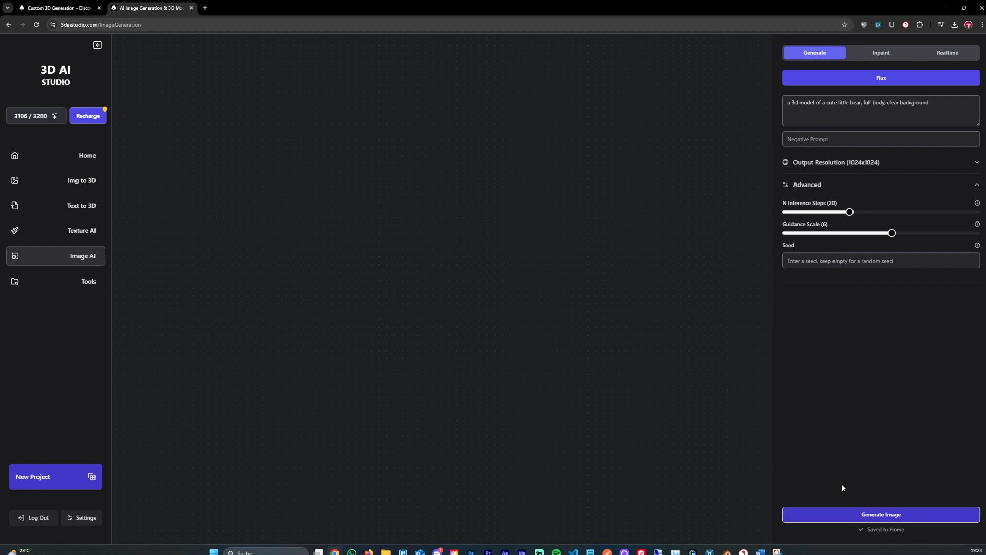
click(880, 514)
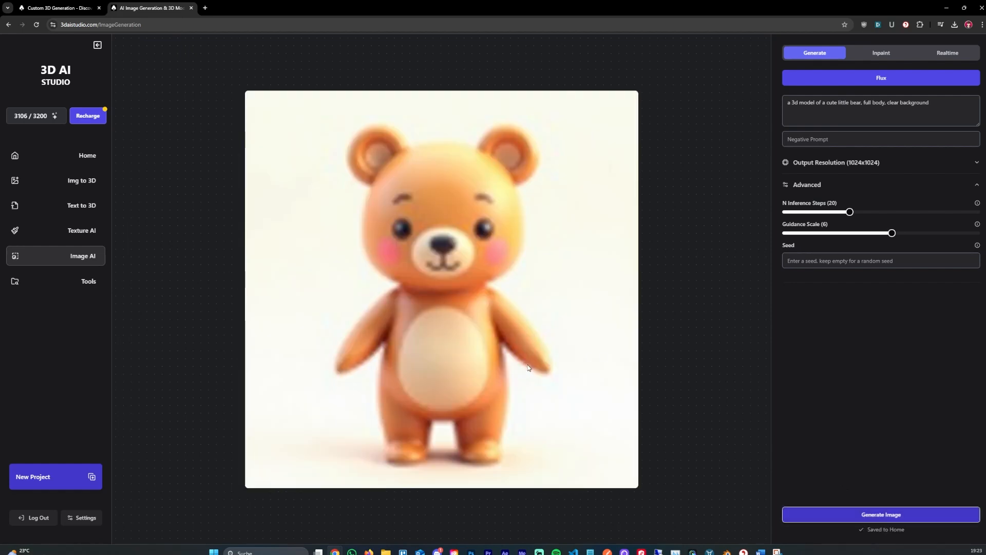
mouse_move(873, 210)
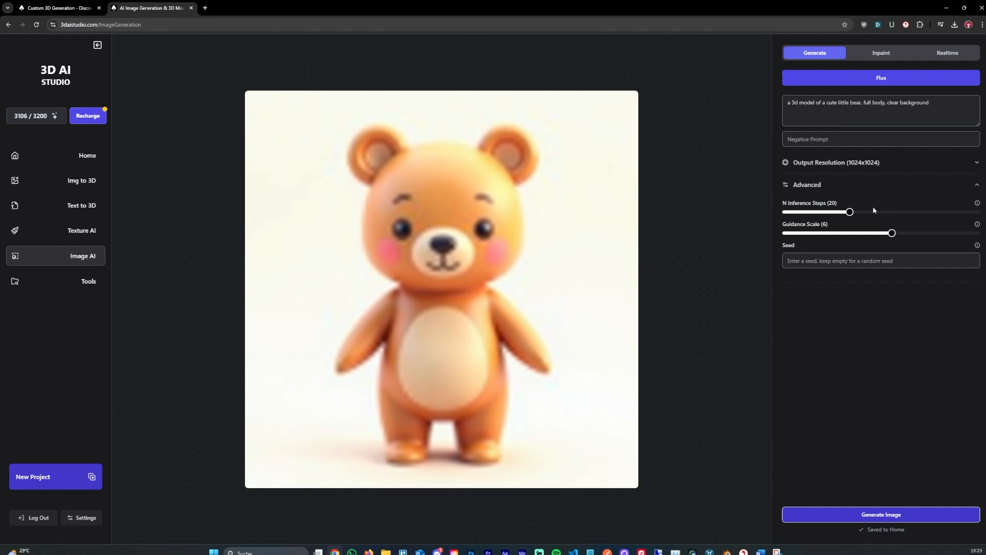
- Raise inference steps to 30 and generate another bear image
drag(849, 212, 883, 212)
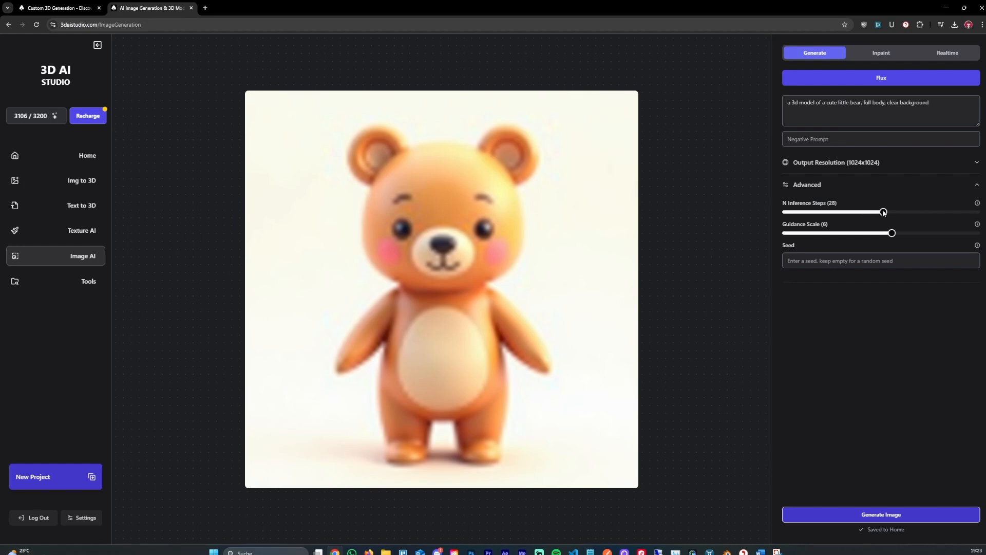
drag(883, 212, 891, 212)
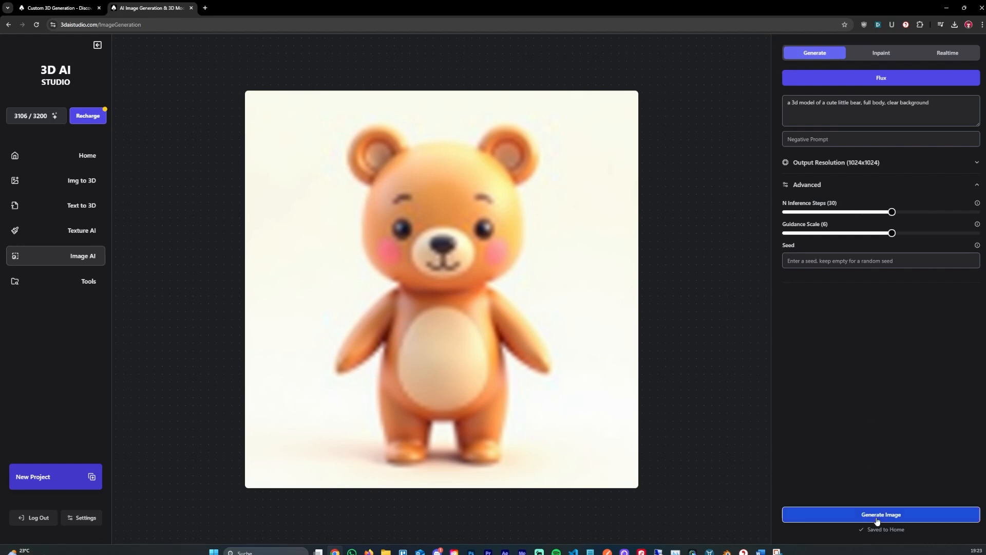
click(881, 515)
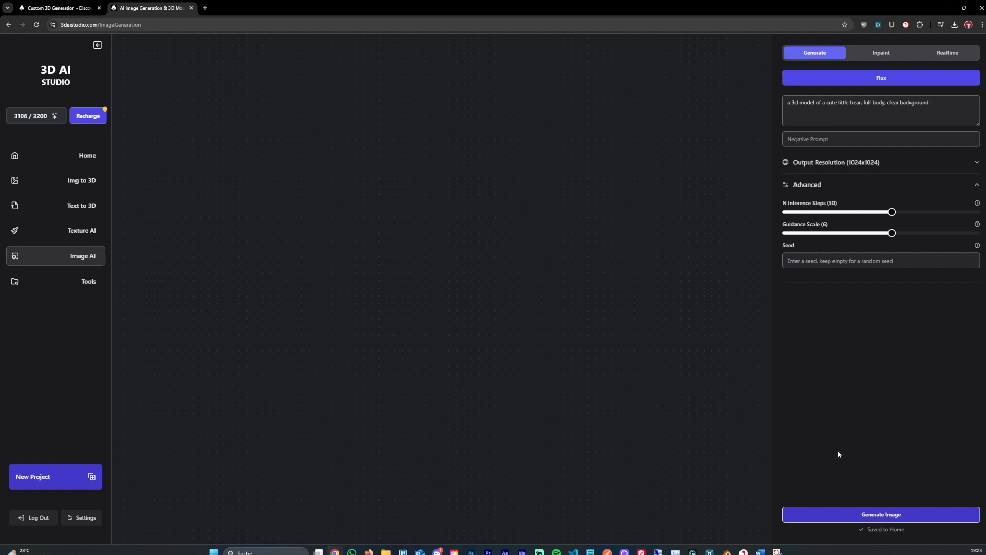
click(880, 514)
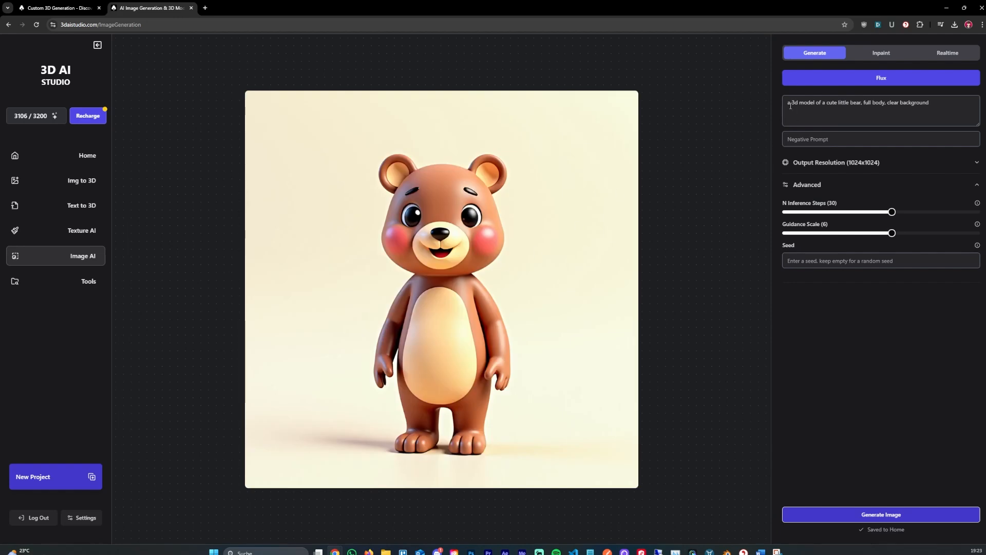
- Replace 'a 3d model of a' at the prompt start with 'photorealistic, phot, 35mm,'
click(849, 110)
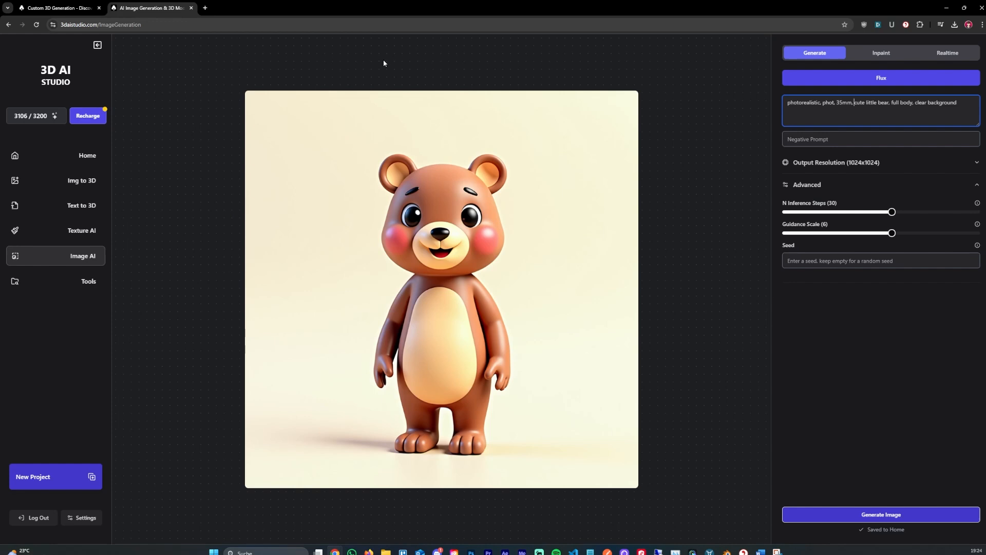
click(882, 53)
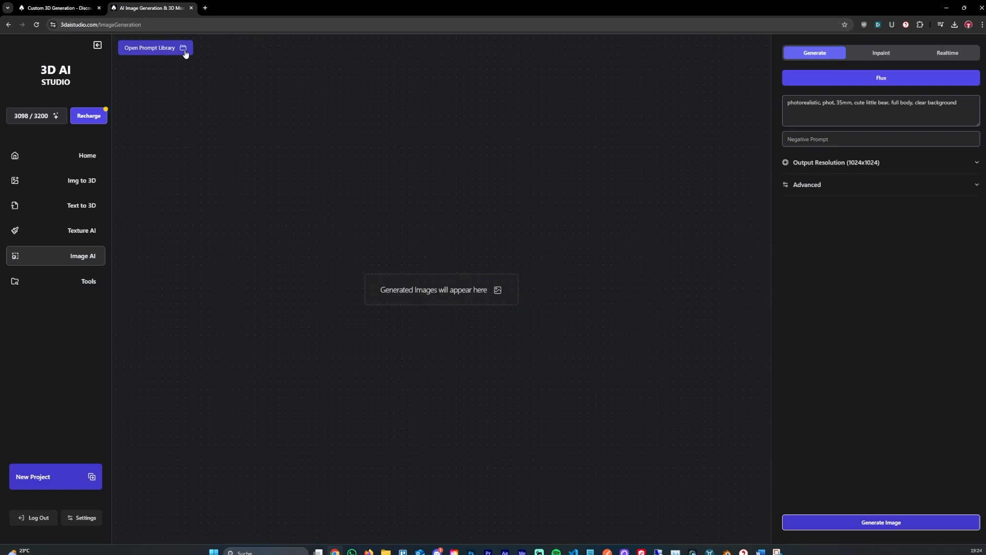
- Browse the example prompts in the Prompt Library by scrolling through them
click(154, 47)
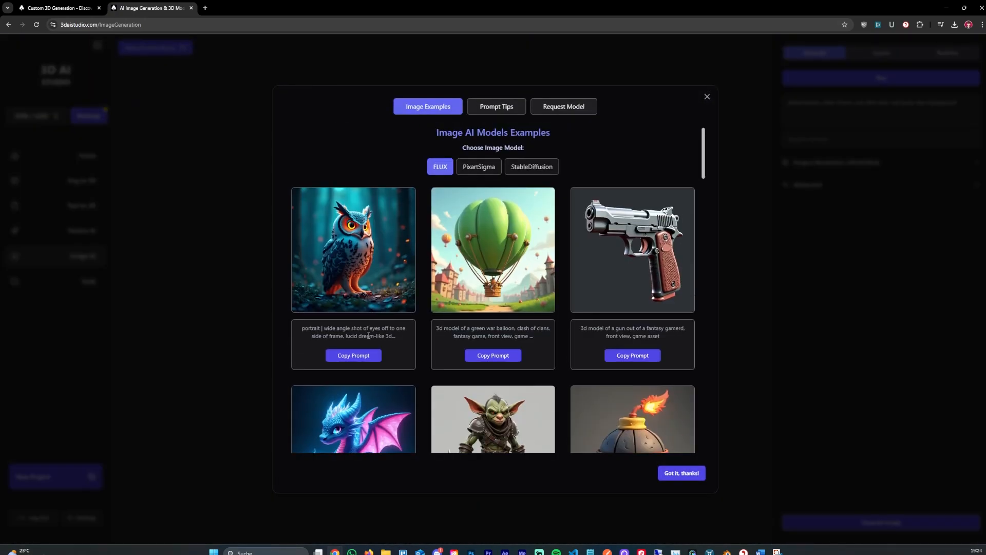
scroll(down, 3)
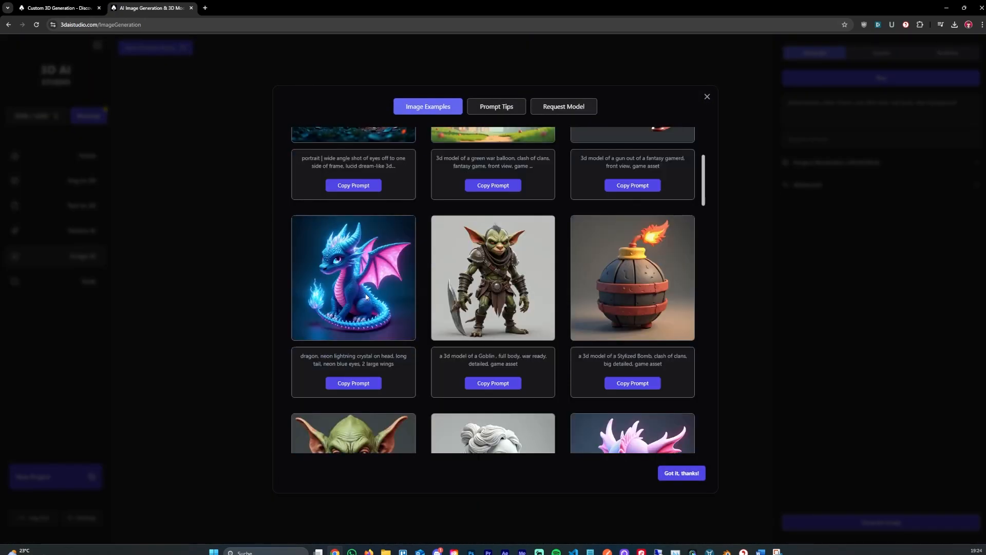
scroll(down, 3)
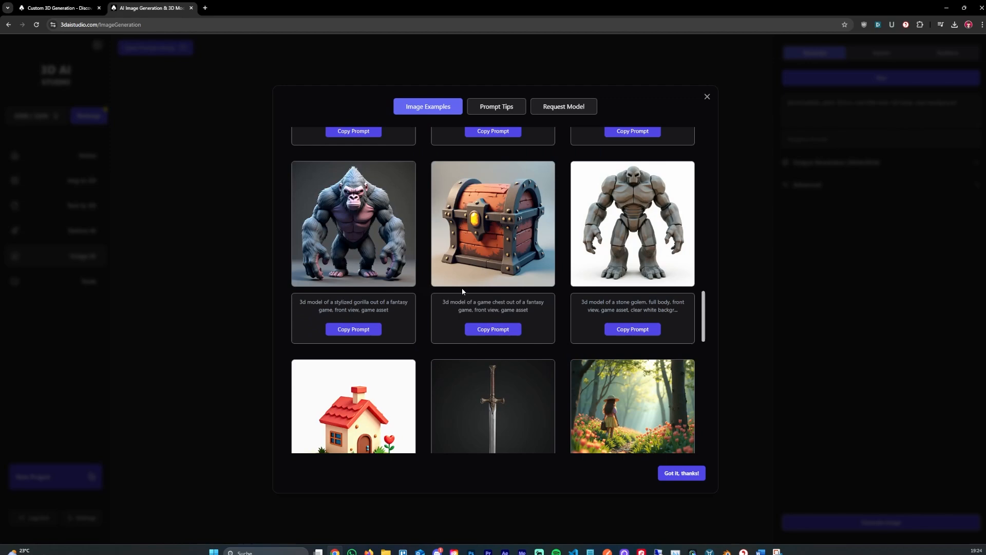
scroll(down, 3)
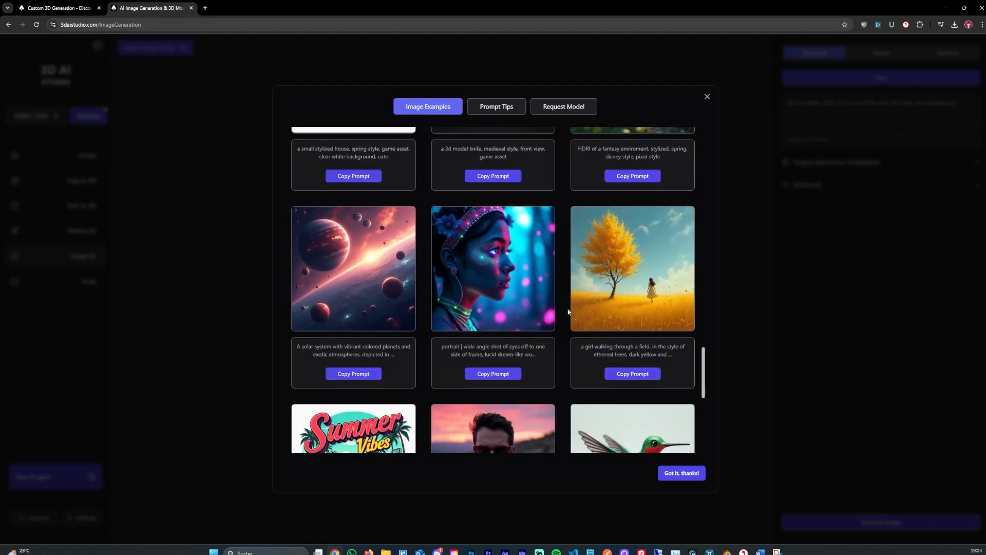
scroll(down, 3)
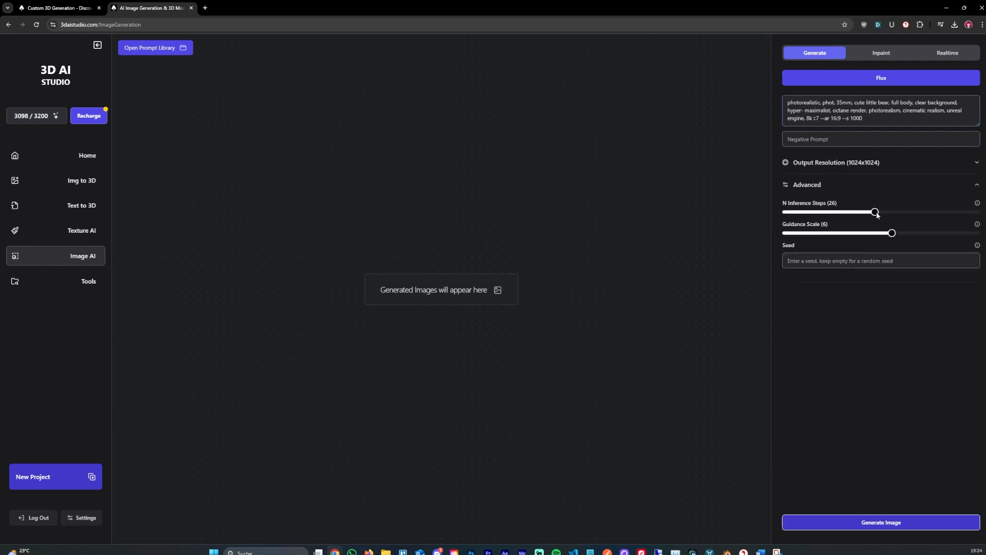
- Generate bear images at 30 and then 35 inference steps
drag(874, 212, 891, 212)
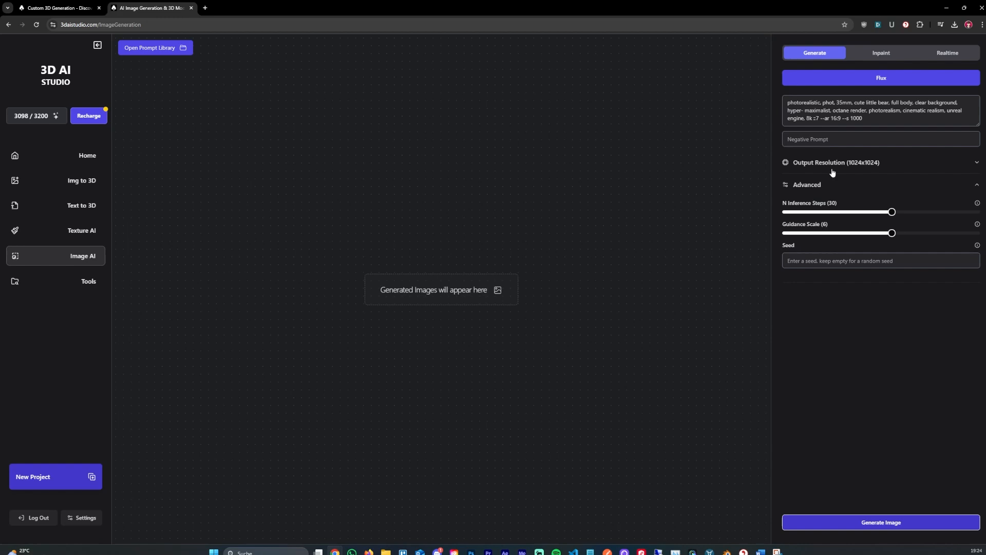
mouse_move(858, 134)
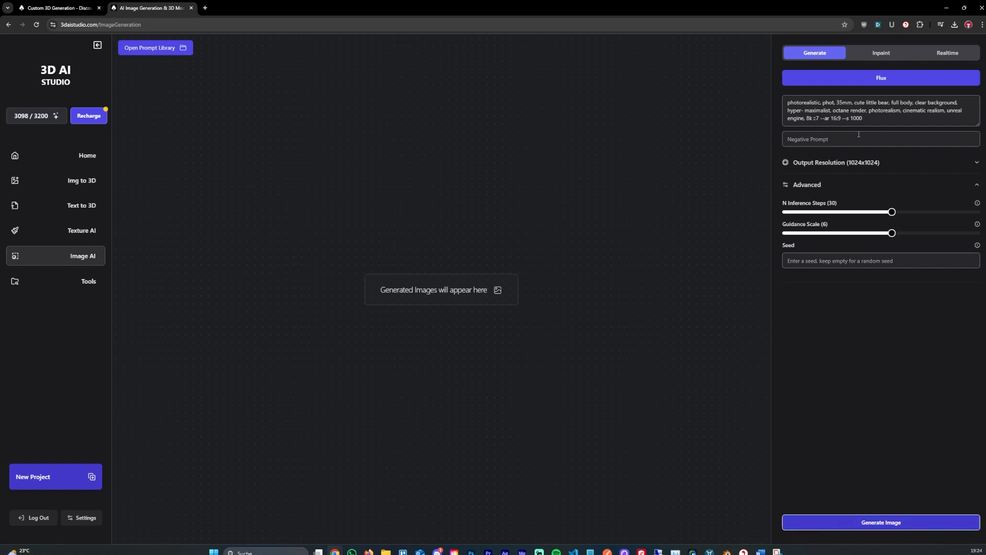
click(879, 522)
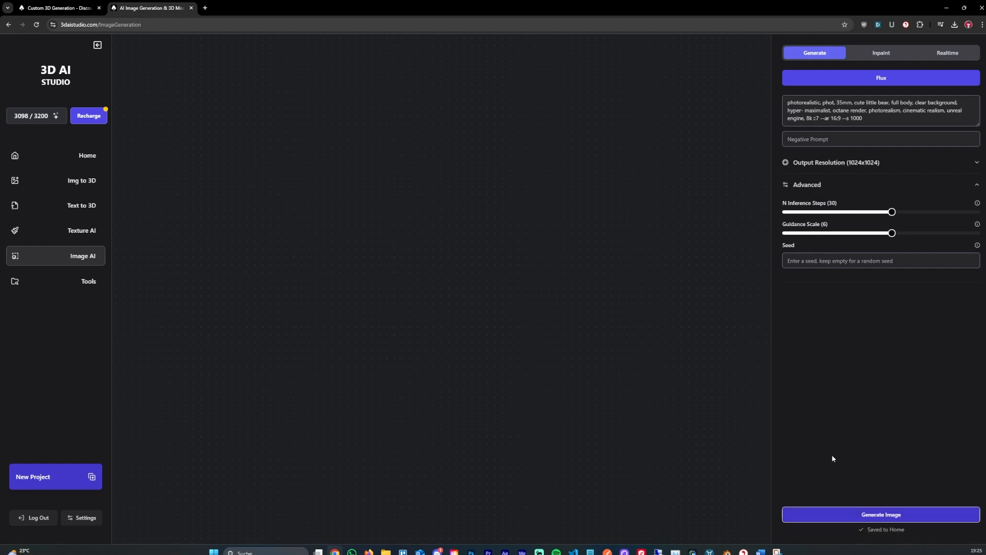
click(880, 514)
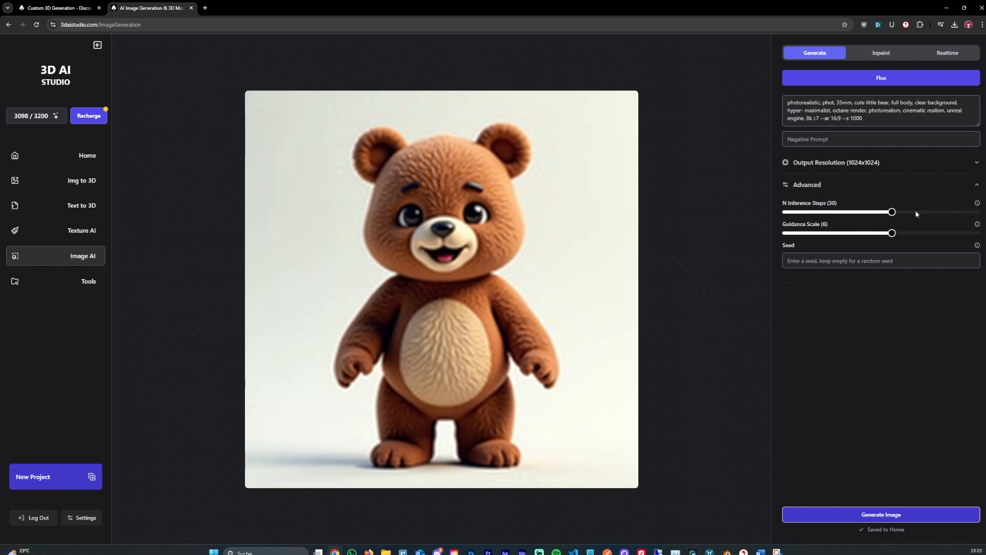
drag(891, 212, 913, 212)
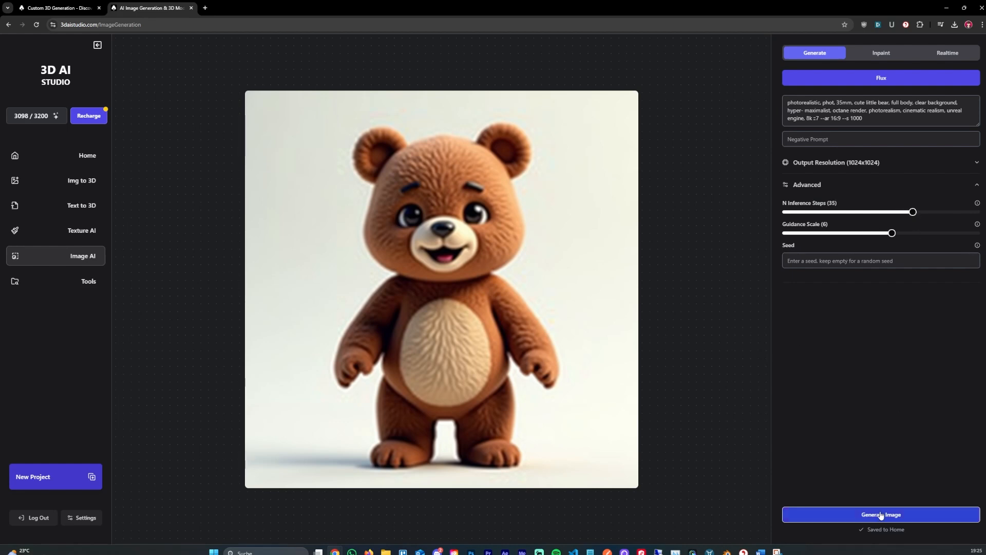
click(881, 515)
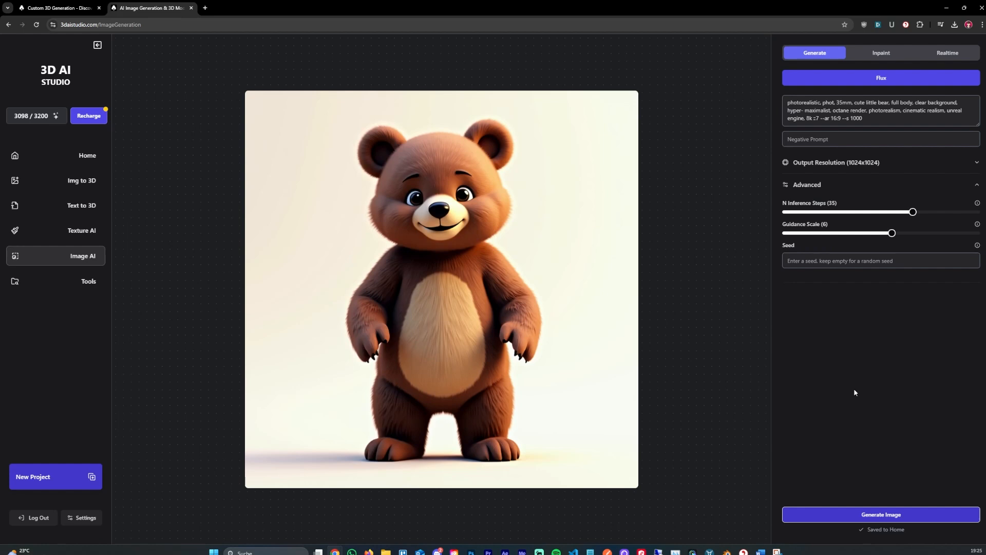
mouse_move(483, 266)
text( cu)
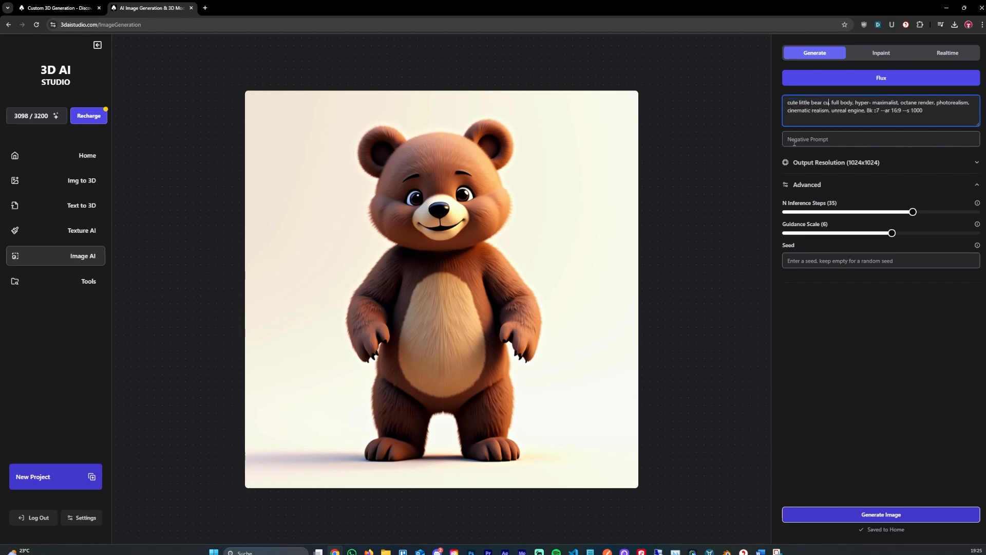
- Generate a bear cub image, then a Disney/Pixar-style cartoon bear cub image
text(b,)
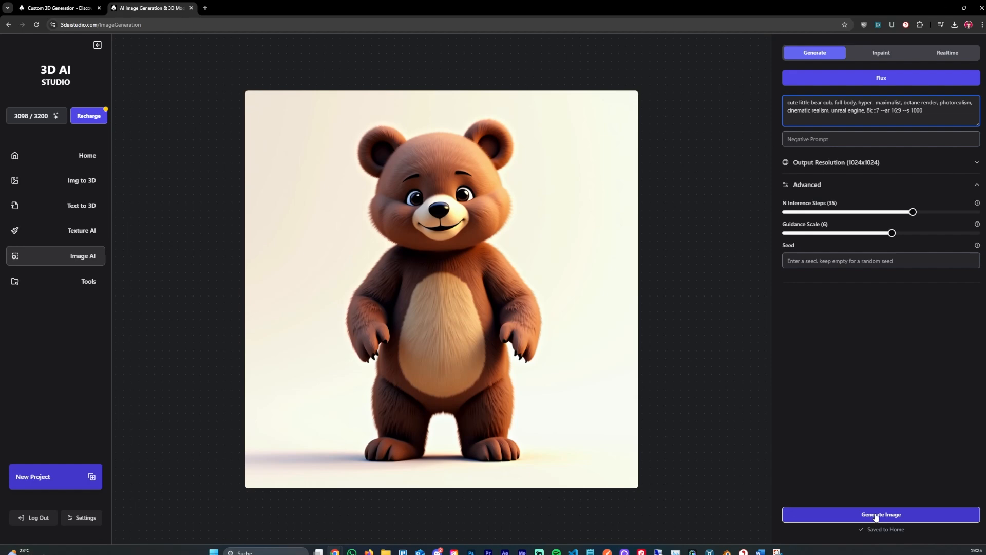
click(879, 514)
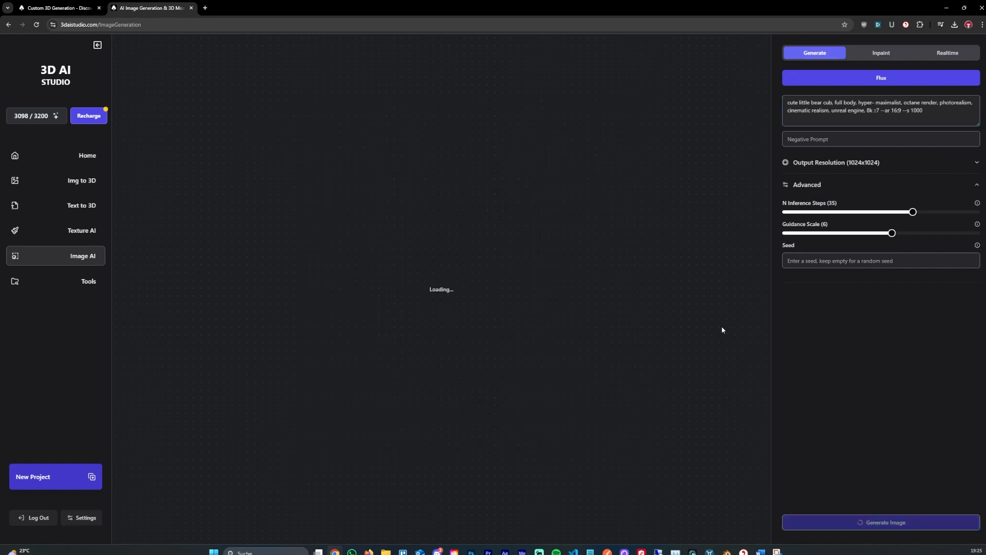
mouse_move(513, 303)
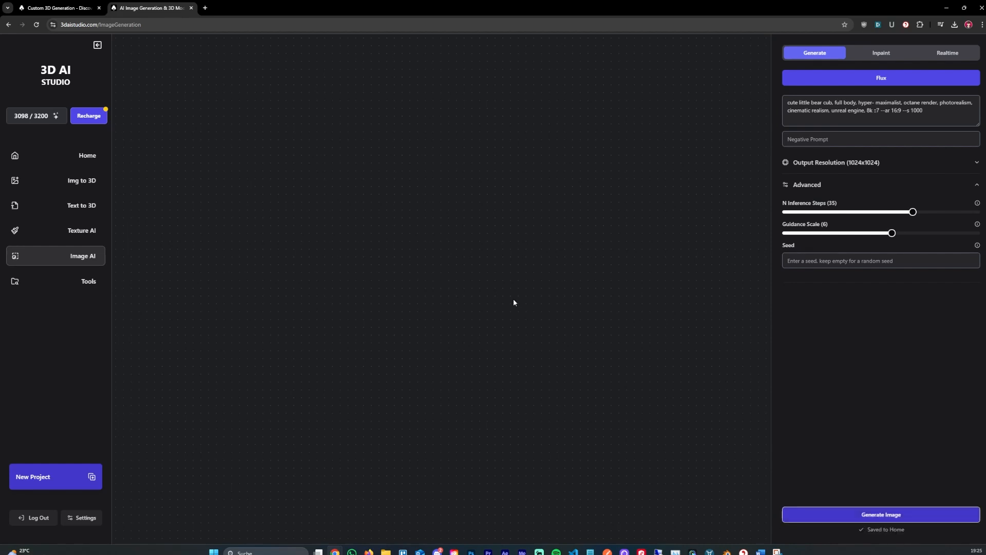
click(880, 515)
text(cute little bear cub, disney style, pixar character)
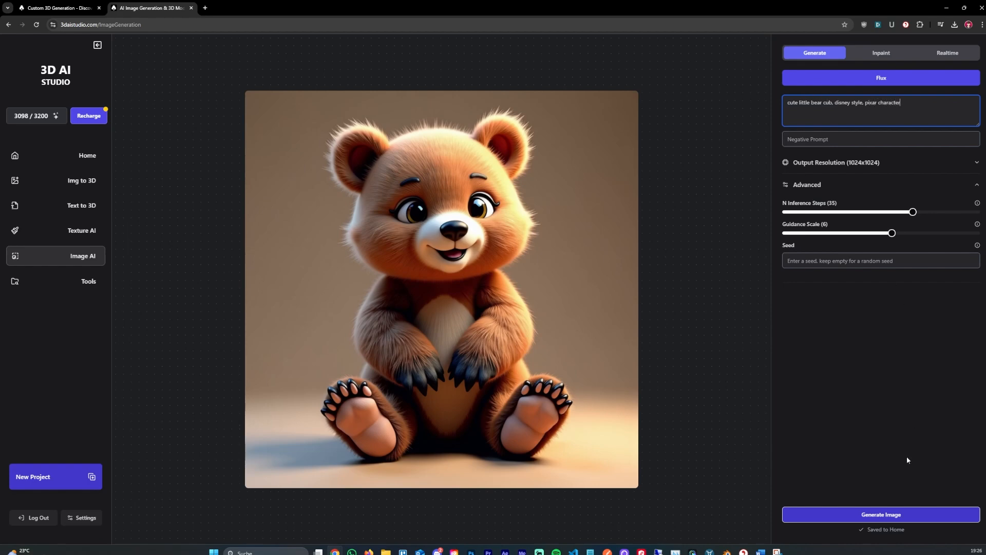
click(880, 514)
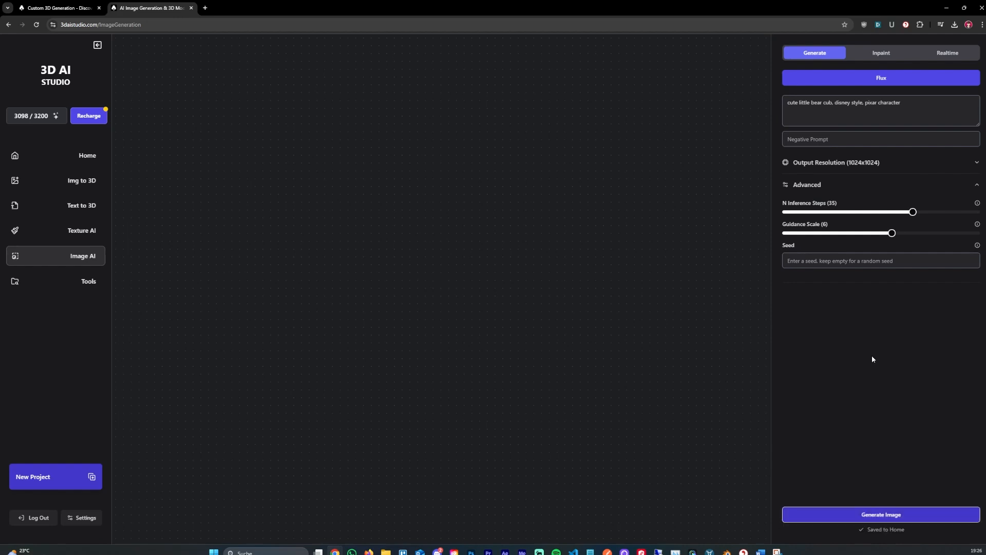
click(879, 514)
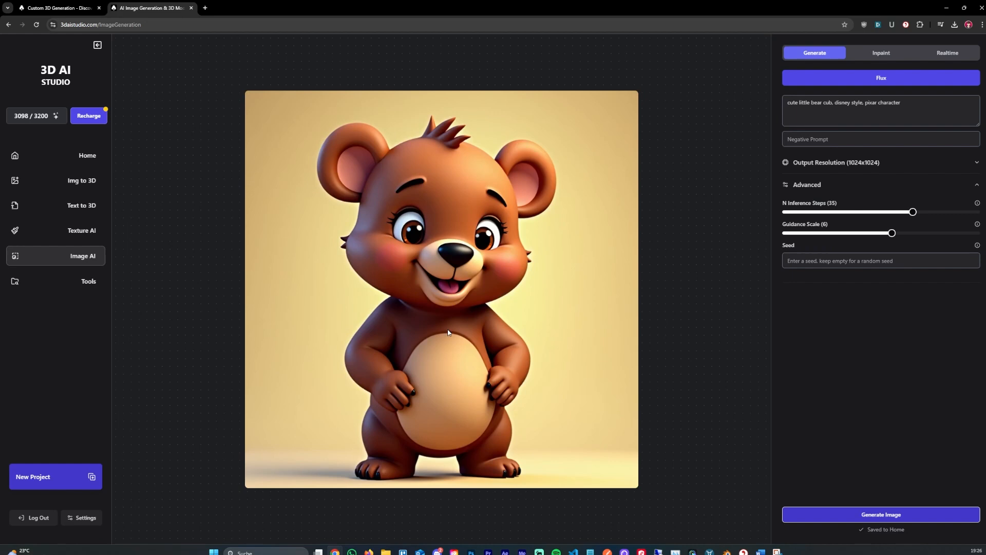
mouse_move(174, 122)
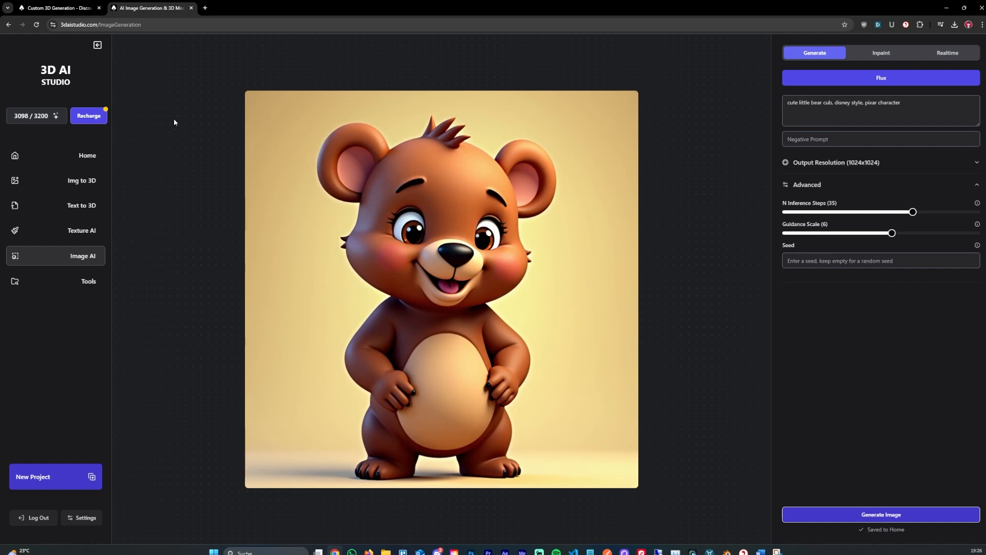
mouse_move(511, 267)
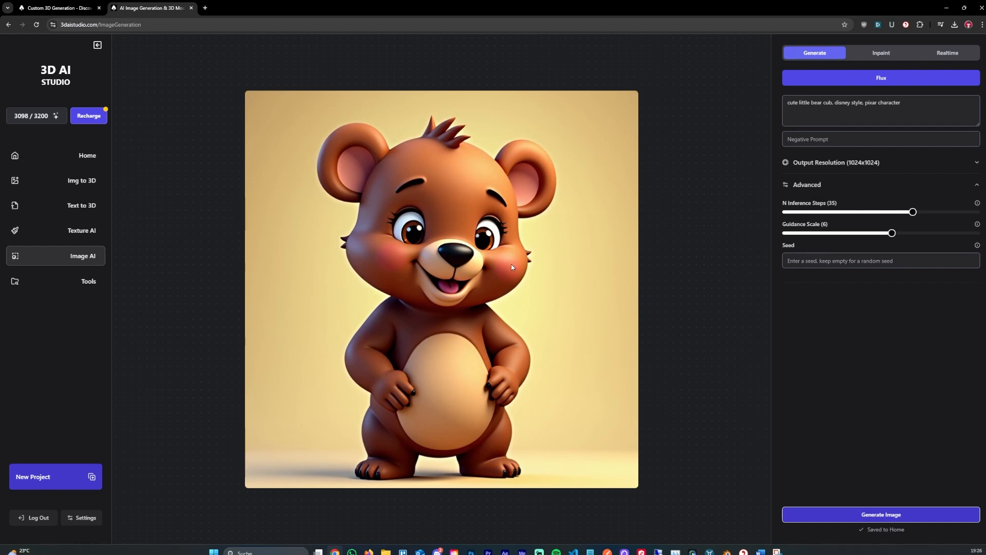
mouse_move(851, 457)
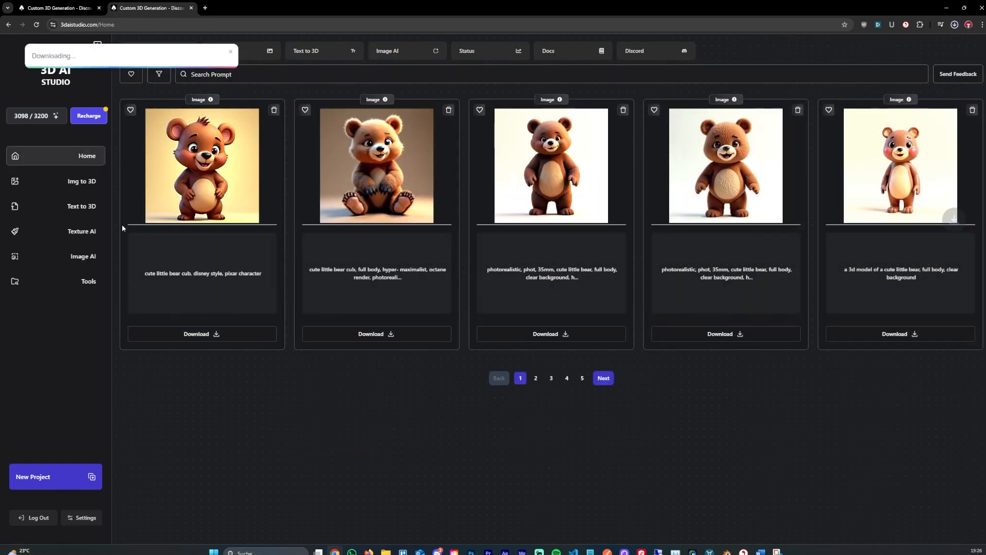
- Send the bear cub image to Img to 3D with Shaded material and generate
click(81, 181)
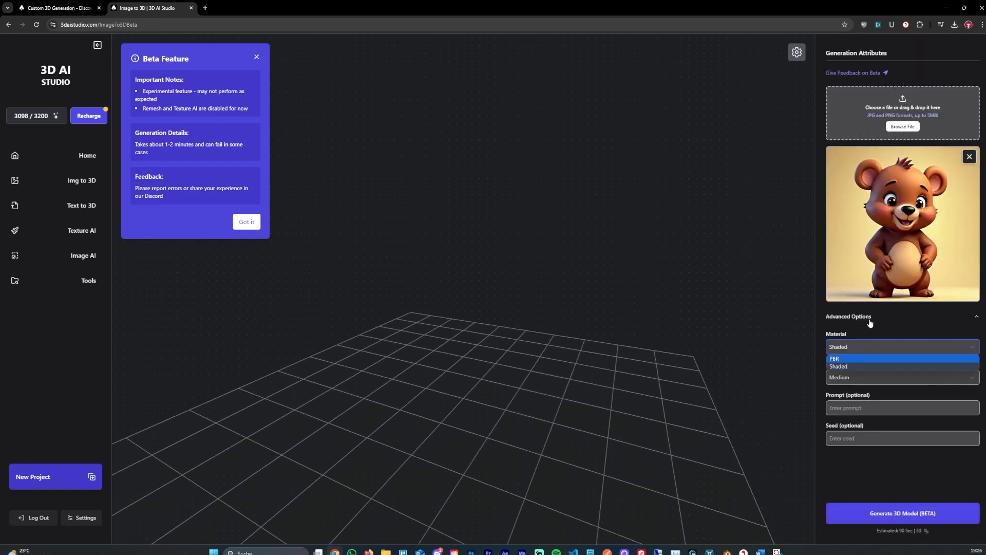
click(838, 366)
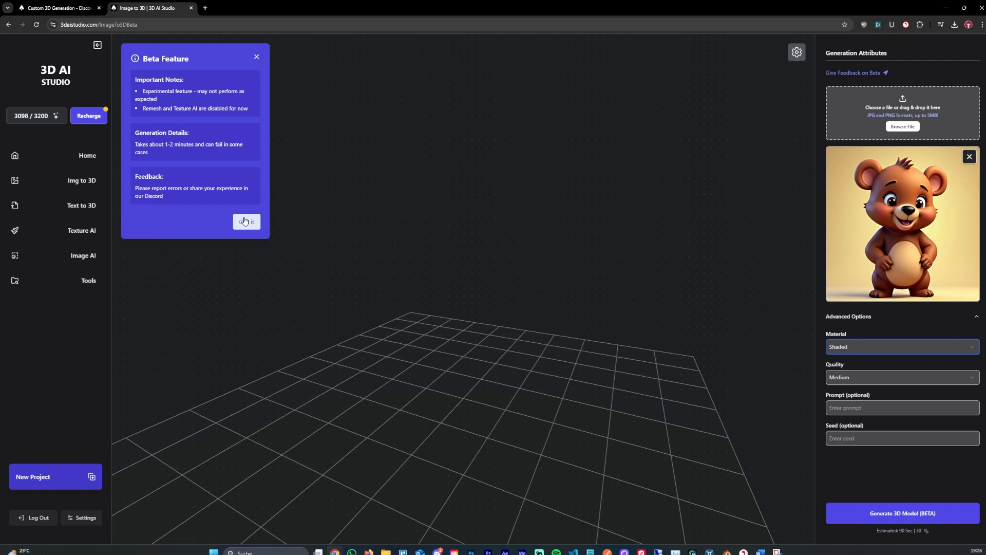
click(245, 222)
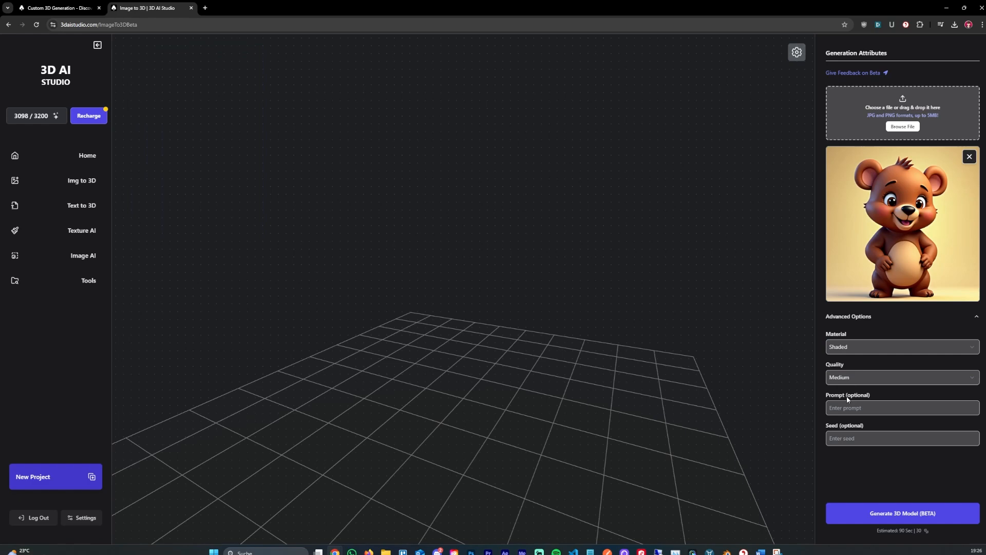
click(902, 513)
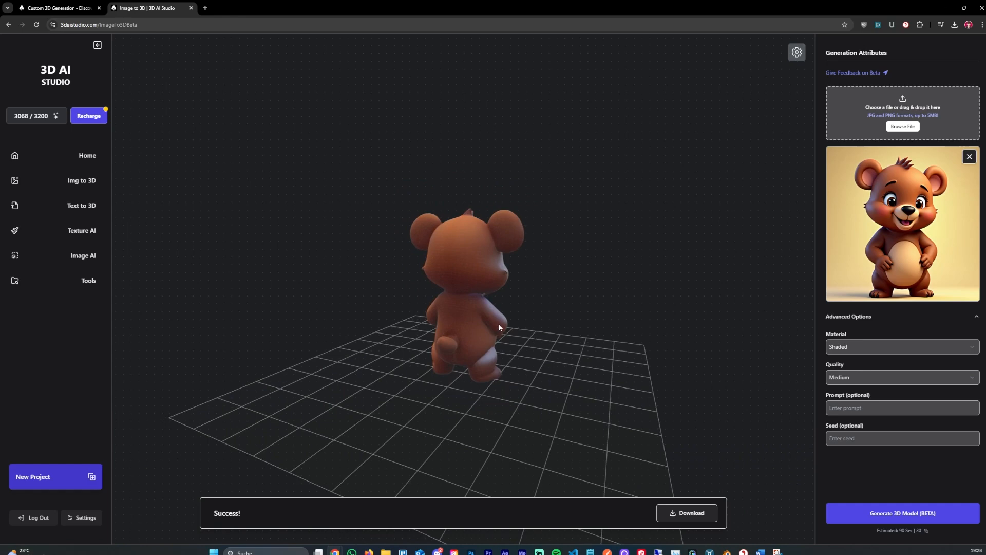
- Orbit and zoom the generated bear cub model to view its front
drag(499, 327, 458, 286)
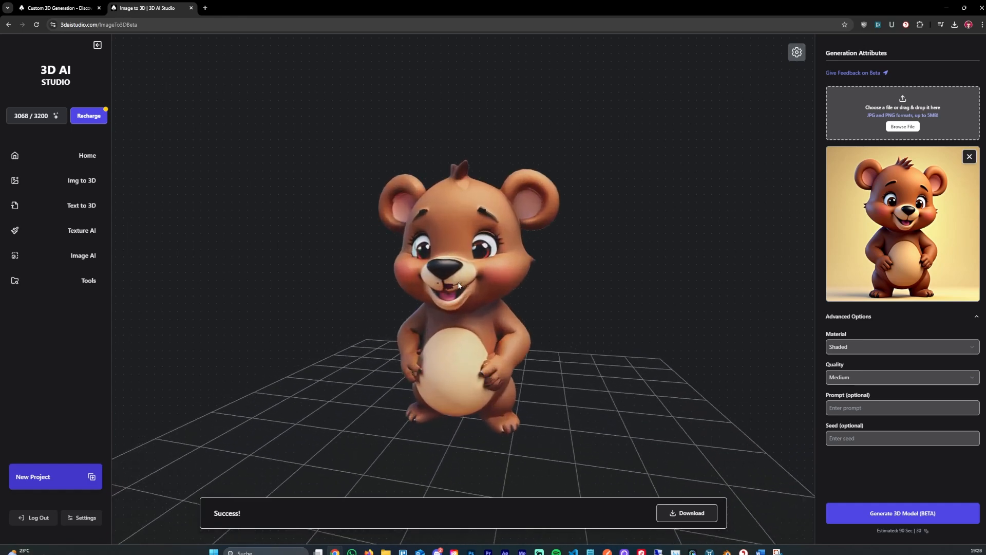
scroll(up, 3)
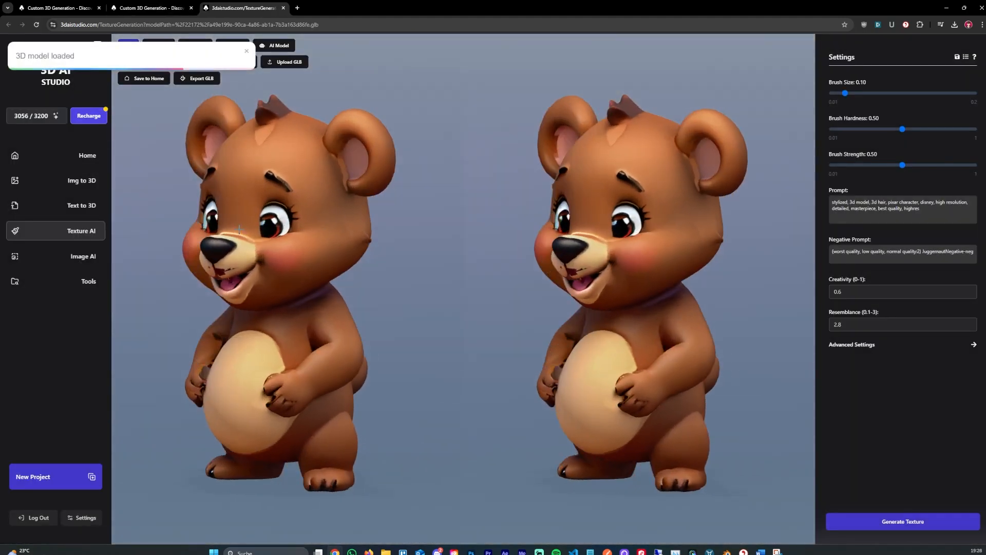
- Browse the Image AI Prompt Library examples, then close the gallery
click(84, 256)
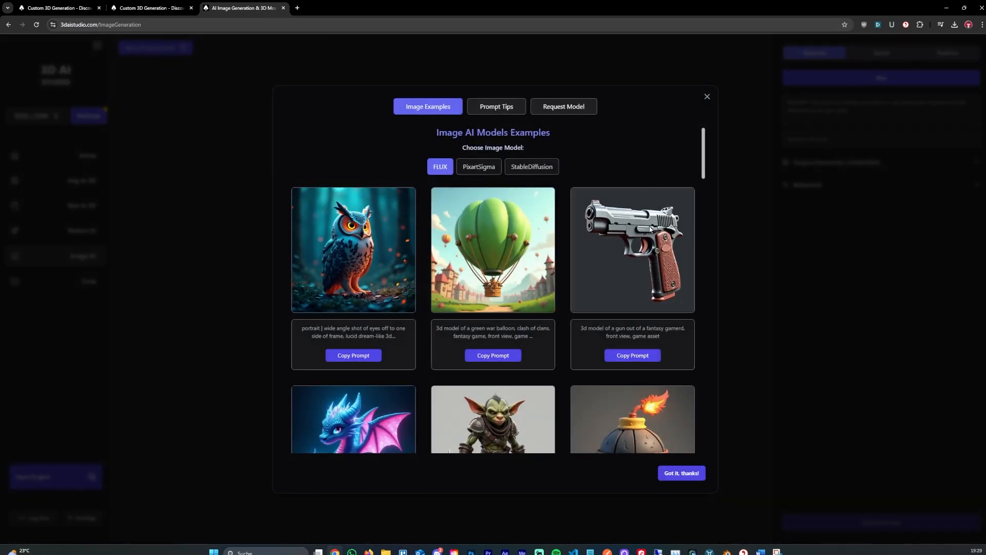
scroll(down, 3)
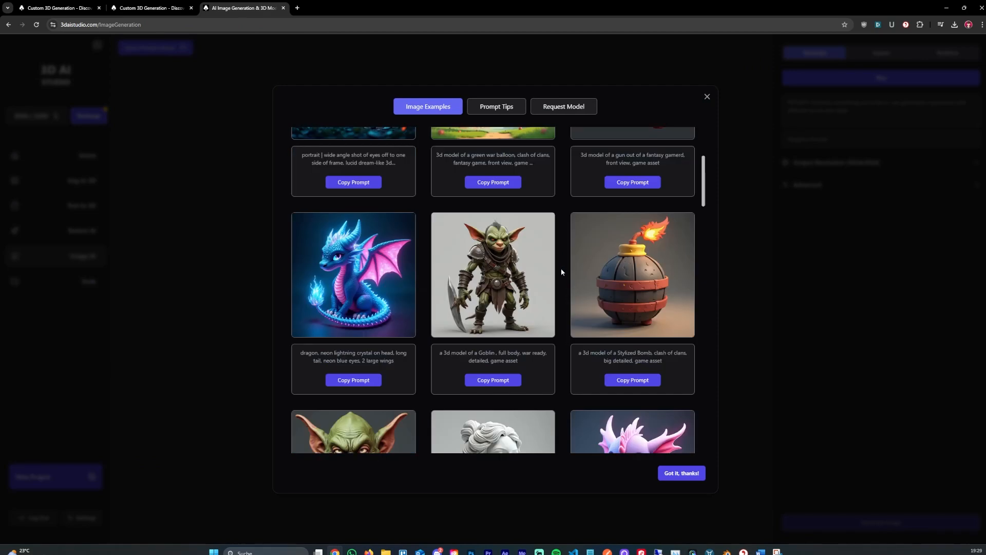
scroll(down, 3)
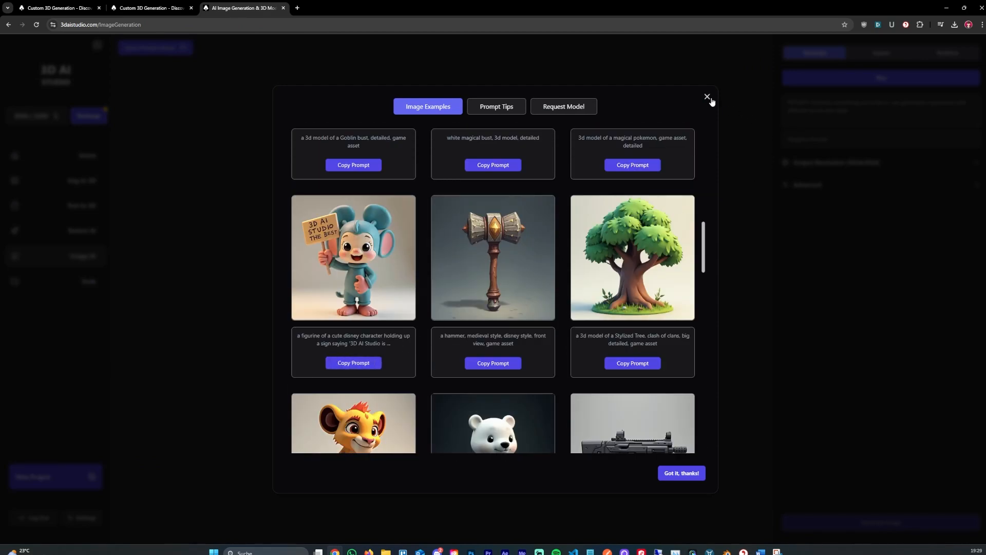
click(707, 99)
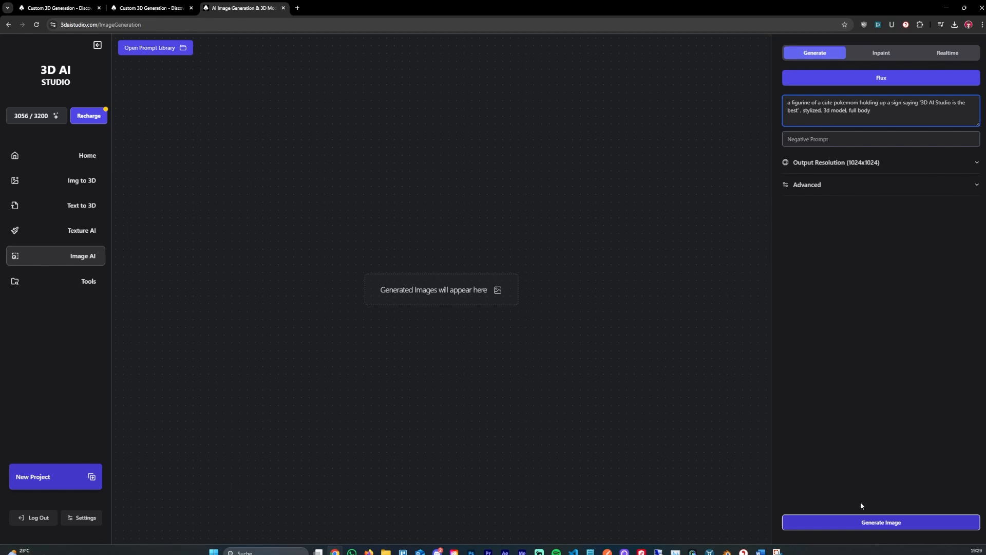
- Generate the sign-holding figurine, then regenerate with 'character' replacing 'pokemom'
click(880, 522)
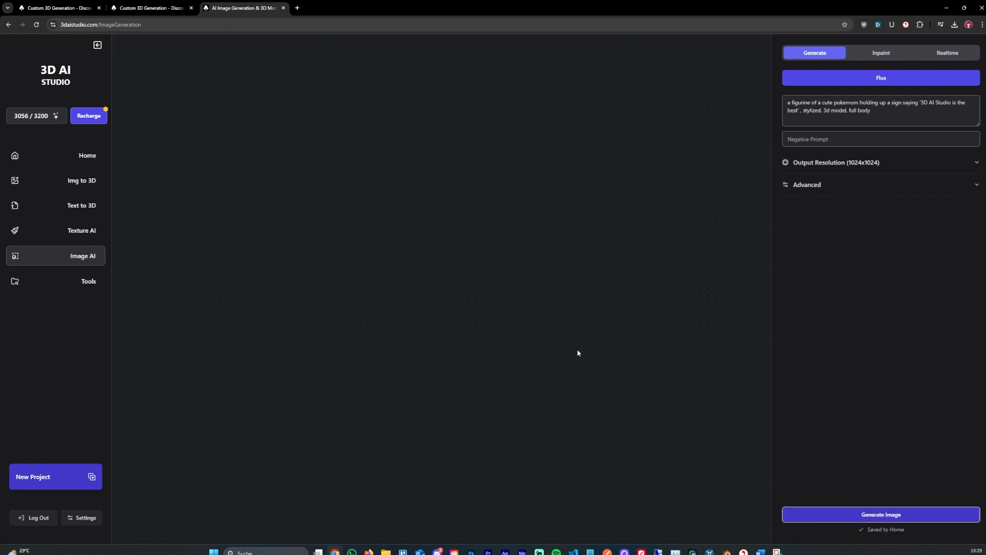
click(879, 514)
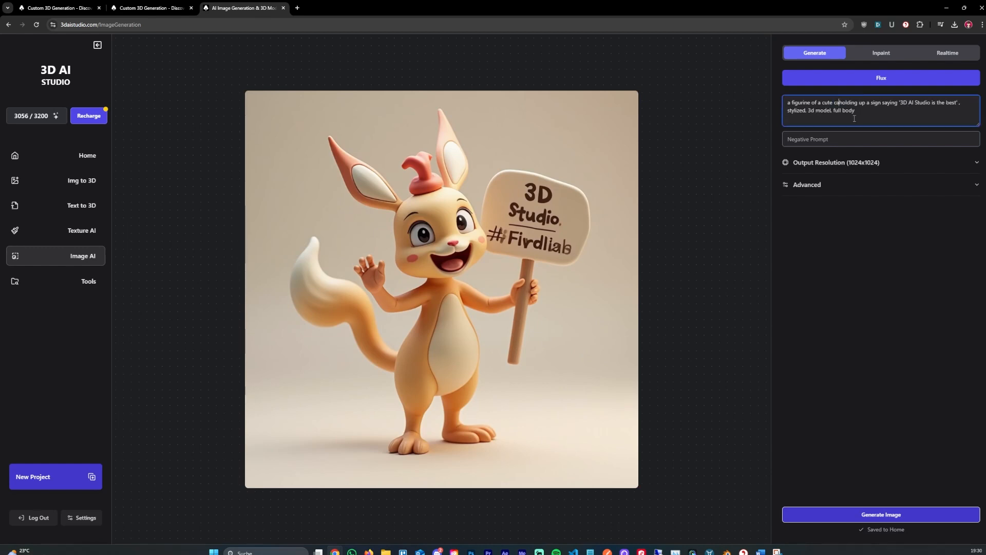
text(character)
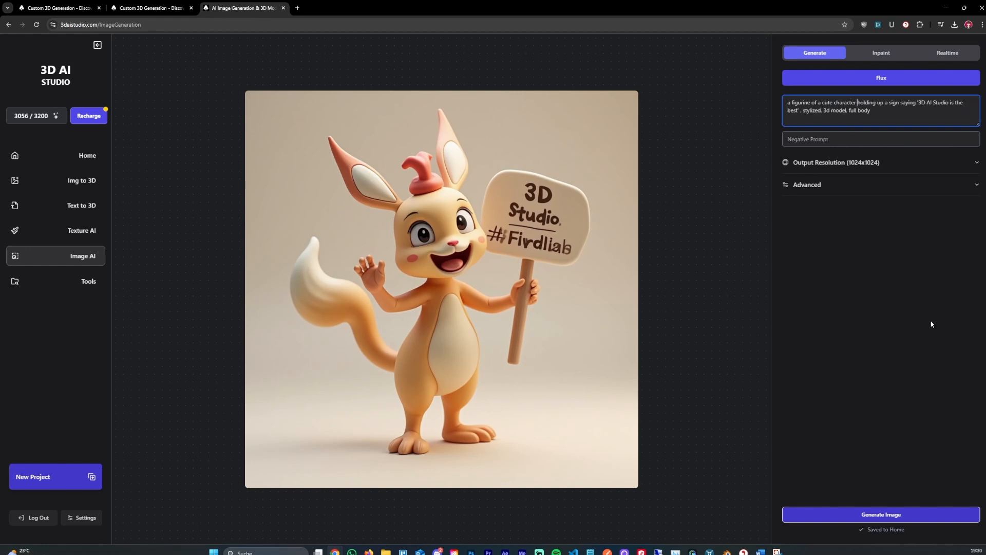
click(881, 513)
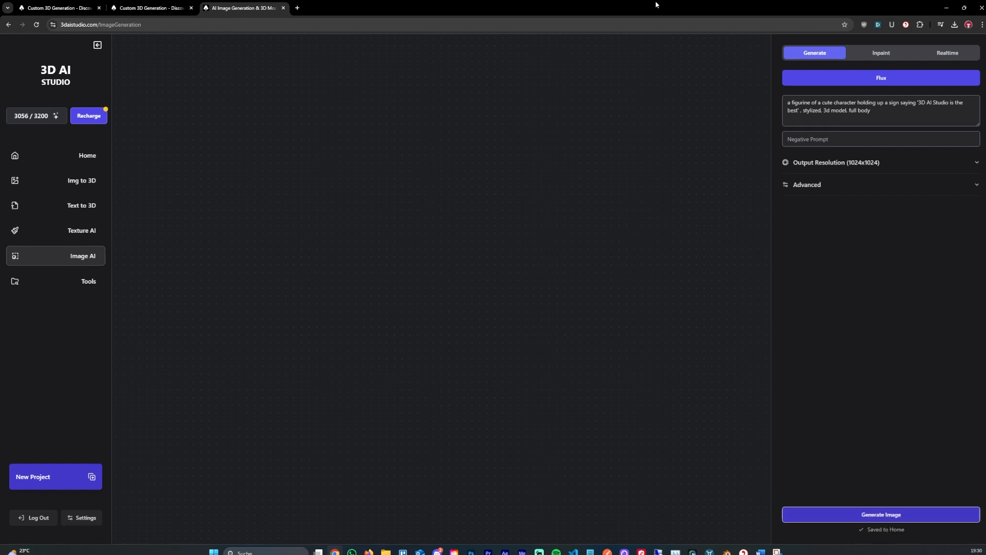
click(880, 514)
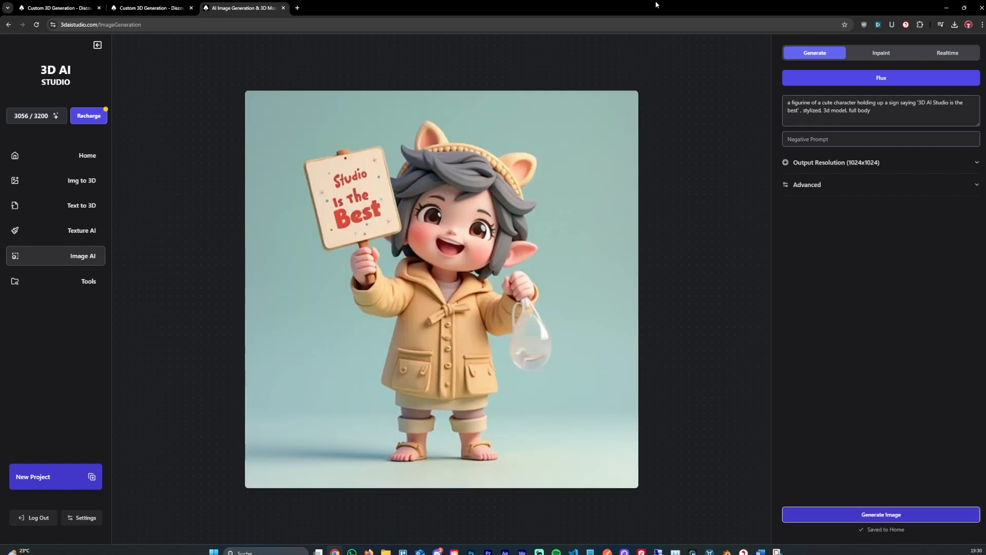
mouse_move(393, 207)
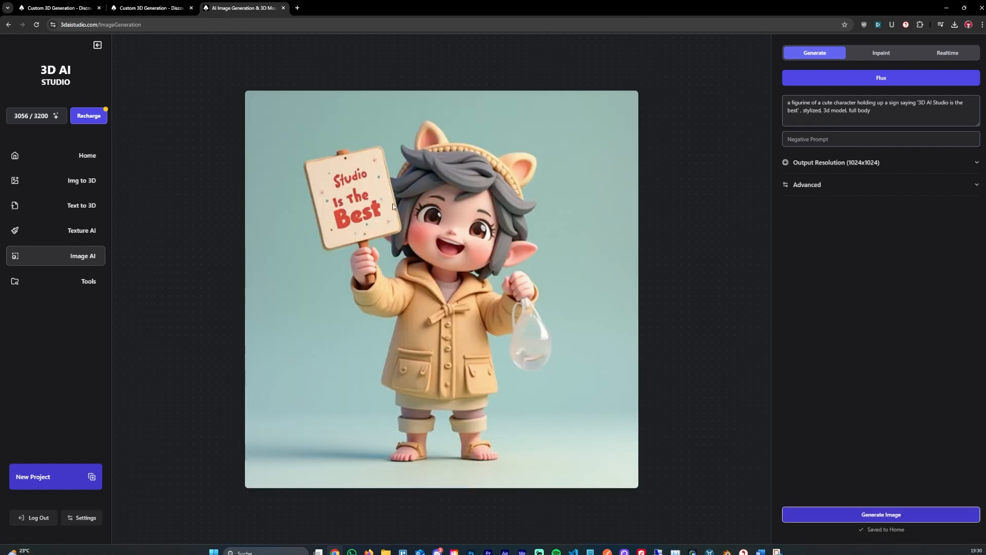
- Raise guidance scale from 4 to 8, generate the figurine, and clear the prompt
click(807, 185)
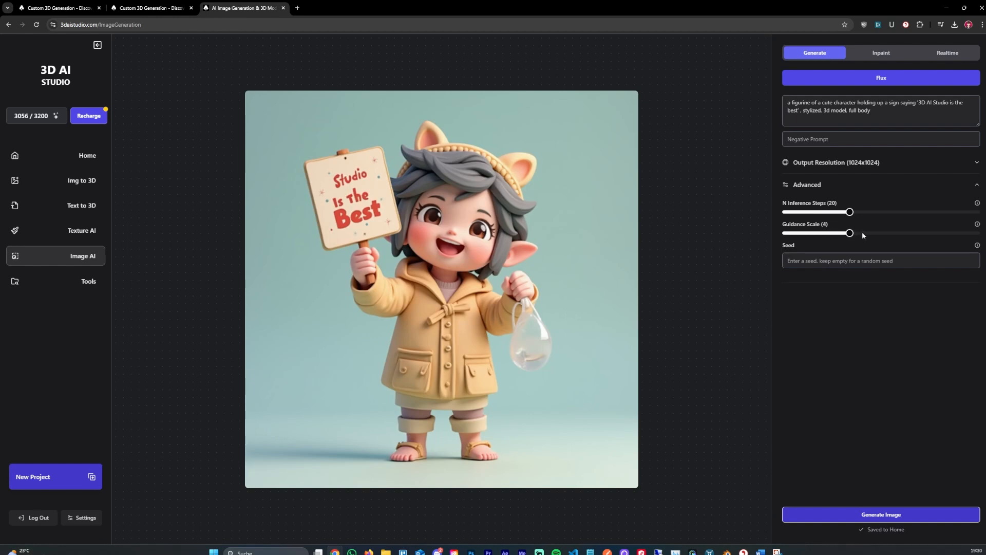
drag(849, 232, 933, 232)
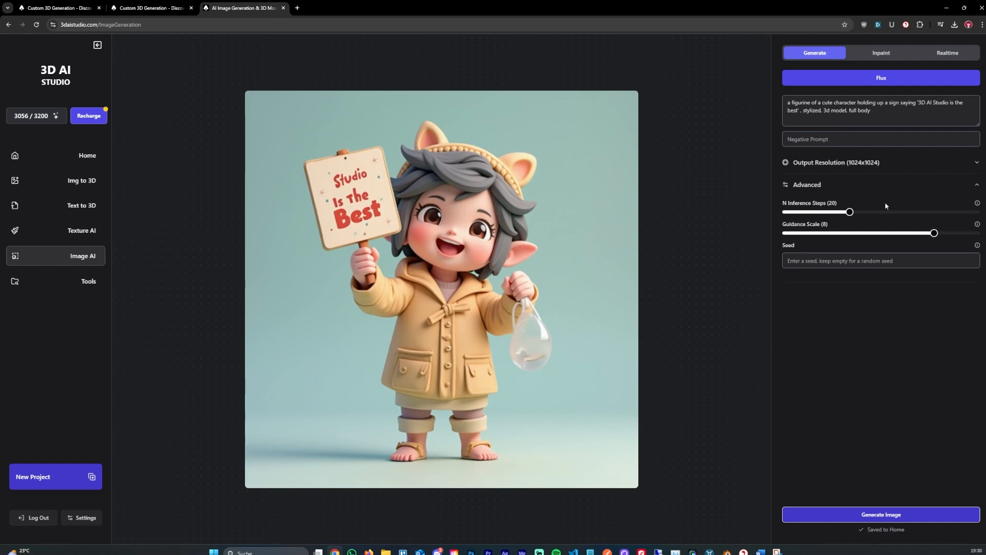
click(880, 514)
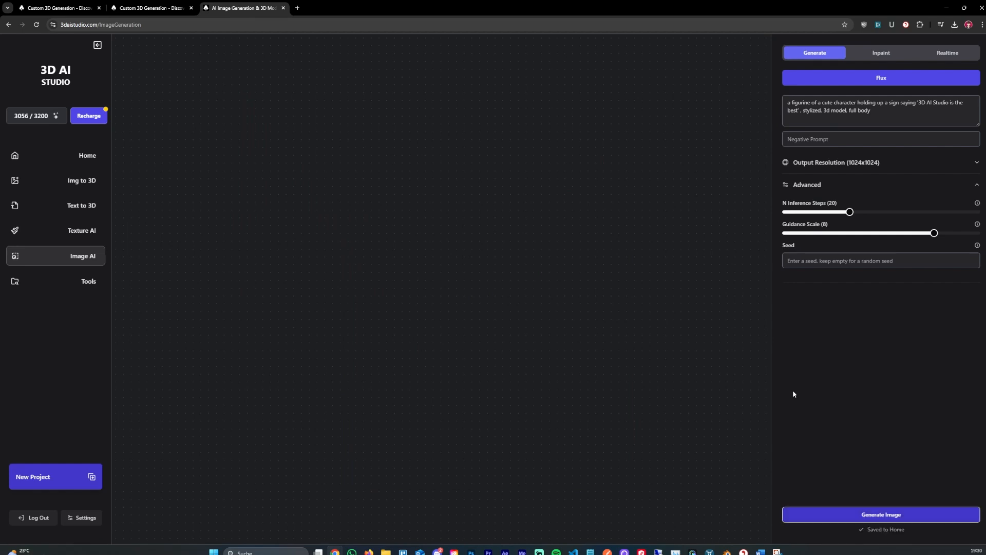
click(881, 515)
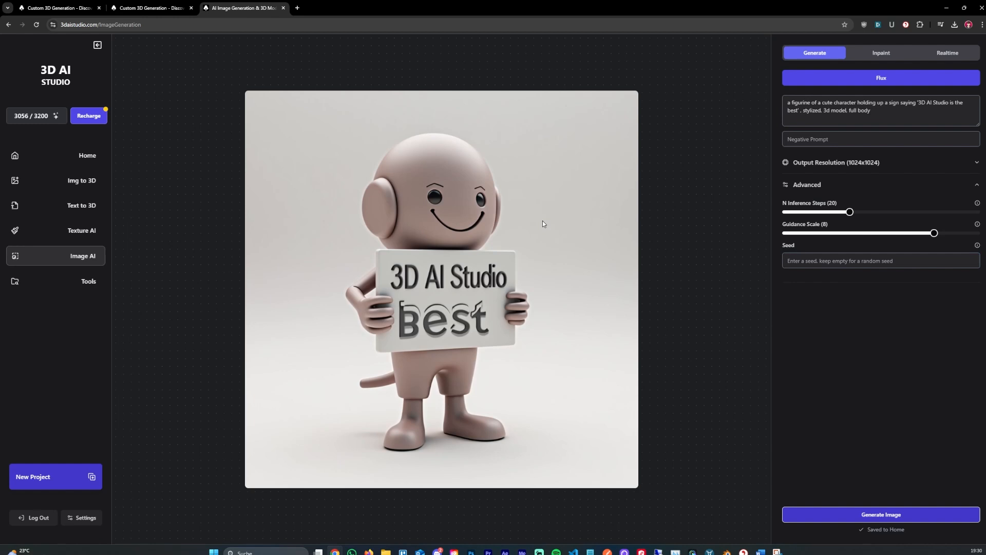
mouse_move(217, 66)
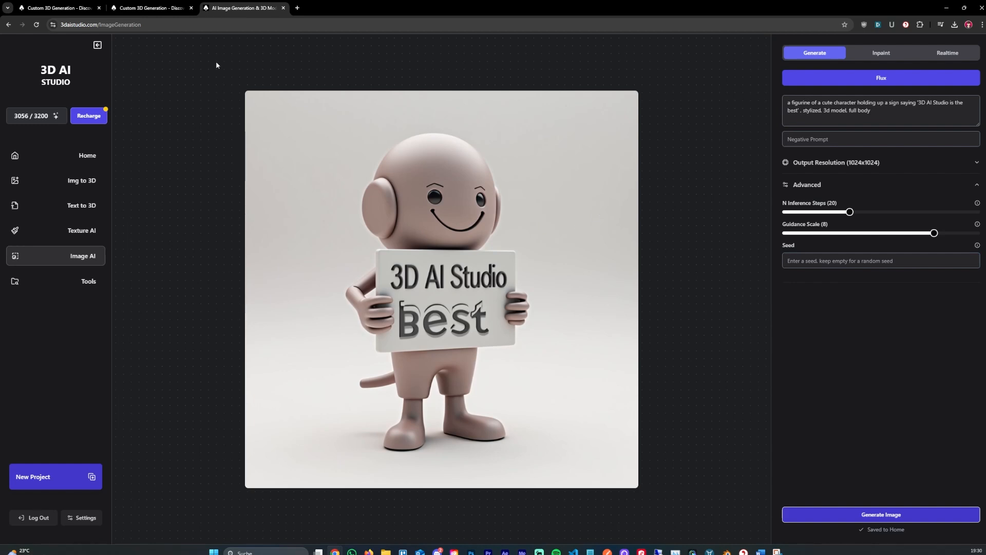
click(881, 106)
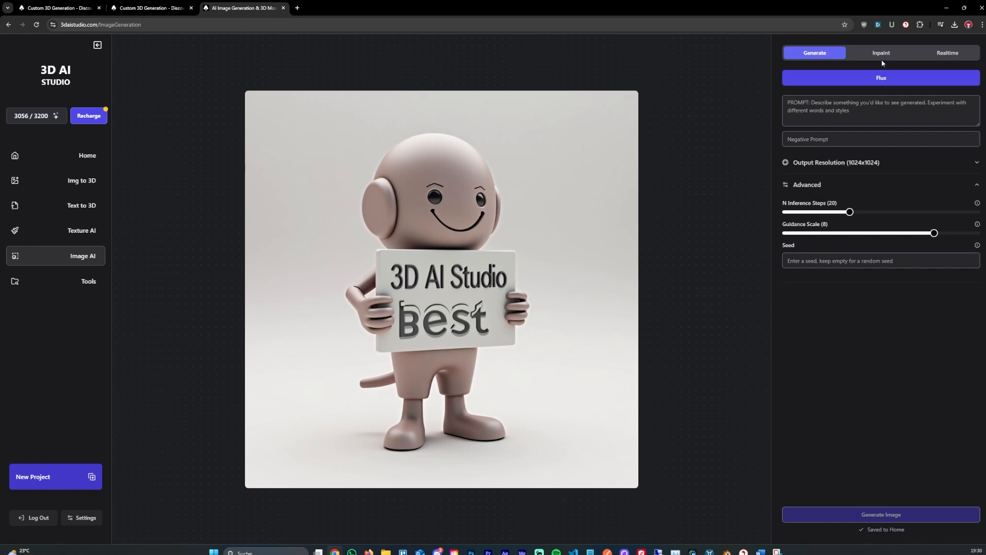
- In Inpaint, start describing a change to the masked face: 'i want to change'
click(881, 53)
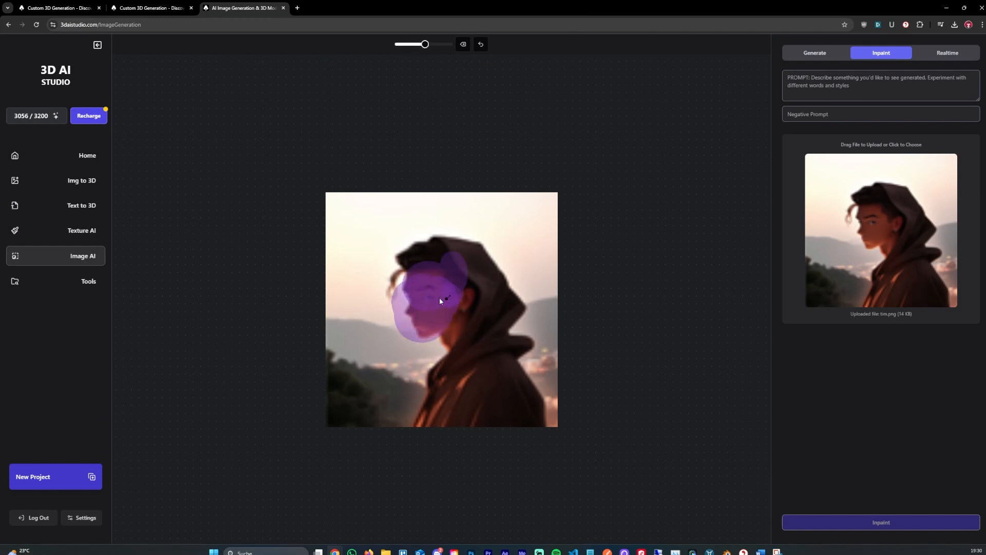
click(879, 85)
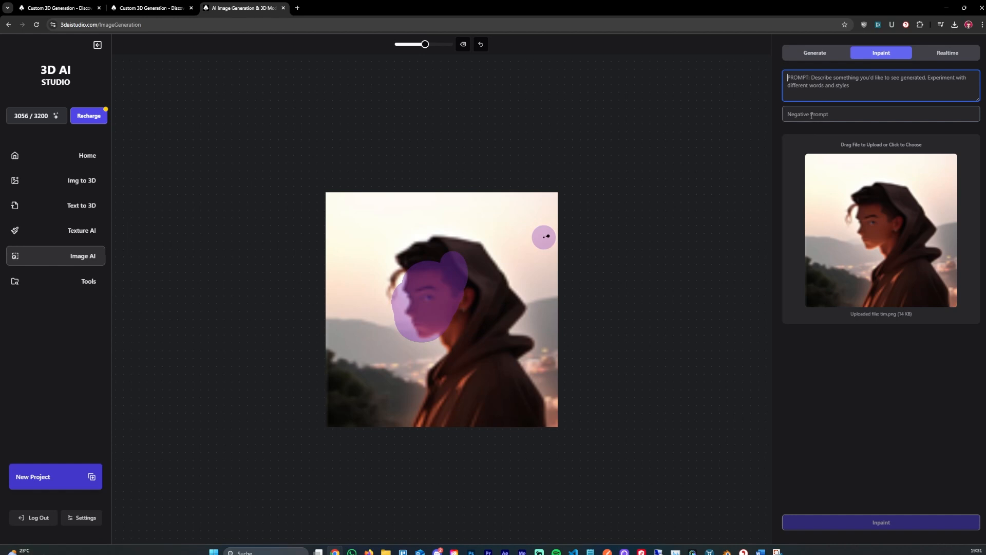
text(i want to change)
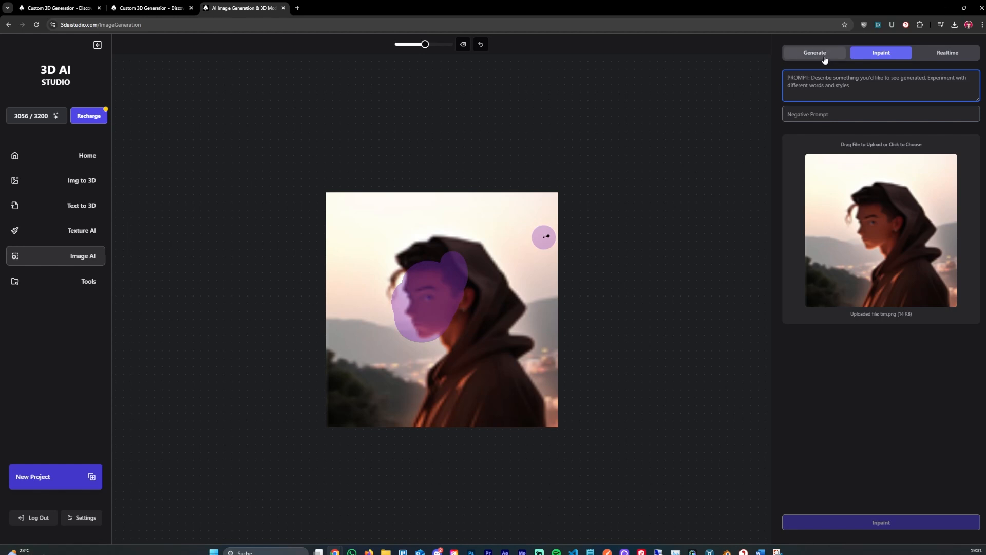
- Draft an 'i want a character of' prompt in Generate, then return to Inpaint
click(814, 53)
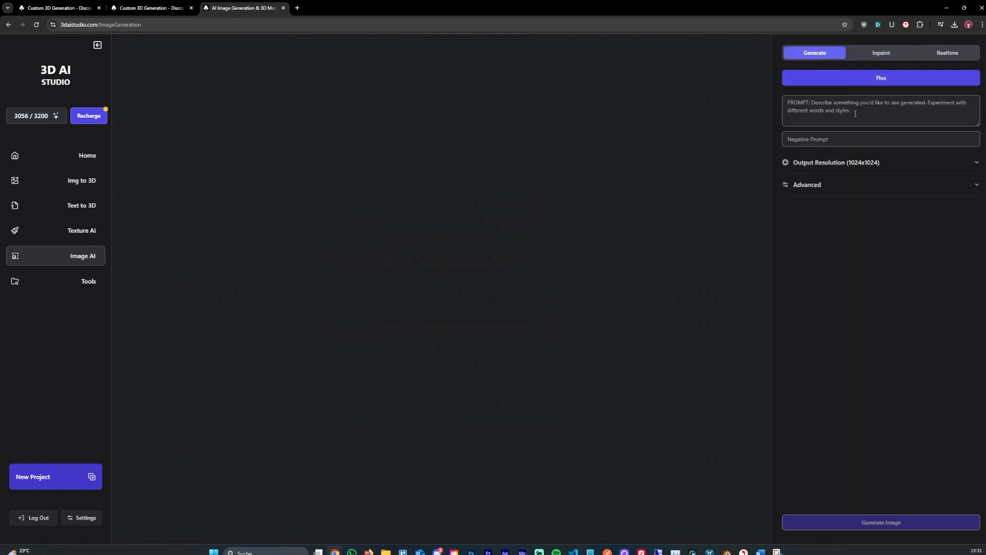
click(880, 110)
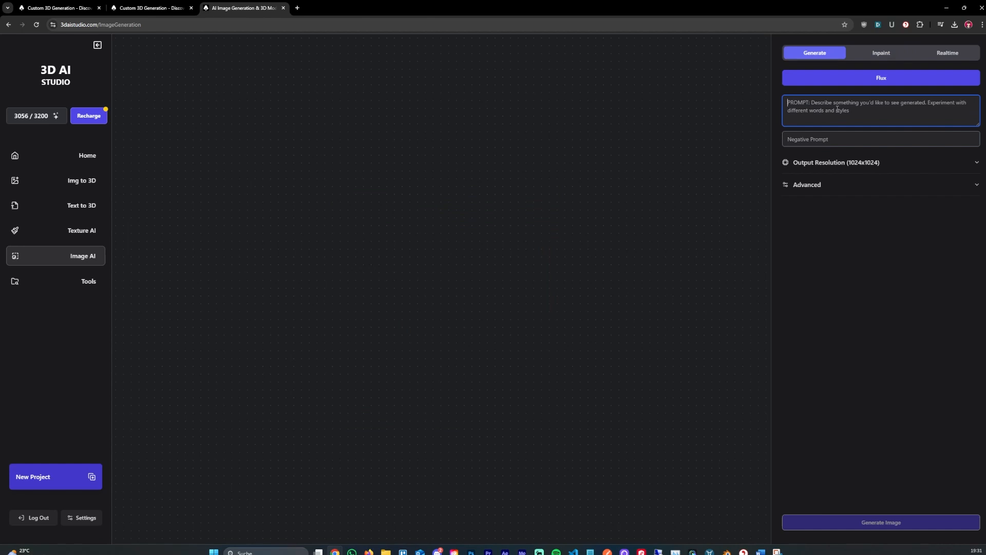
text(char)
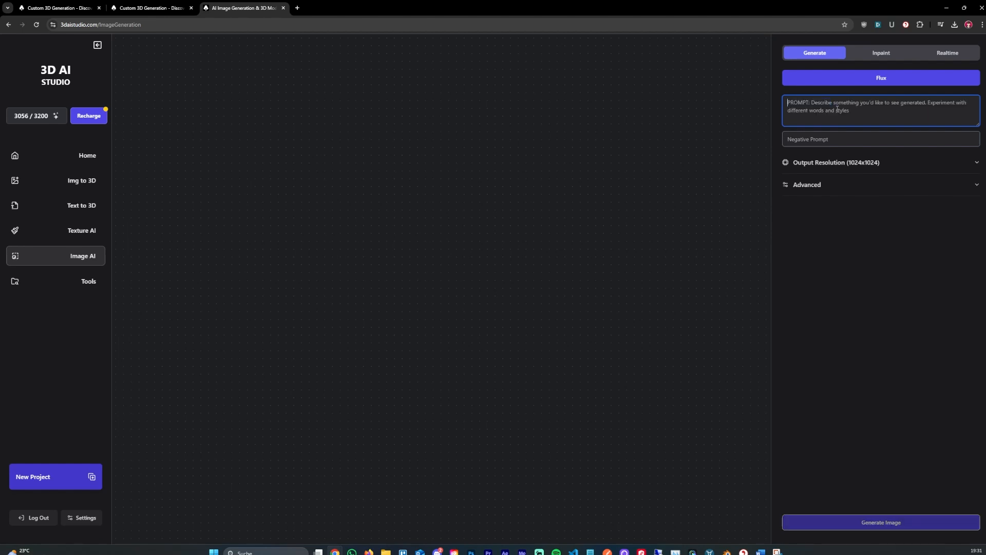
text(i want)
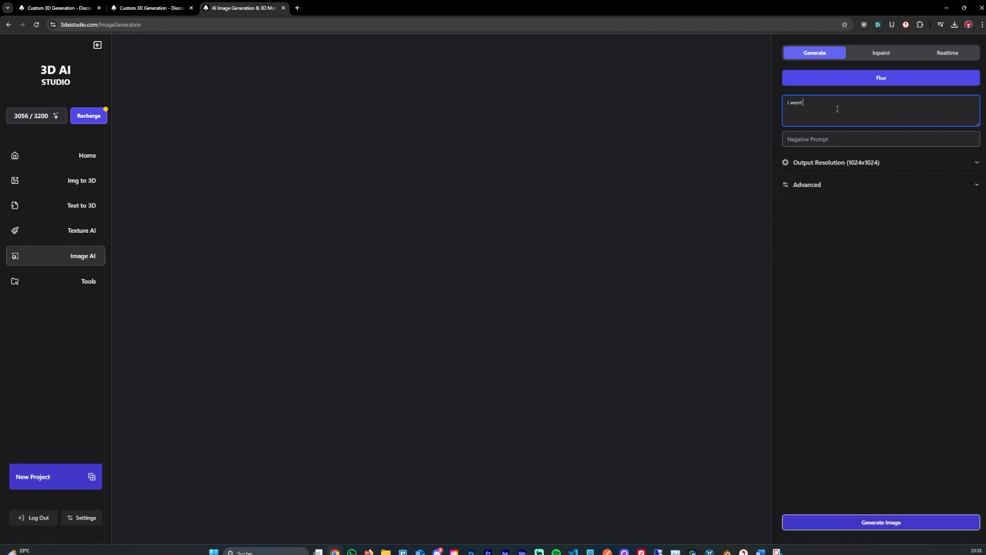
text(a character of)
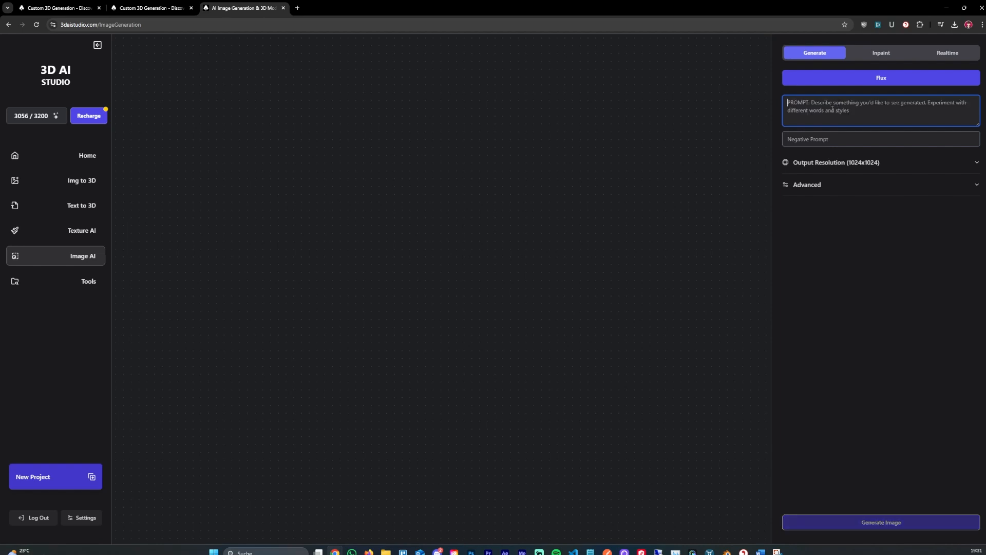
click(881, 53)
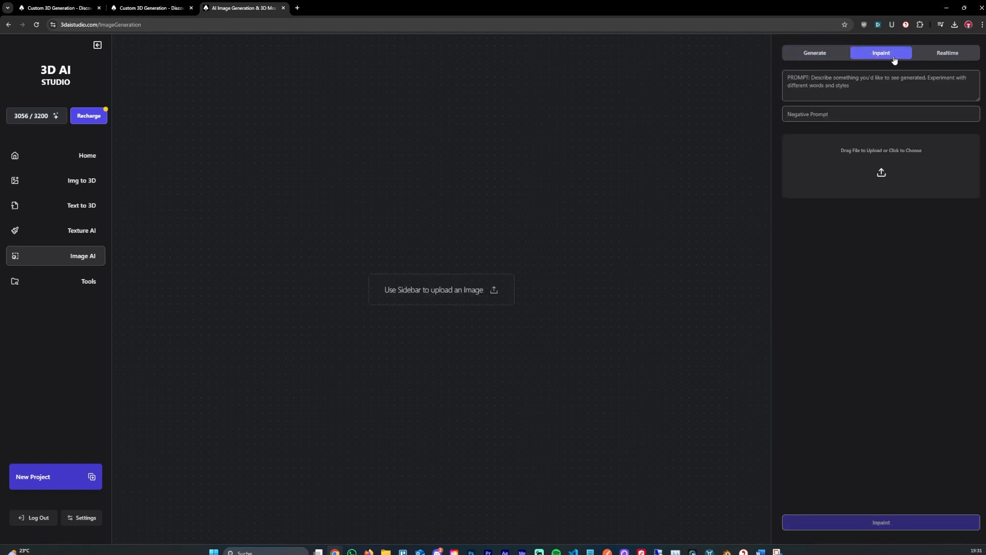
- Preview the hammer model in Realtime using 3D View to Realtime and a 'hammer' prompt
click(947, 53)
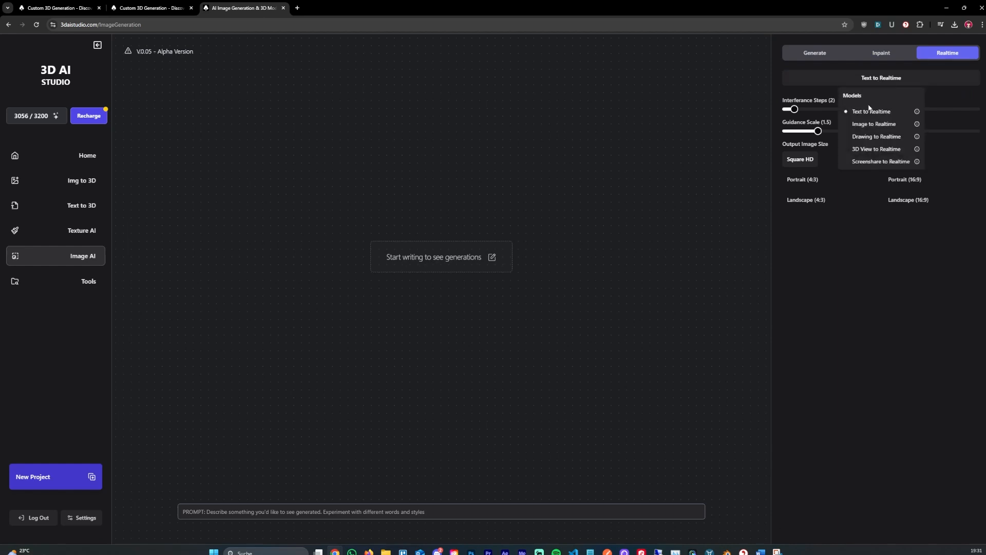
click(875, 149)
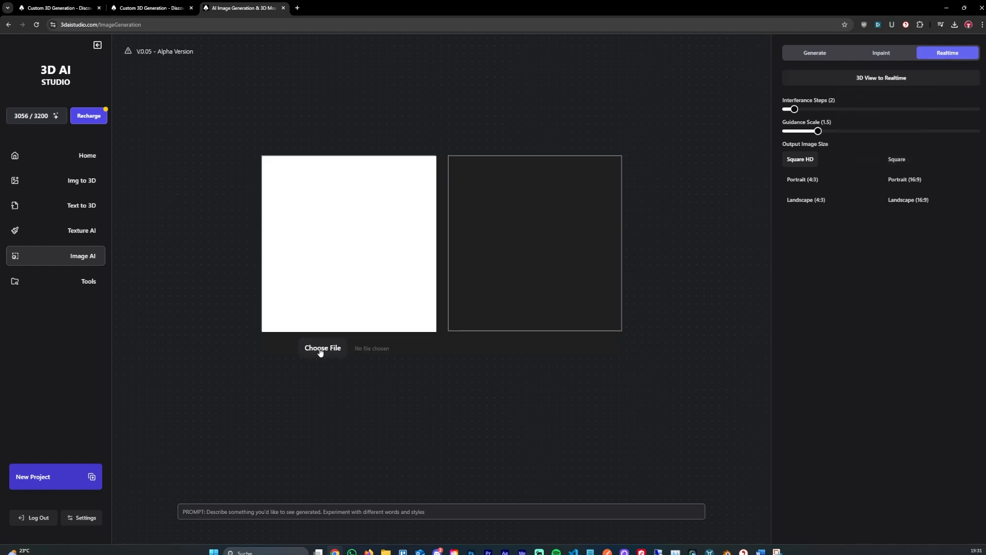
click(322, 348)
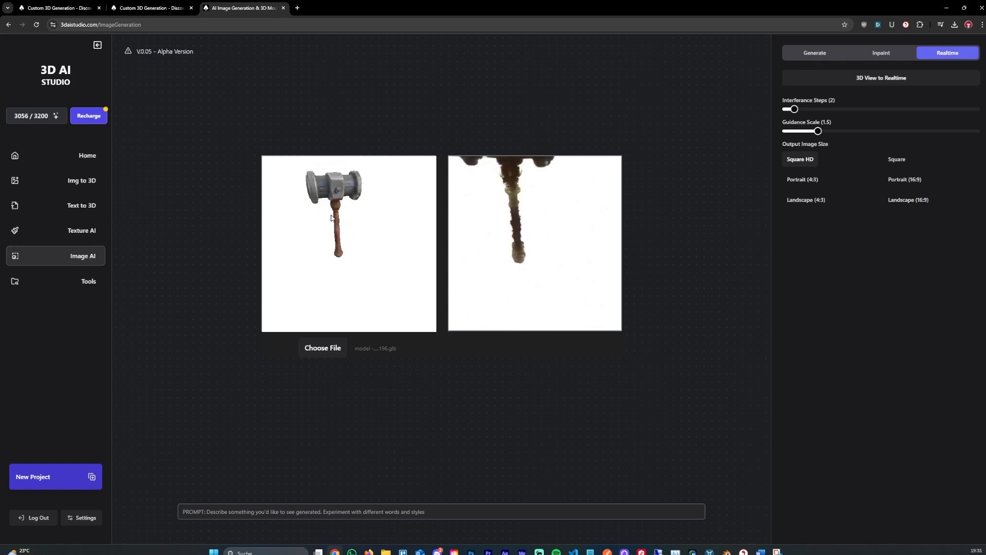
click(440, 511)
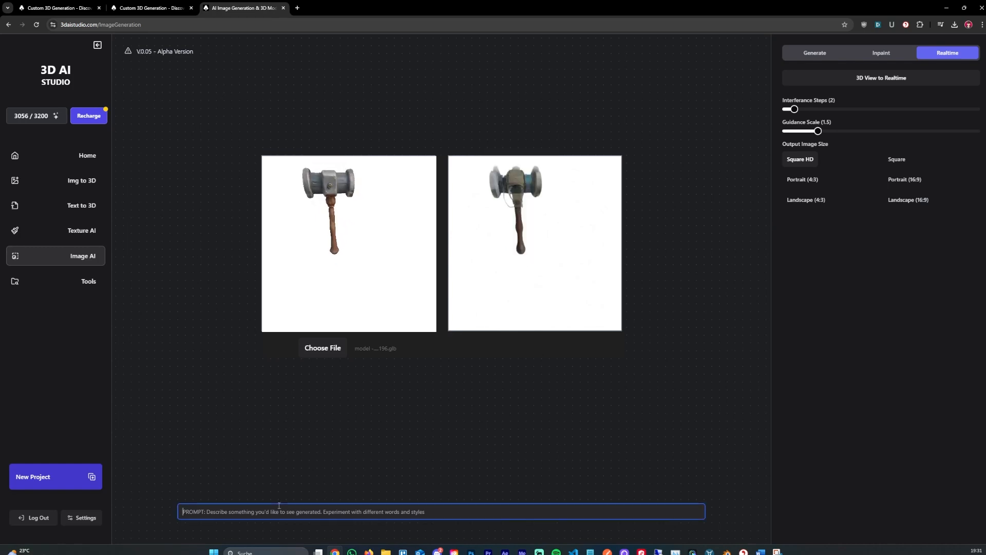
text(hammer stylized, game asset)
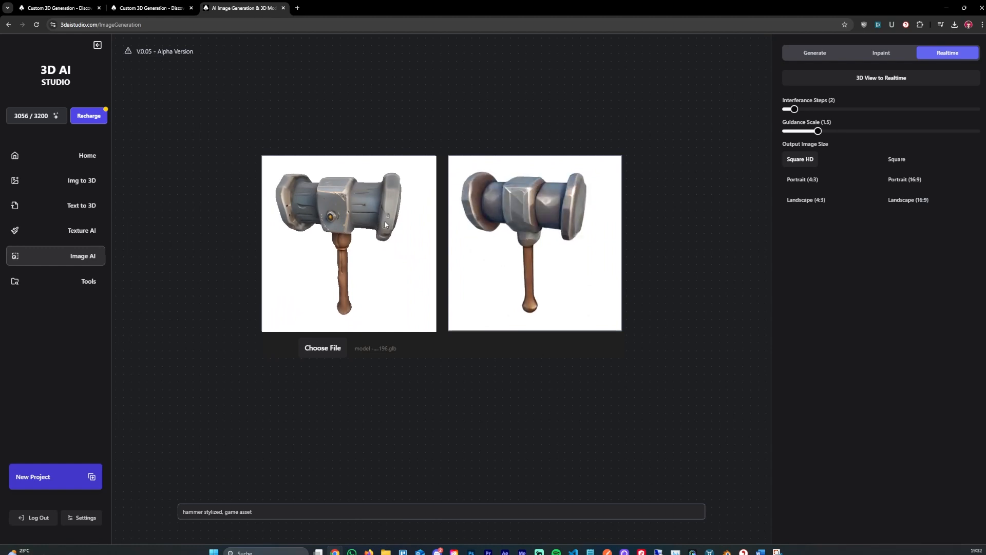
mouse_move(370, 295)
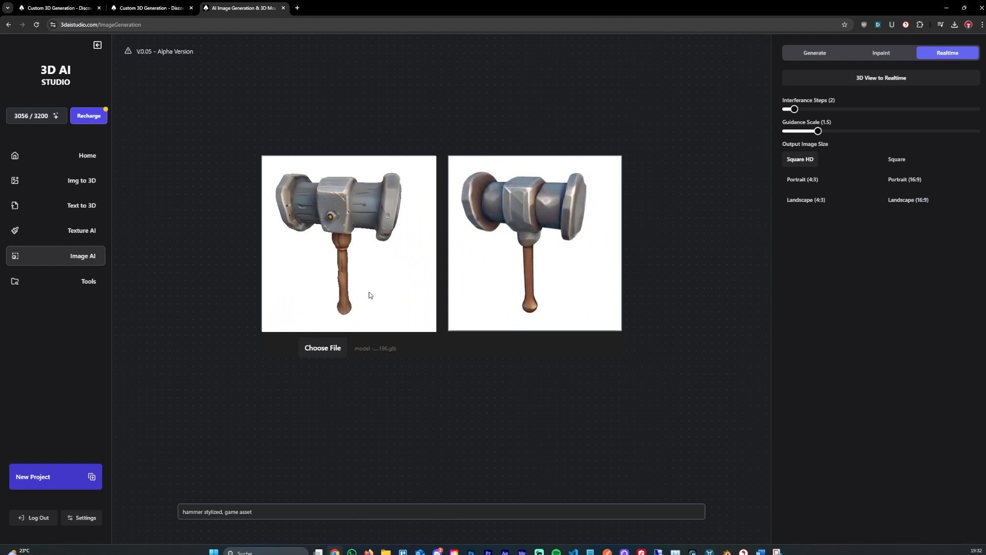
- Check the realtime models list, then return to text-to-image generation
click(880, 77)
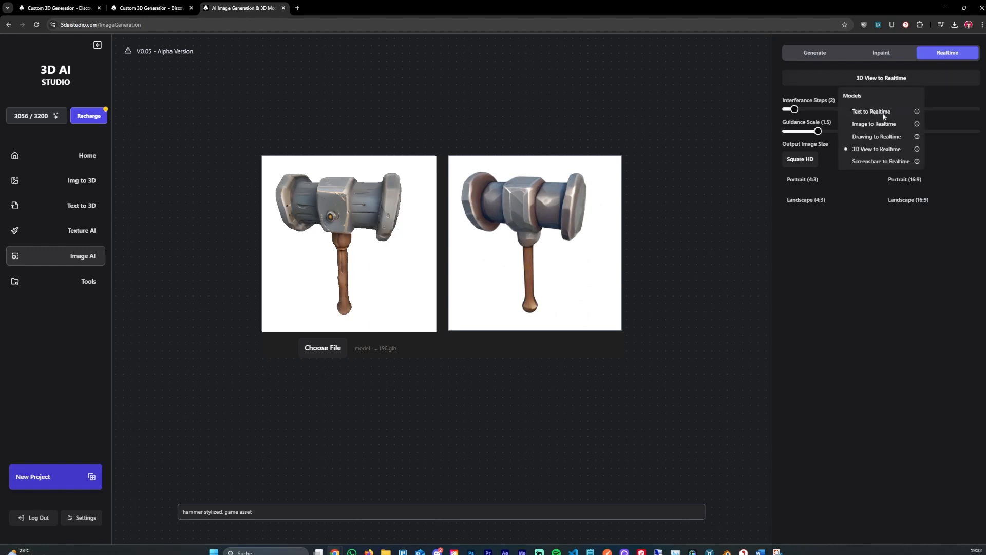
mouse_move(880, 162)
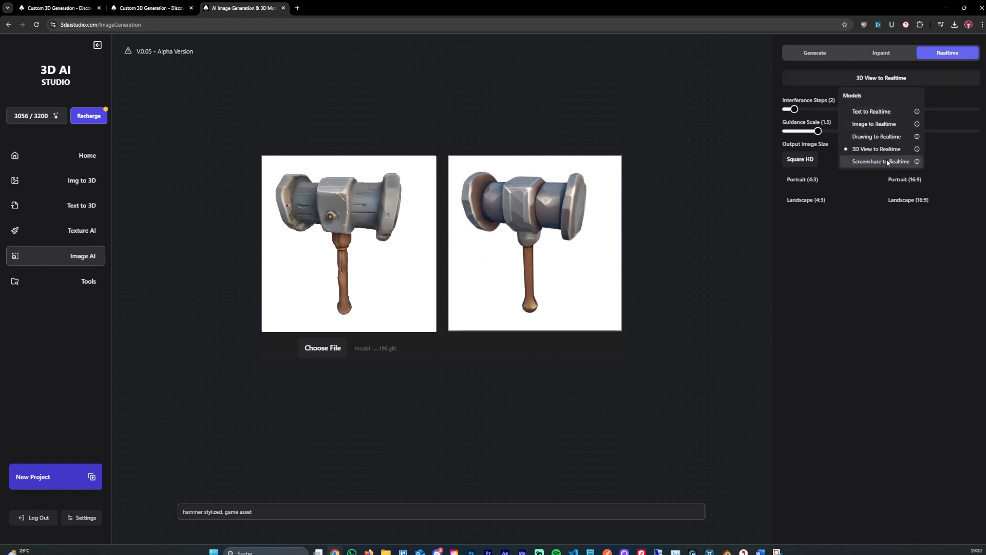
click(814, 53)
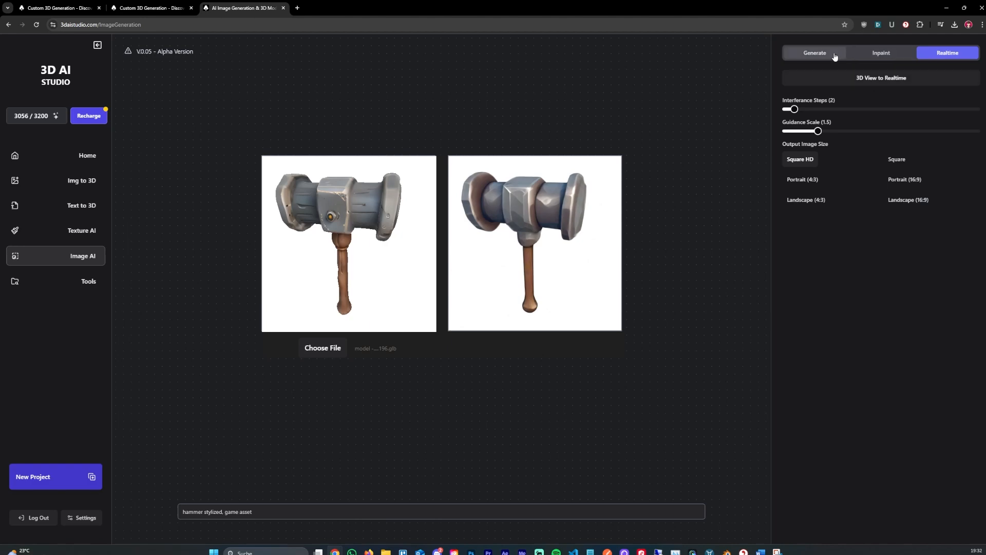
click(814, 53)
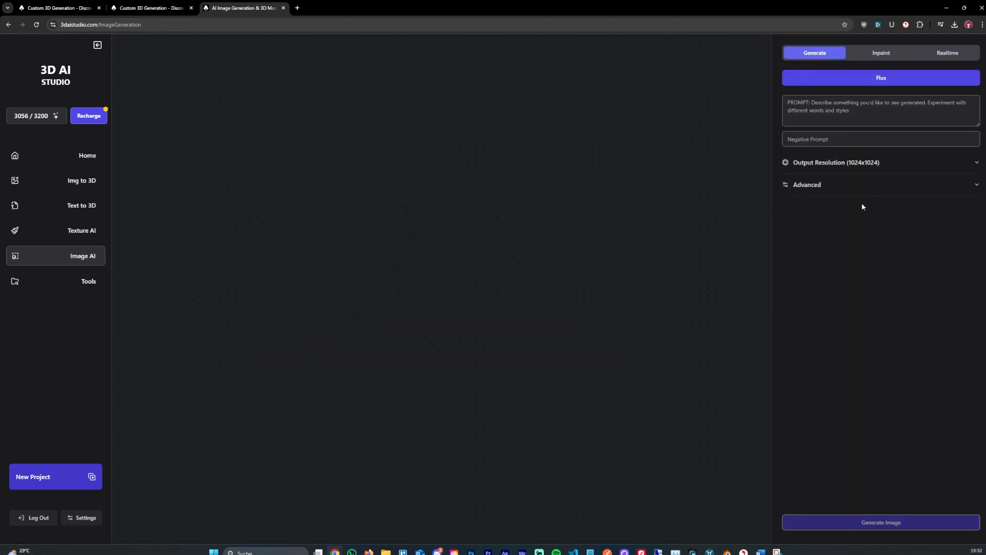
- Expand Output Resolution, then view and rotate the shared stylized fairytale cottage model
click(836, 163)
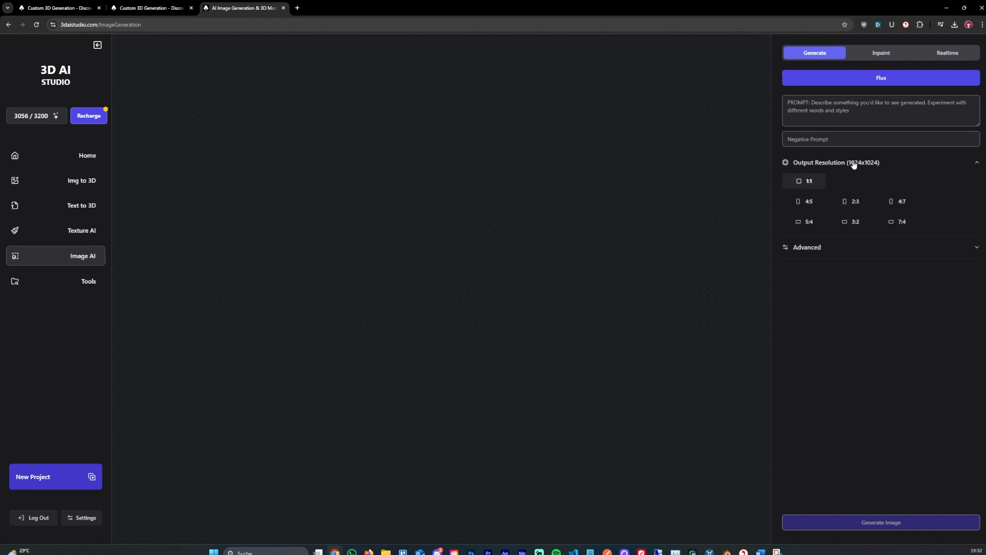
click(89, 281)
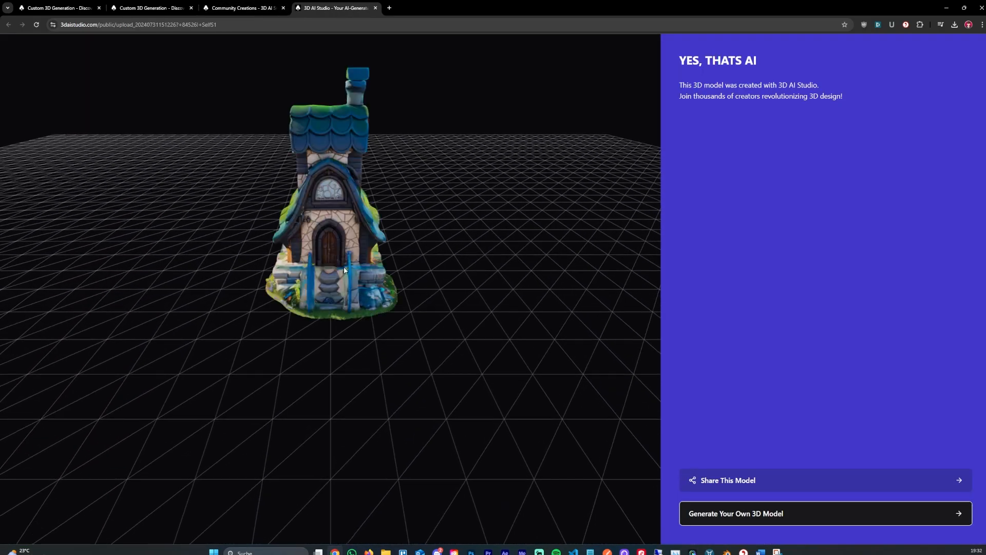
drag(345, 271, 359, 251)
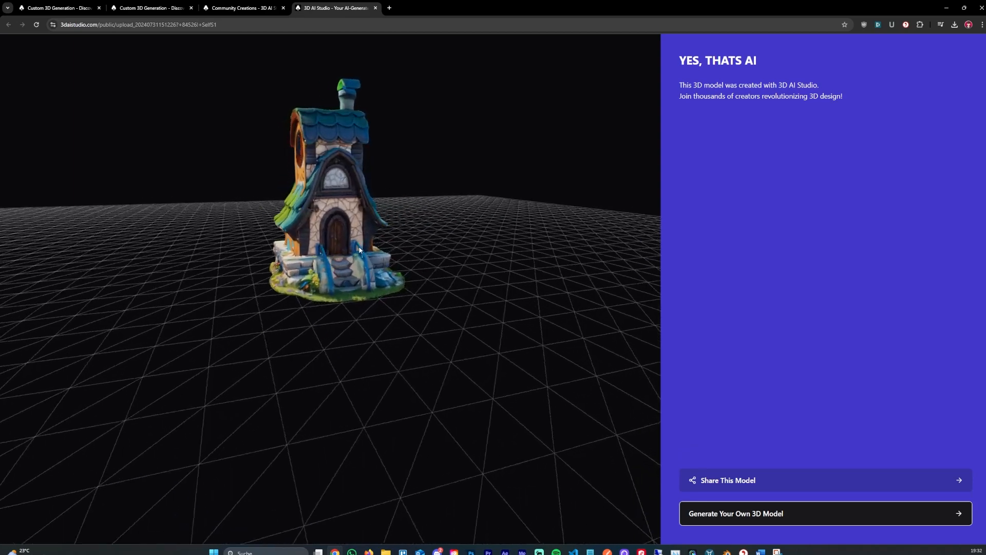